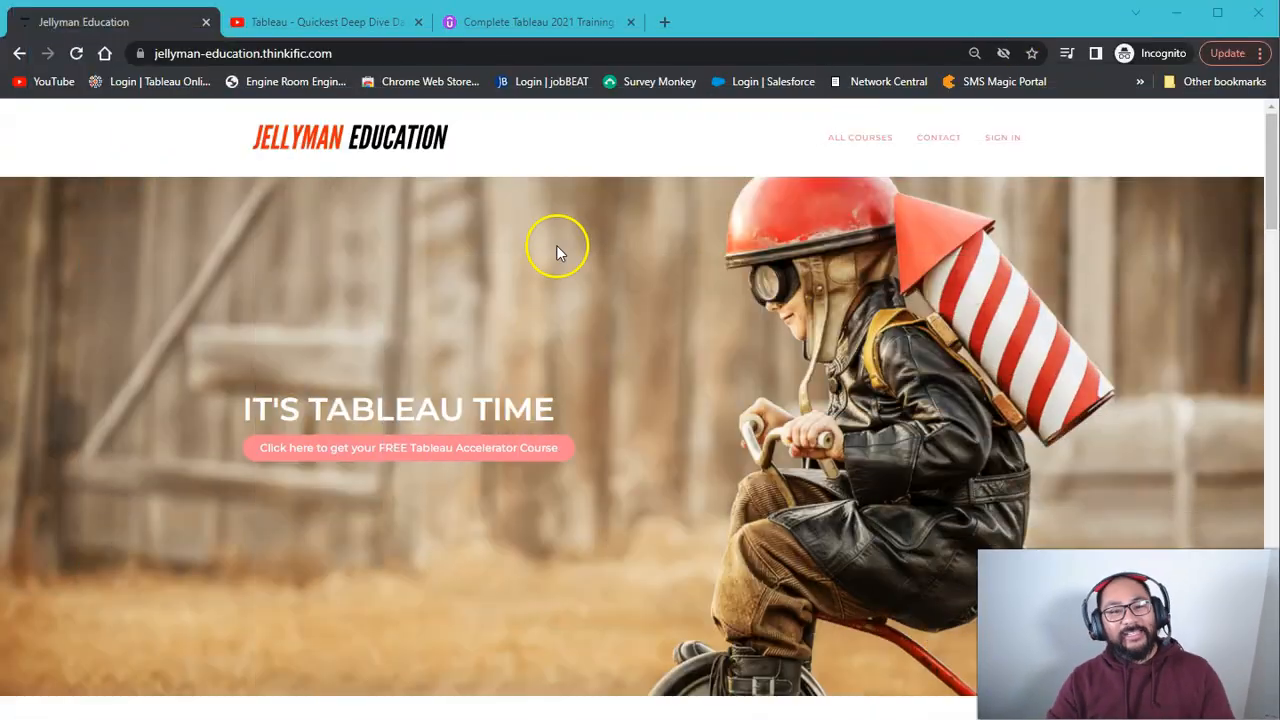
pyautogui.moveTo(470, 142)
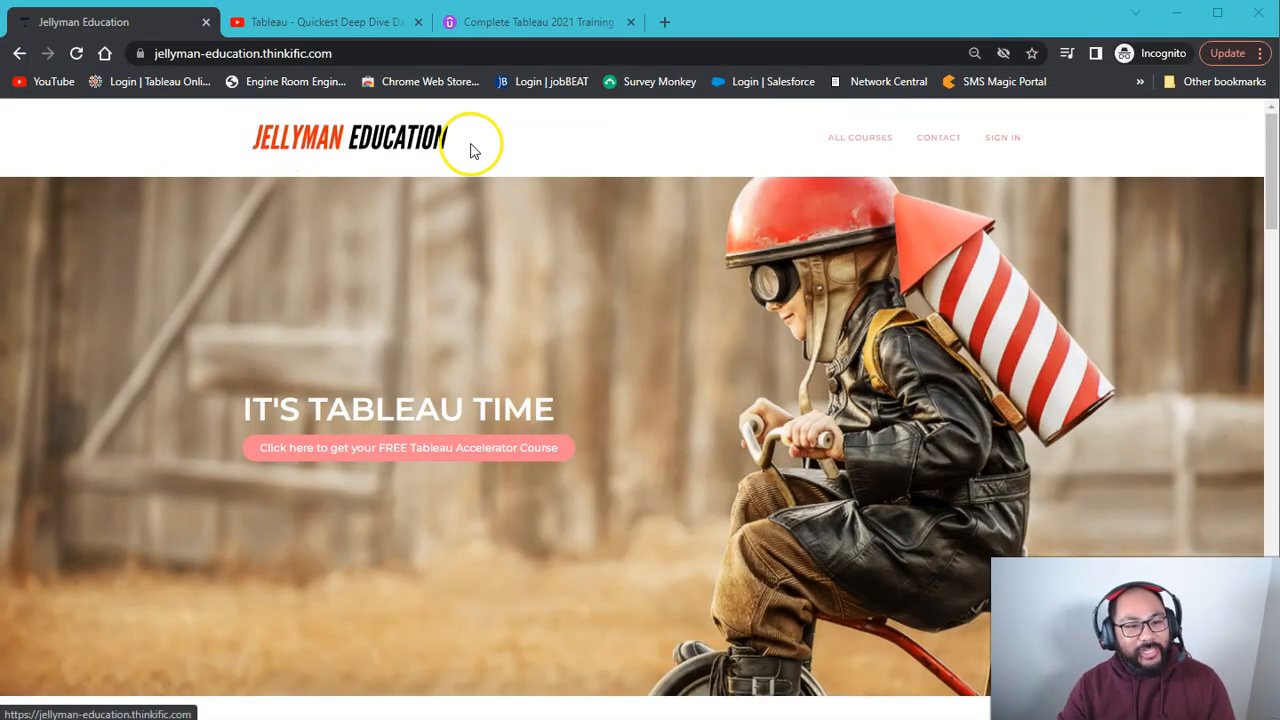
pyautogui.moveTo(475, 147)
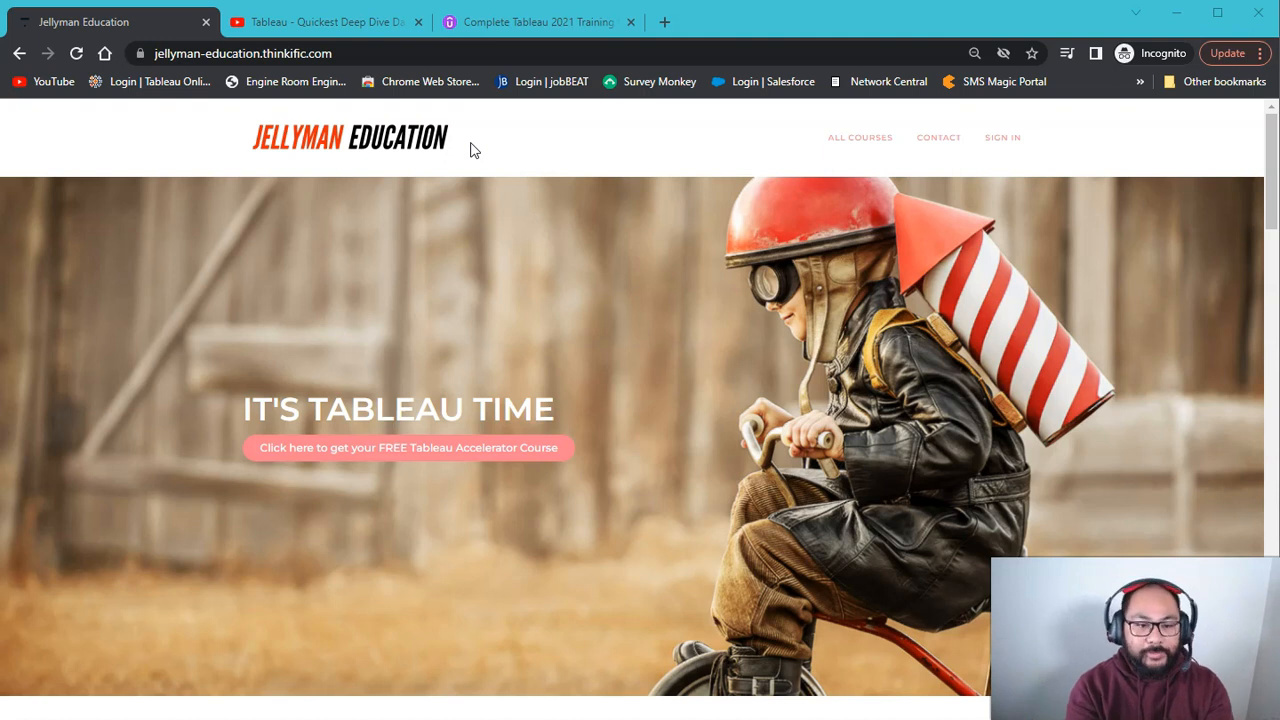
pyautogui.moveTo(555, 335)
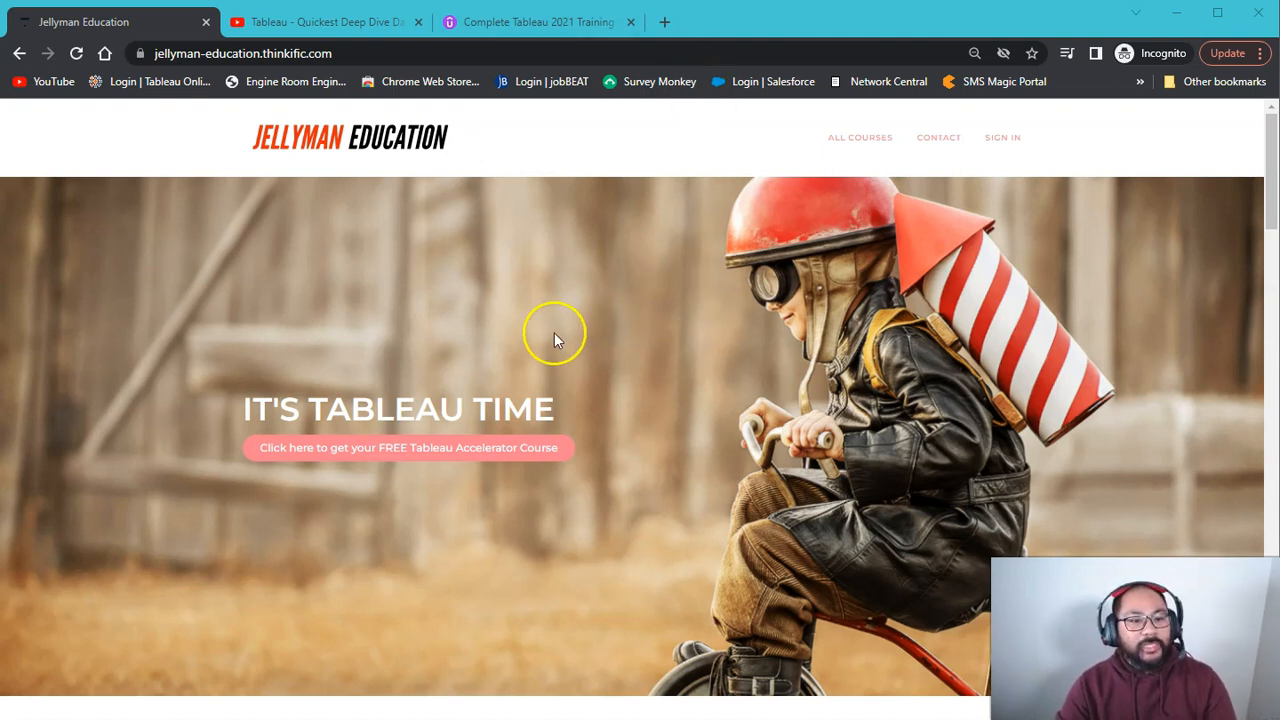
# - Zoom out, scroll to Courses, and open the Tableau Desktop/Public - Beginner to Expert card
pyautogui.press('ctrl+minus')
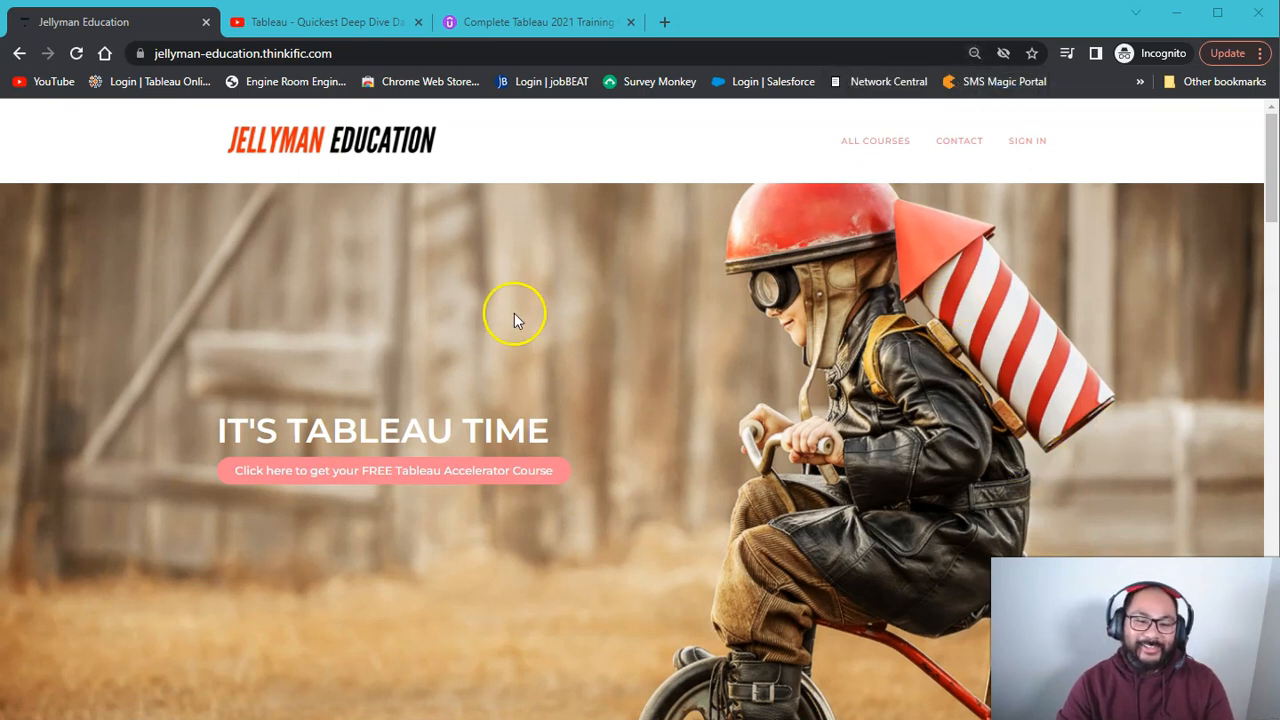
pyautogui.moveTo(533, 328)
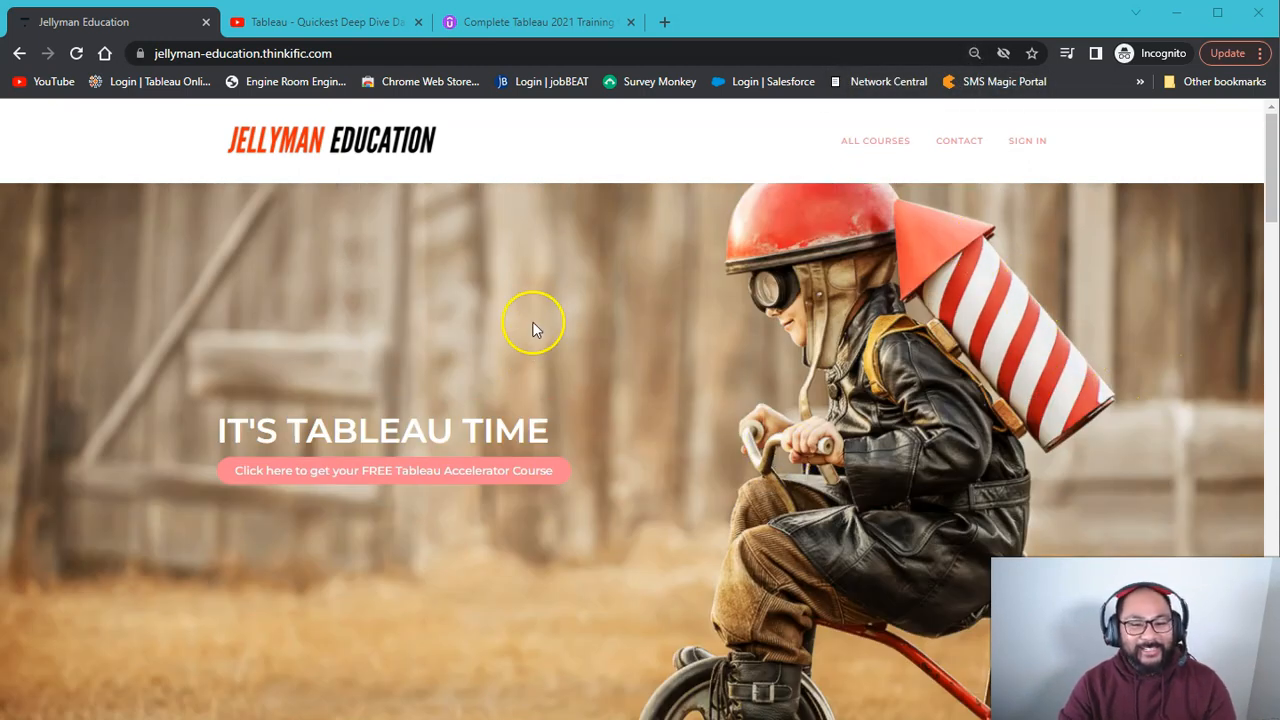
pyautogui.scroll(-3)
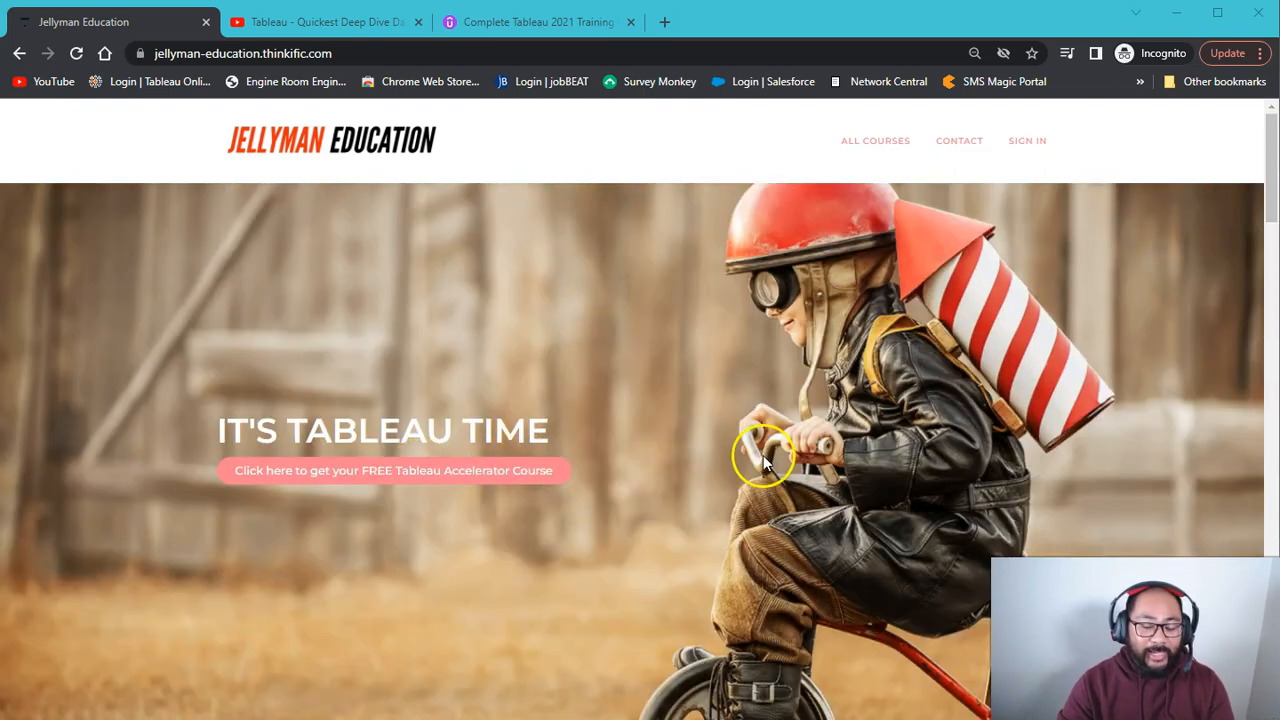
pyautogui.scroll(-3)
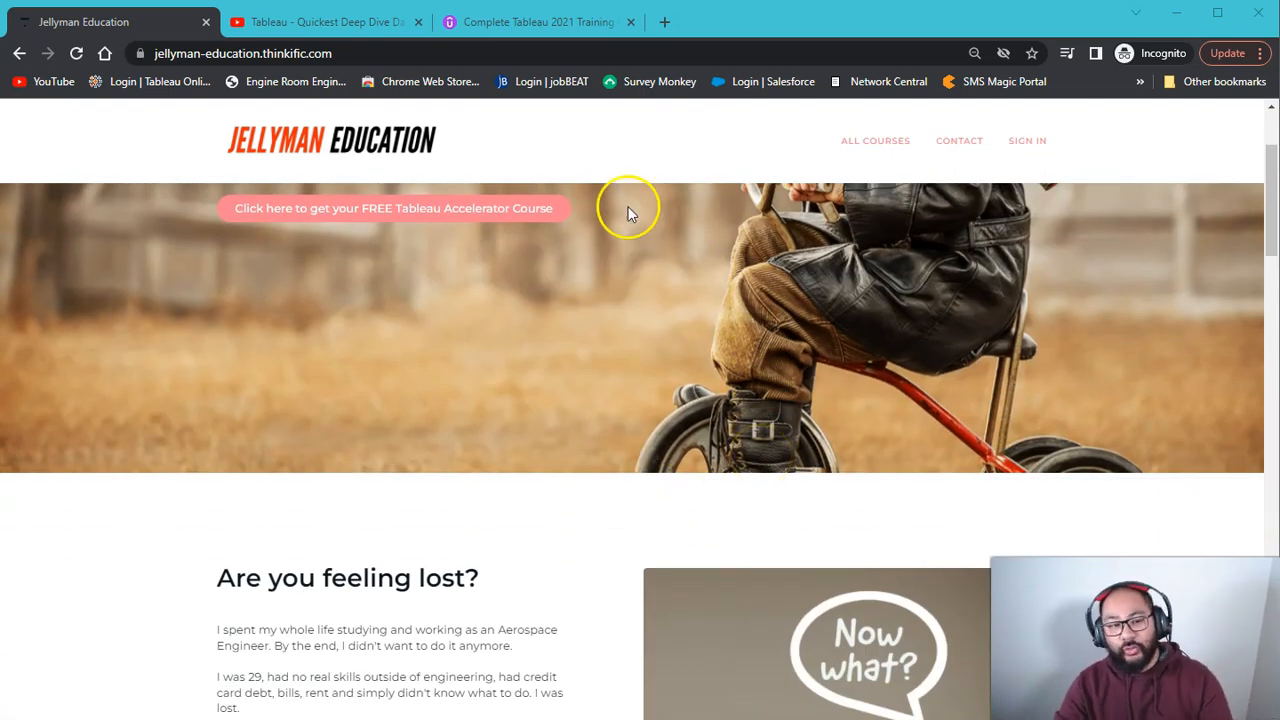
pyautogui.scroll(-3)
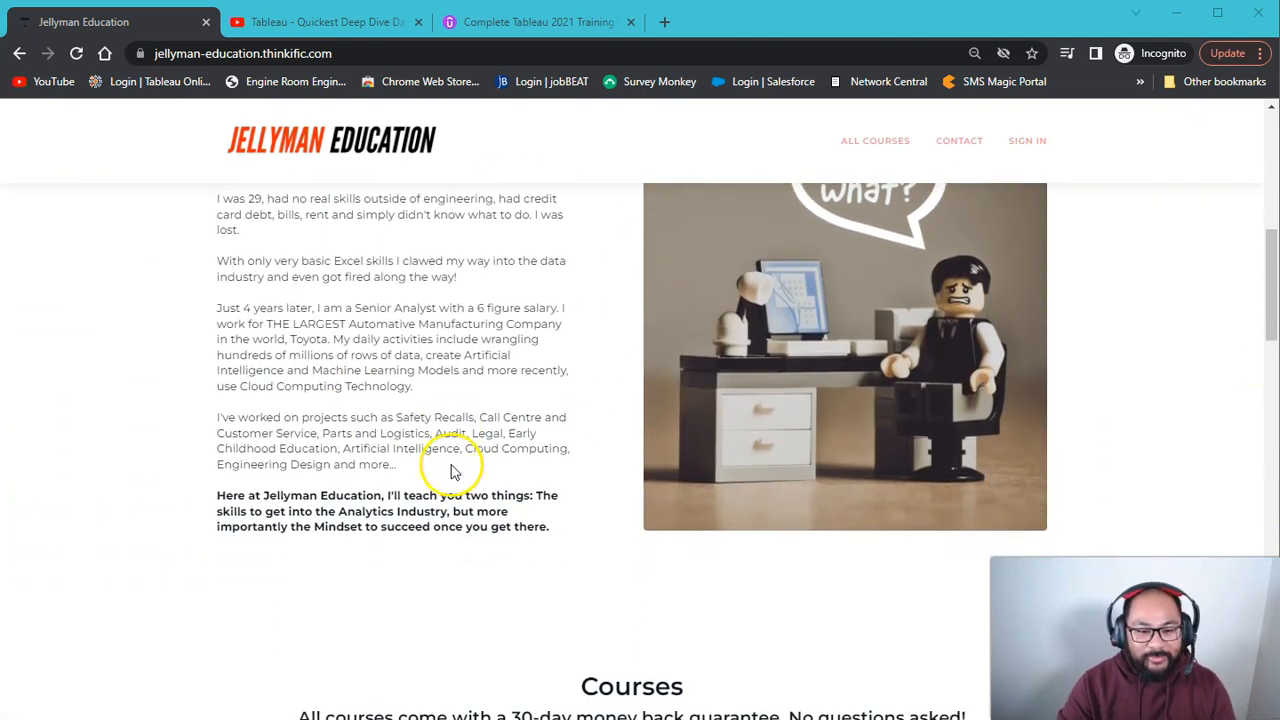
pyautogui.scroll(-3)
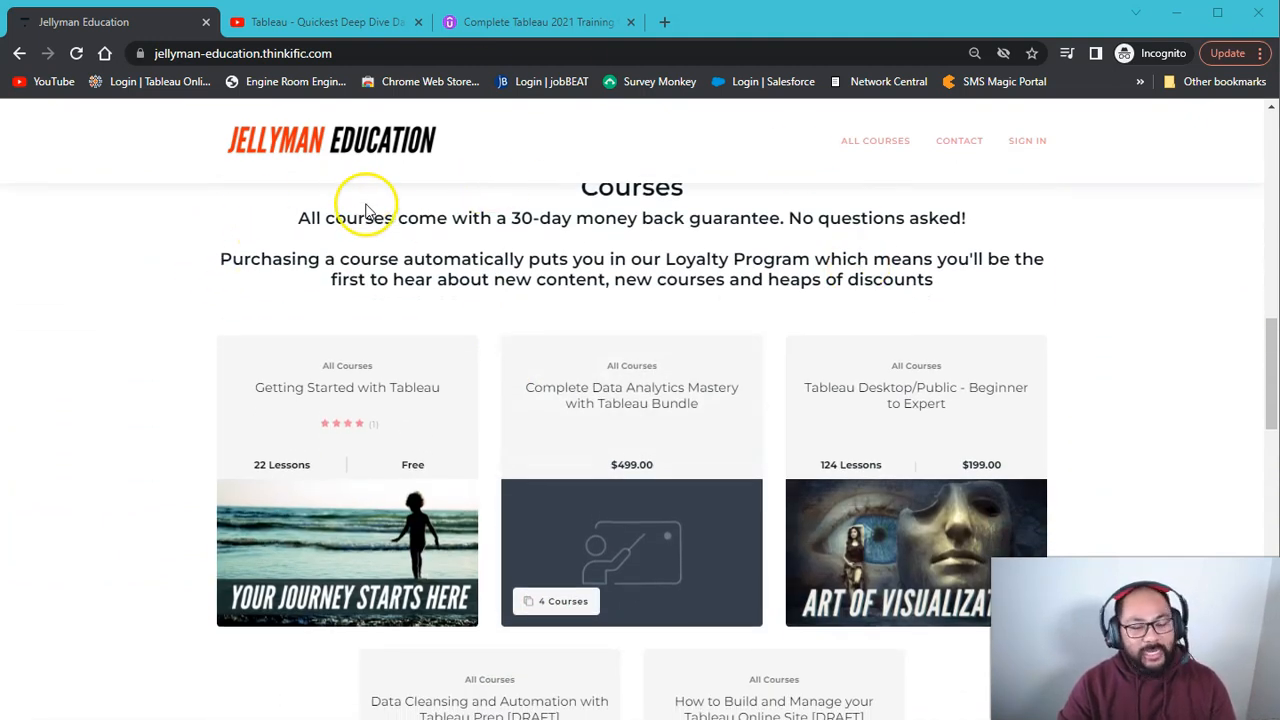
pyautogui.moveTo(750, 175)
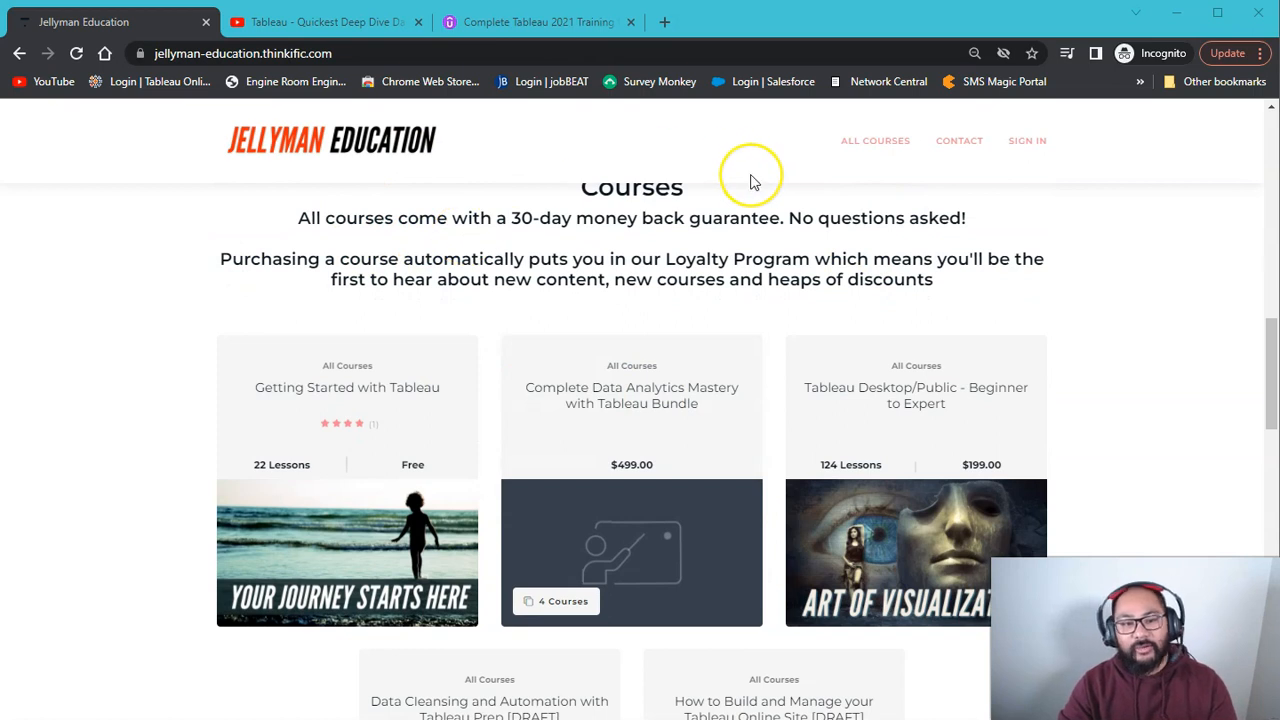
pyautogui.moveTo(754, 182)
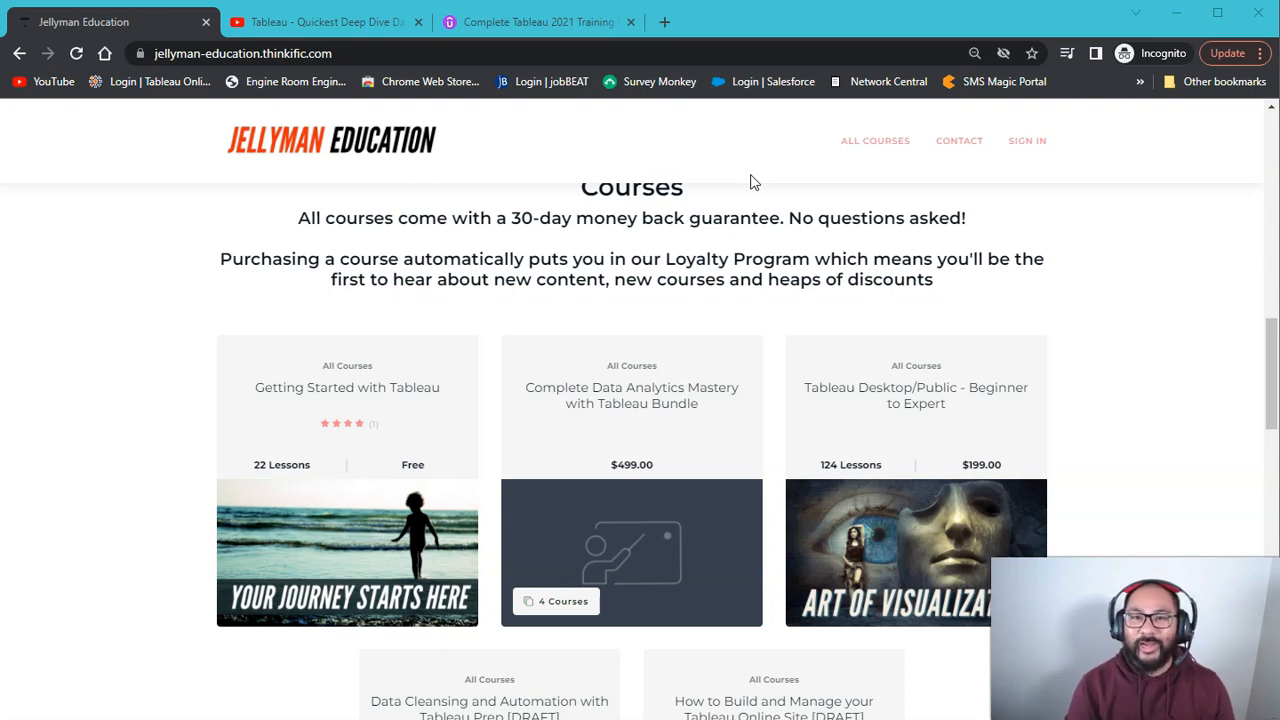
pyautogui.moveTo(755, 197)
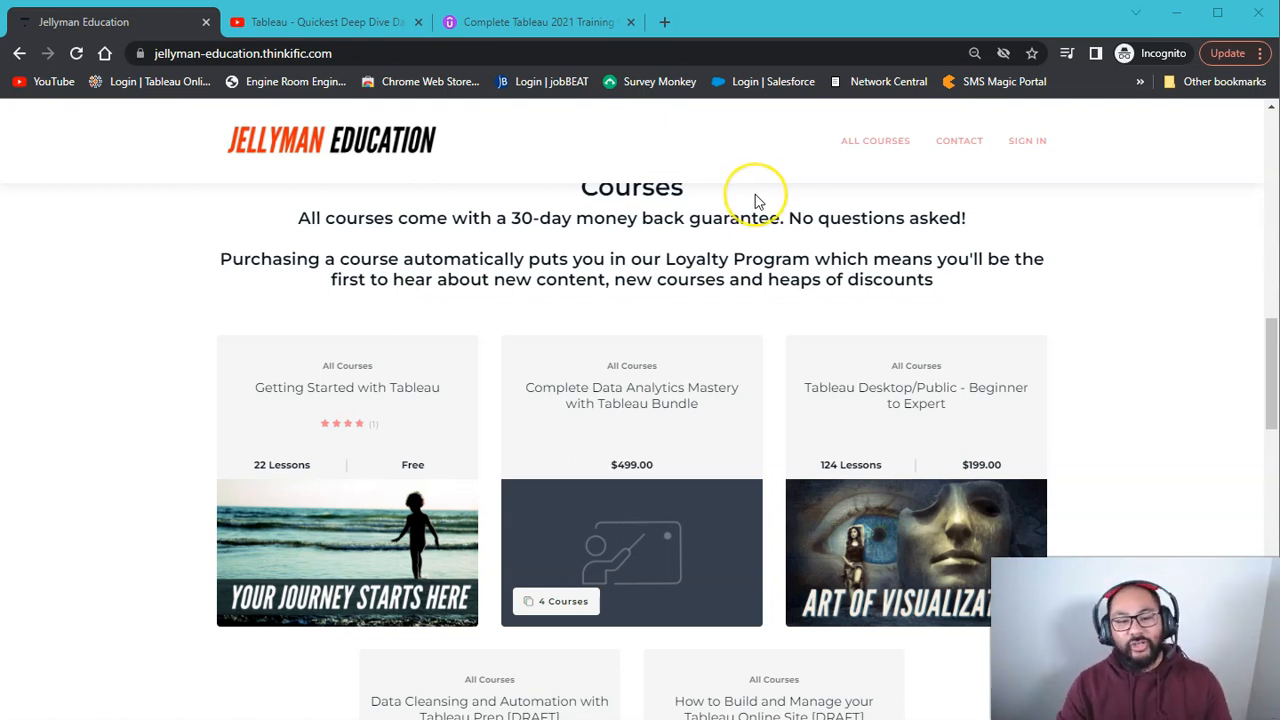
pyautogui.moveTo(916, 404)
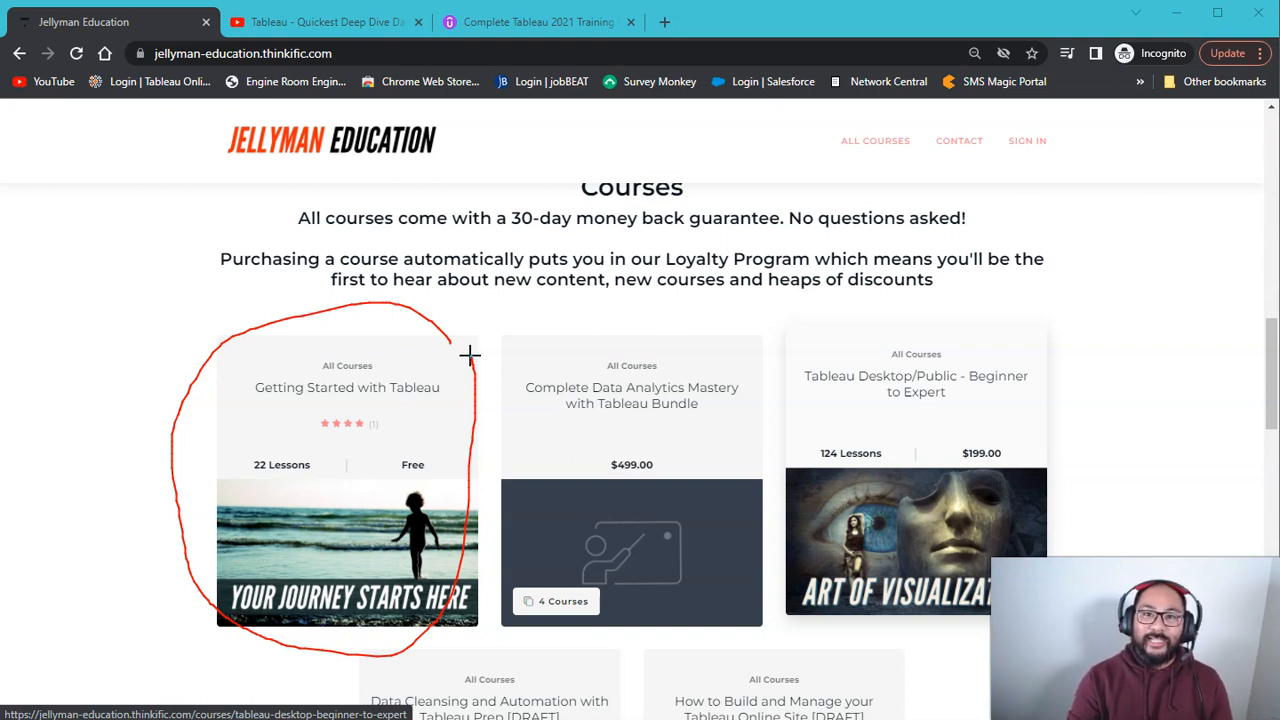
pyautogui.moveTo(760, 377)
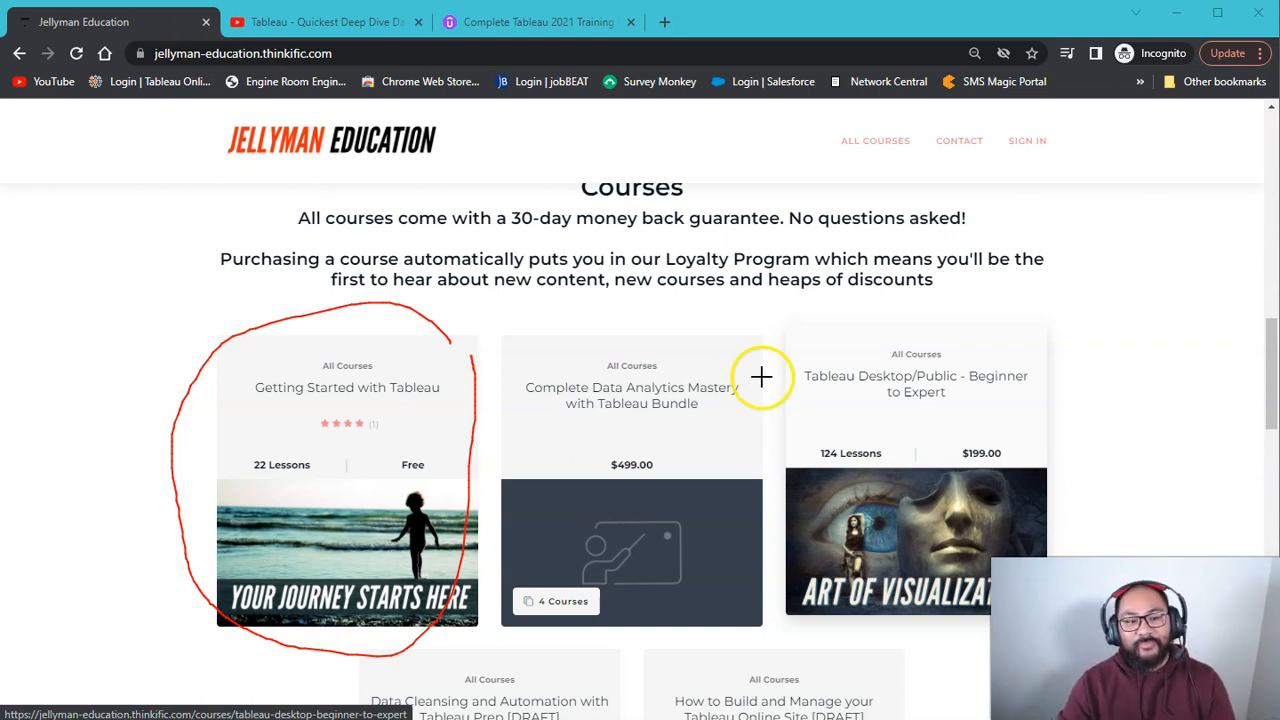
pyautogui.moveTo(255, 328)
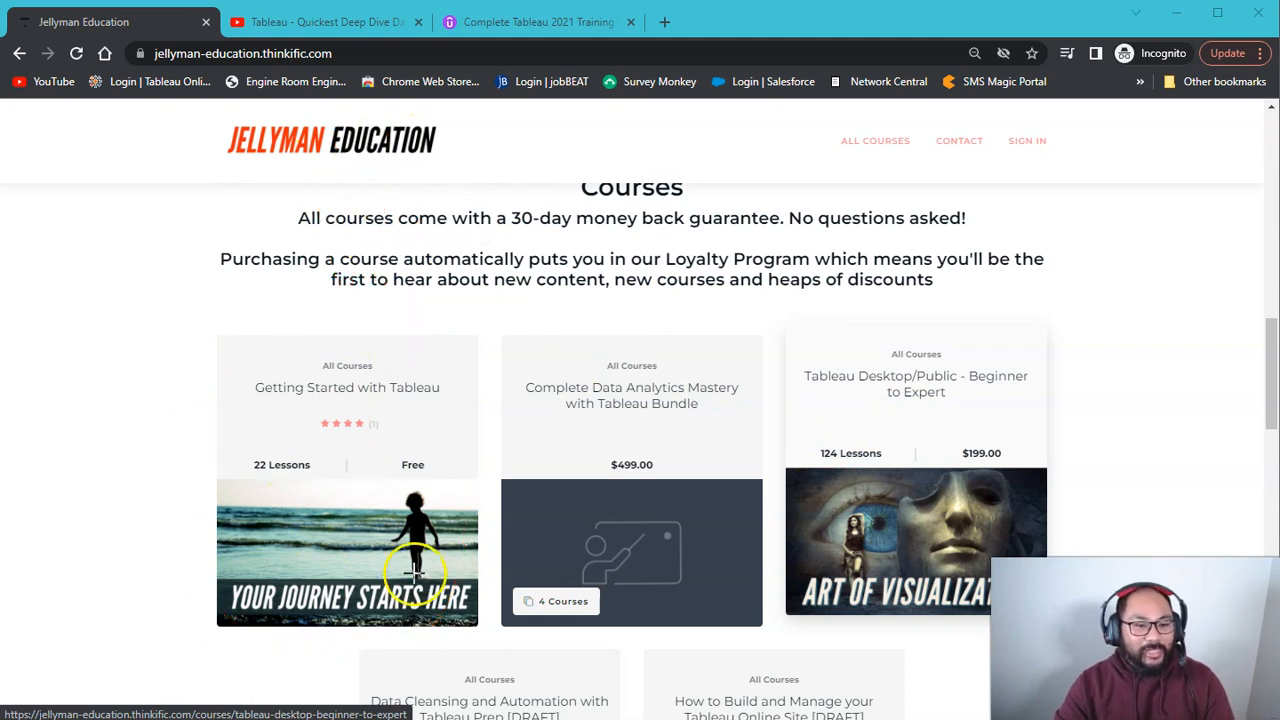
pyautogui.moveTo(385, 385)
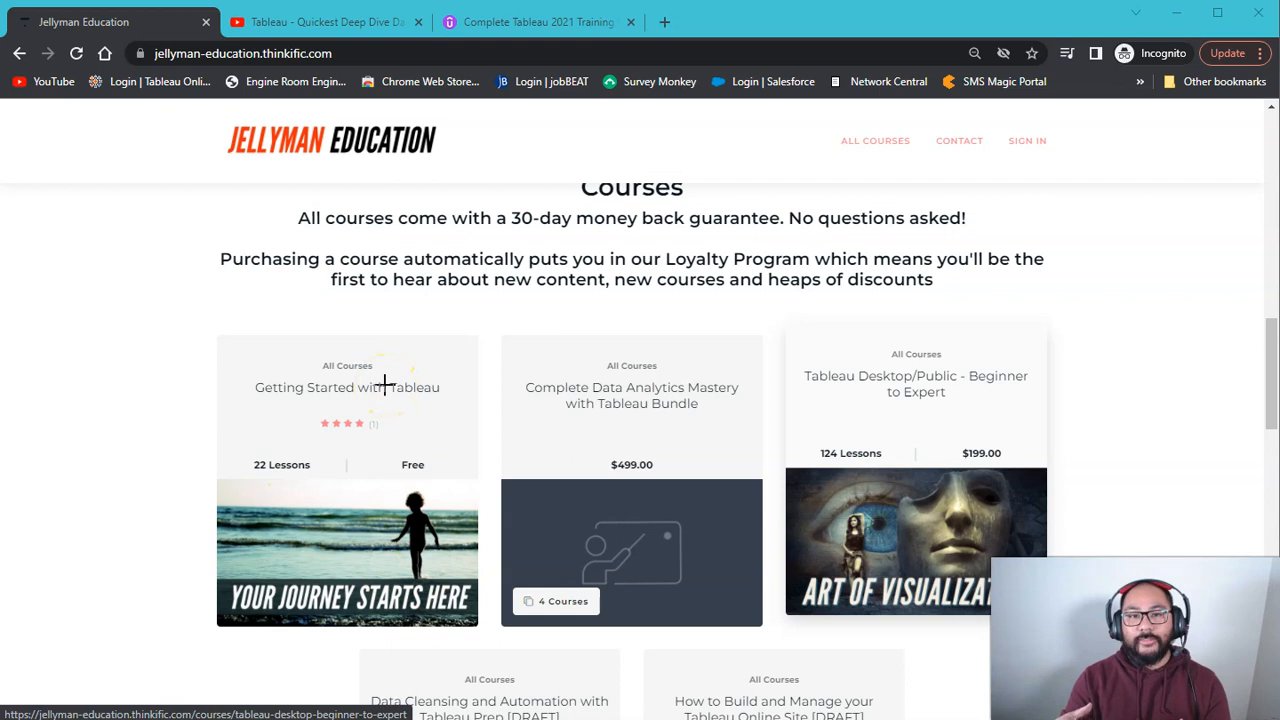
pyautogui.moveTo(1031, 317)
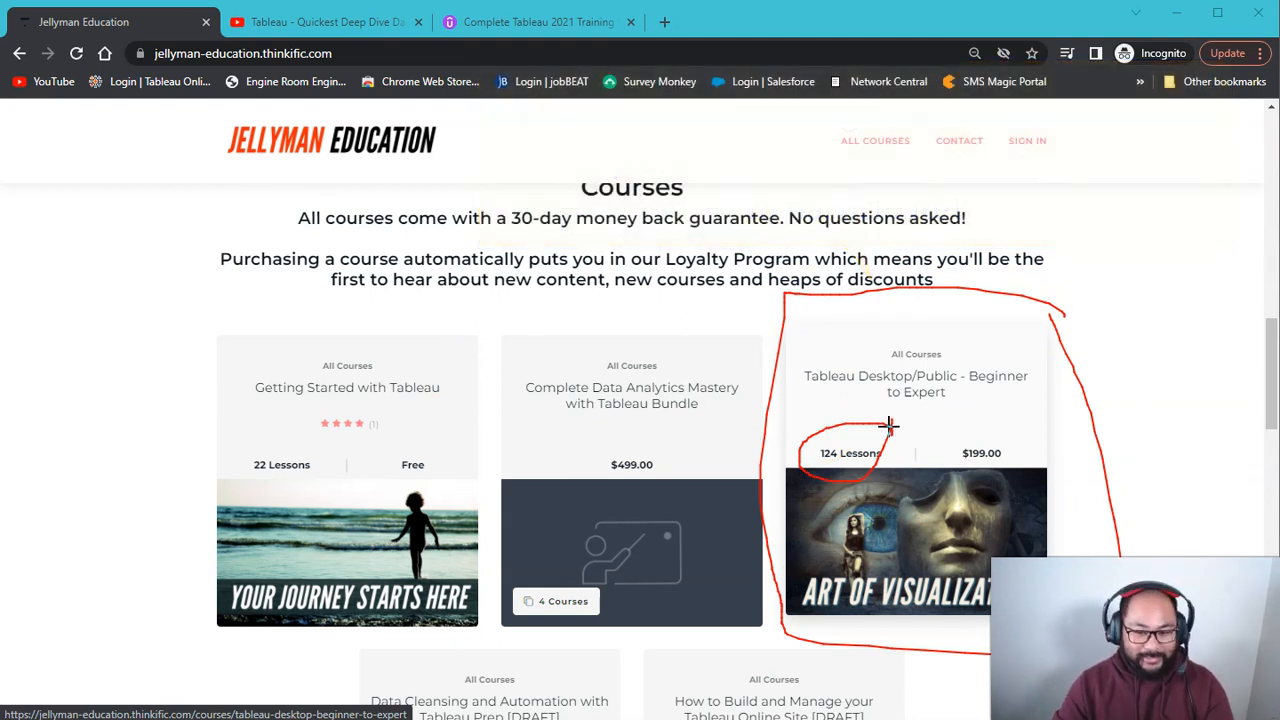
pyautogui.click(915, 375)
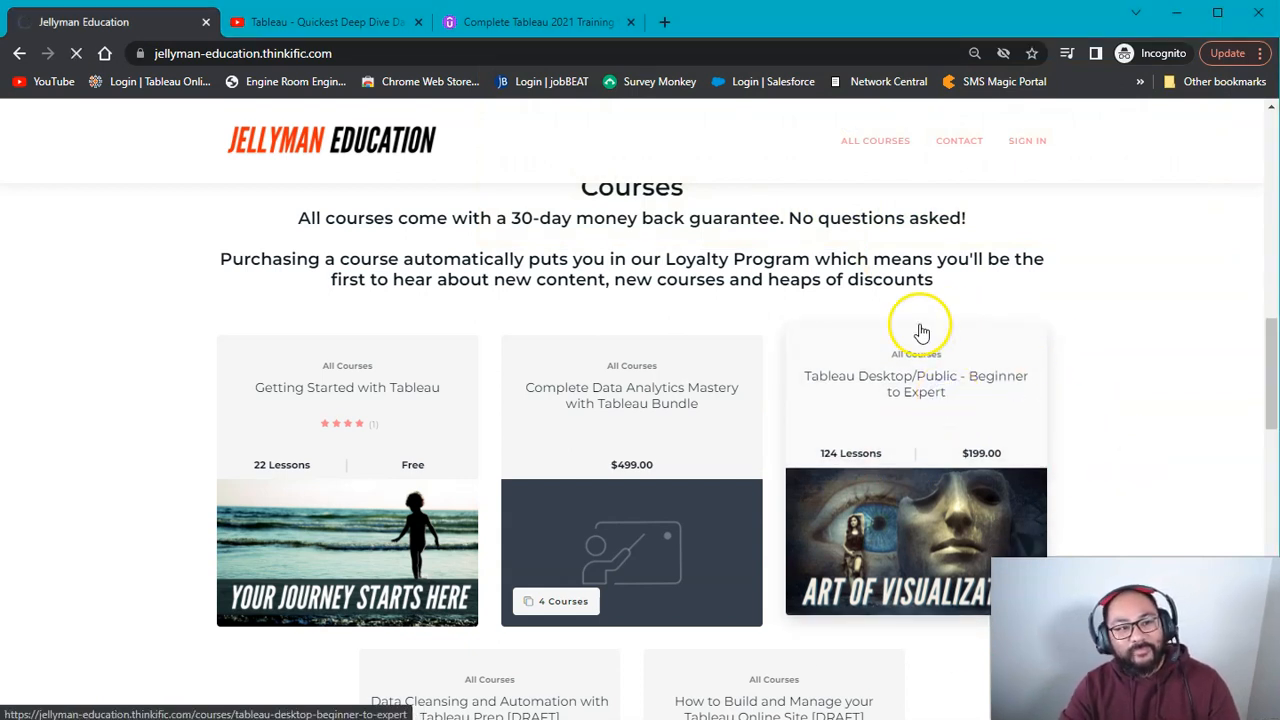
# - Open the $199 Tableau course page, then show the Udemy Complete Tableau 2021 Training tab
pyautogui.click(915, 383)
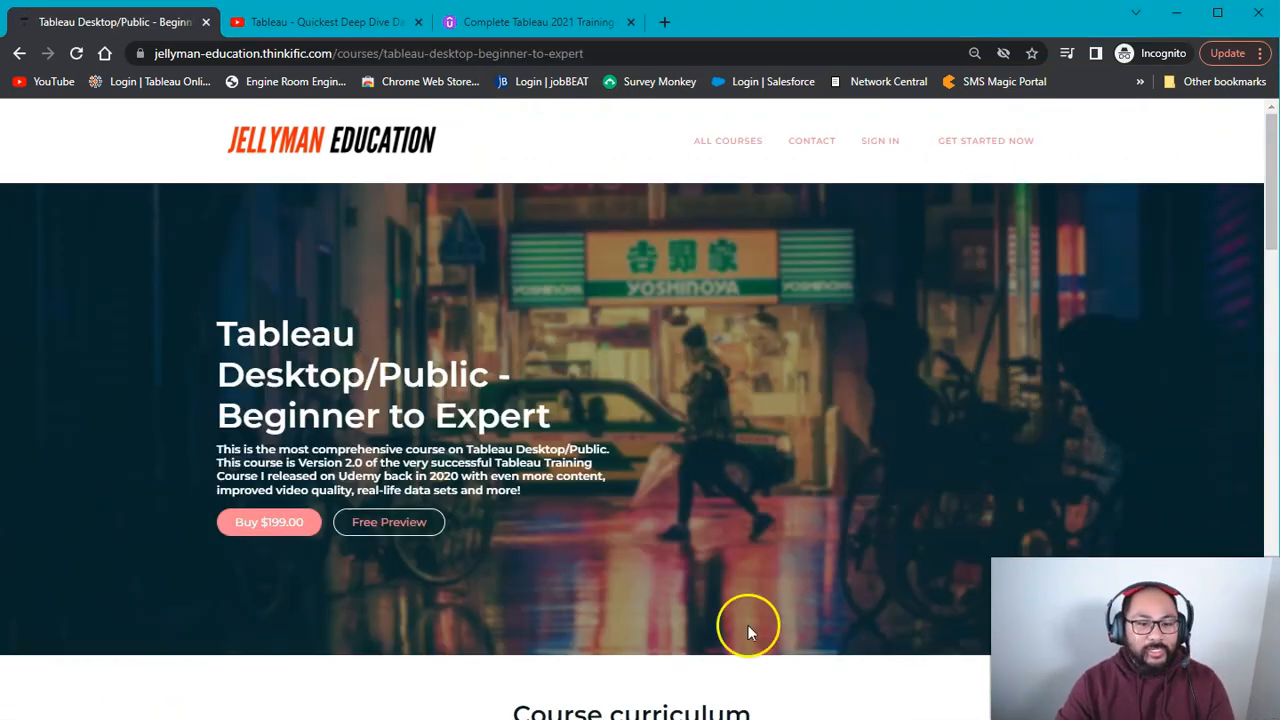
pyautogui.moveTo(550, 20)
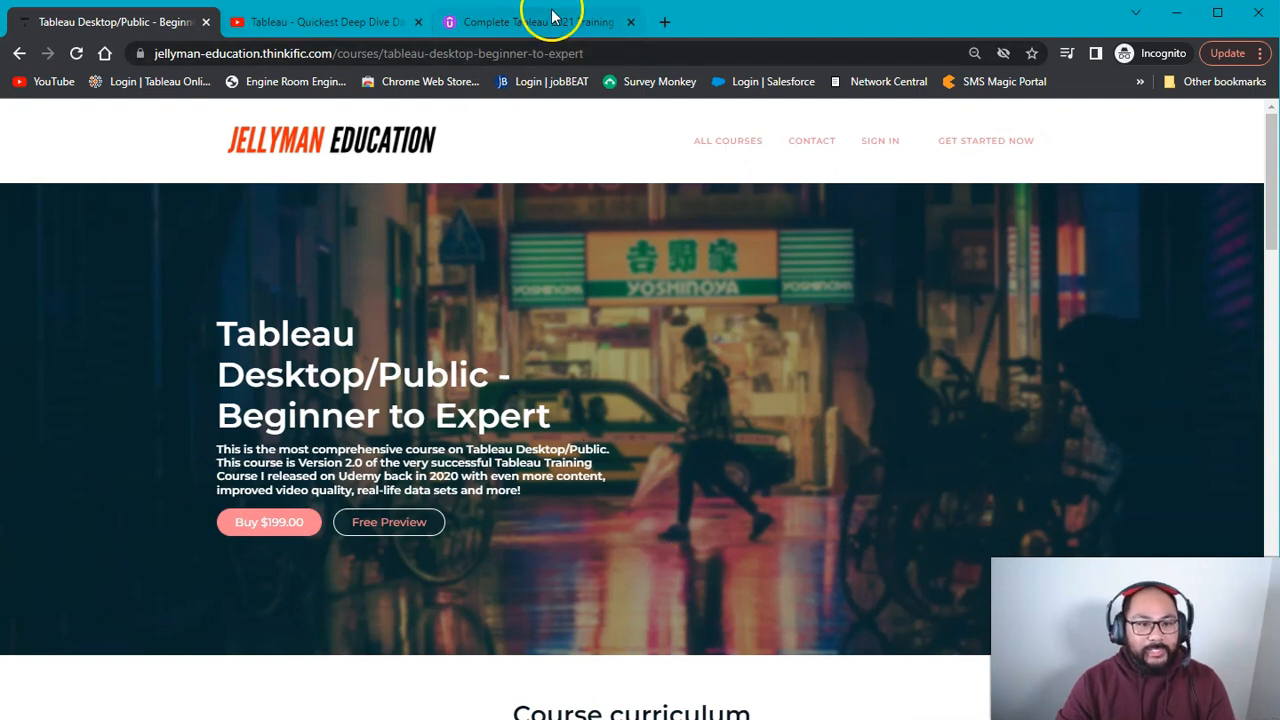
pyautogui.click(540, 21)
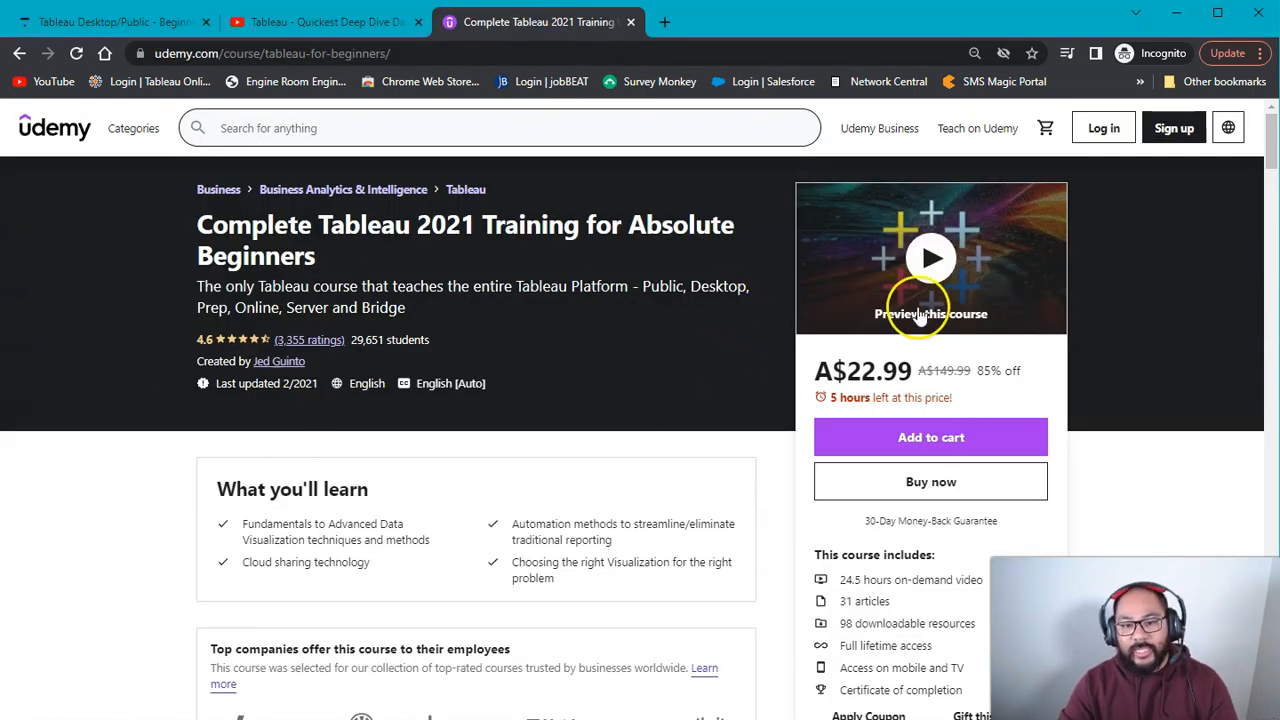
pyautogui.moveTo(573, 322)
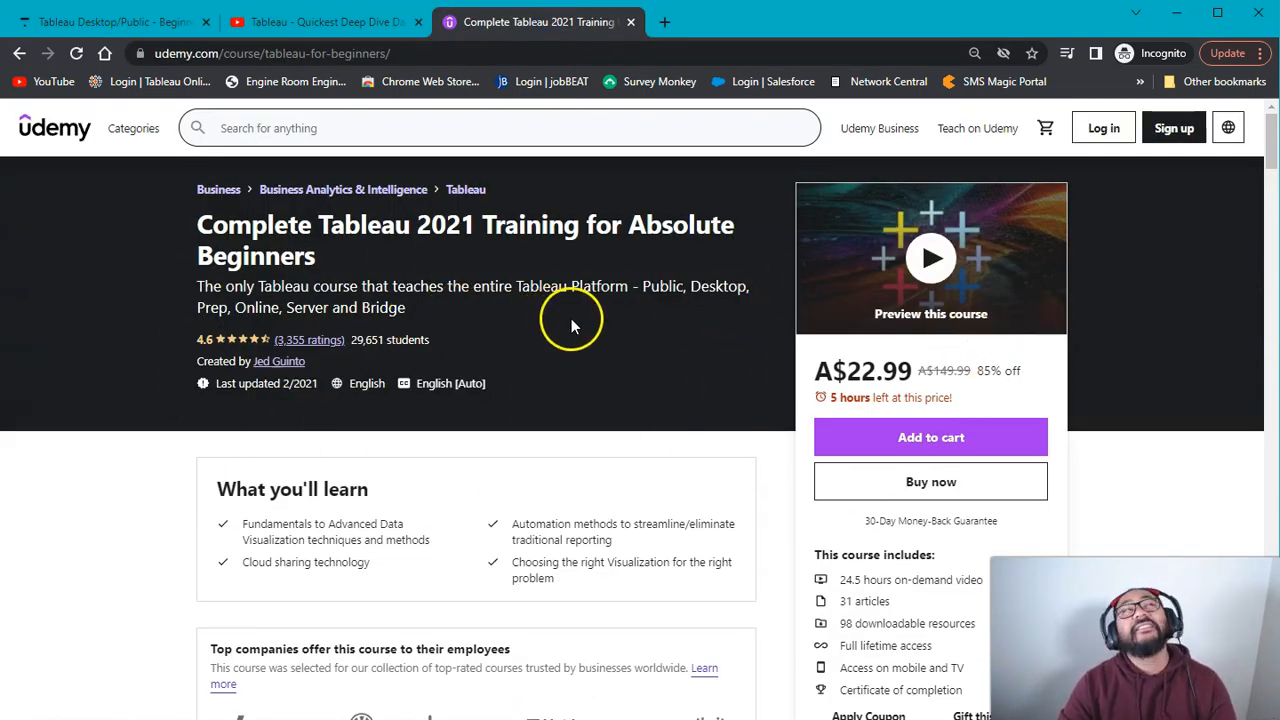
pyautogui.moveTo(548, 235)
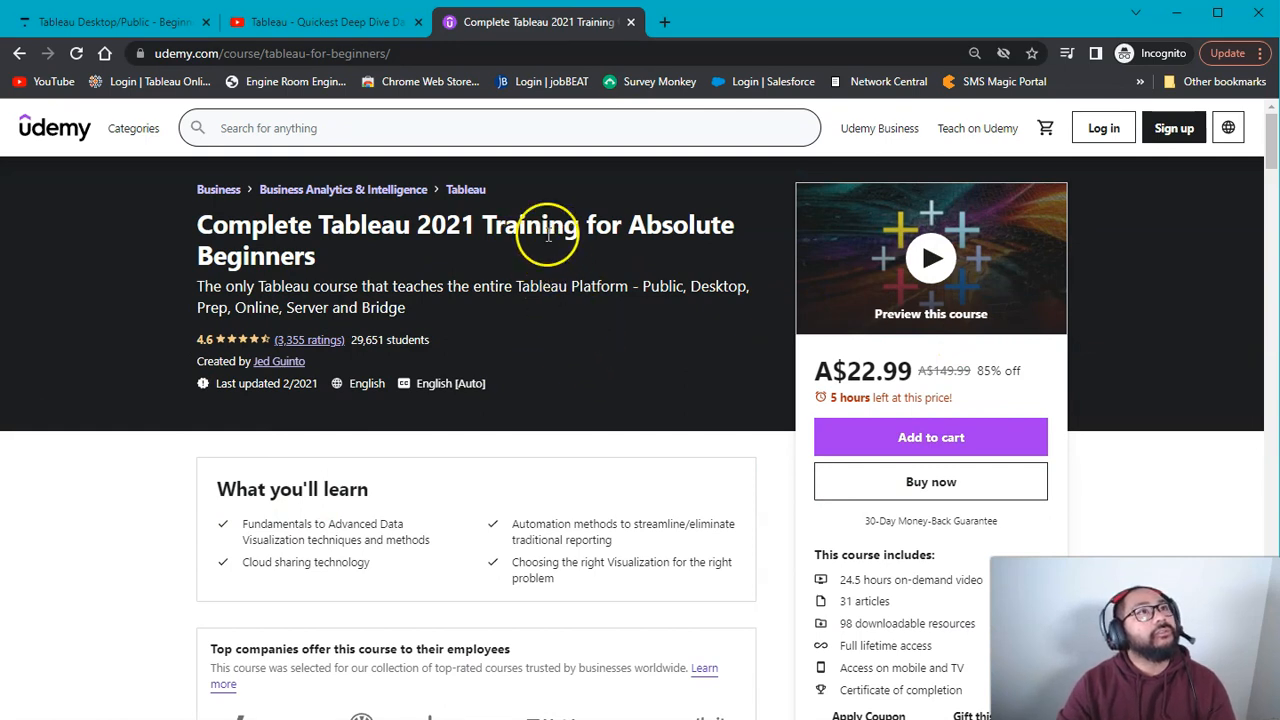
pyautogui.moveTo(485, 355)
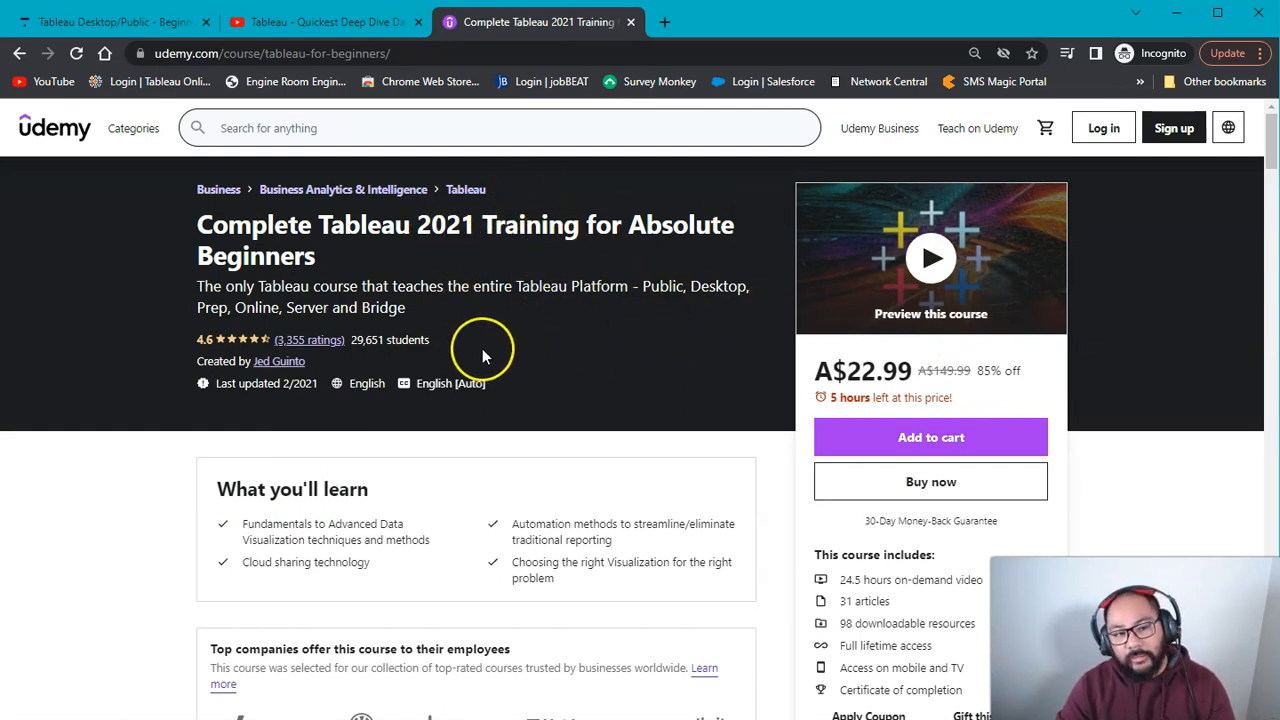
pyautogui.moveTo(610, 352)
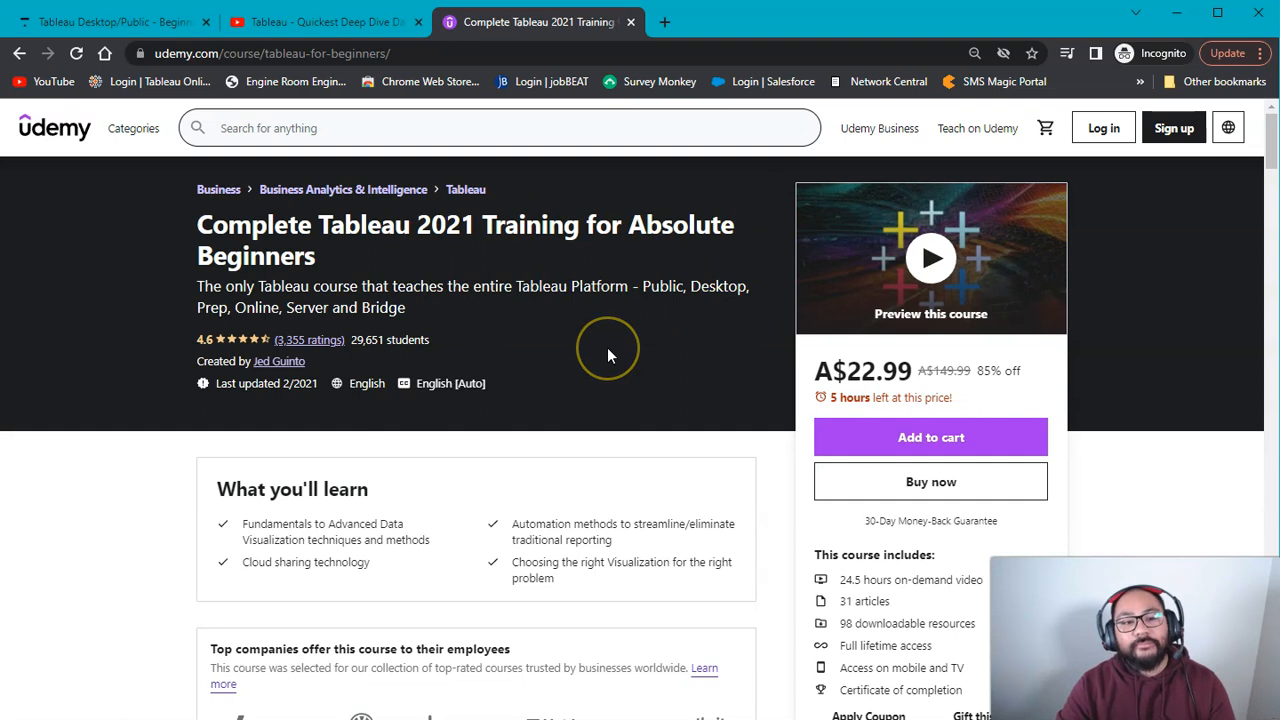
pyautogui.moveTo(610, 355)
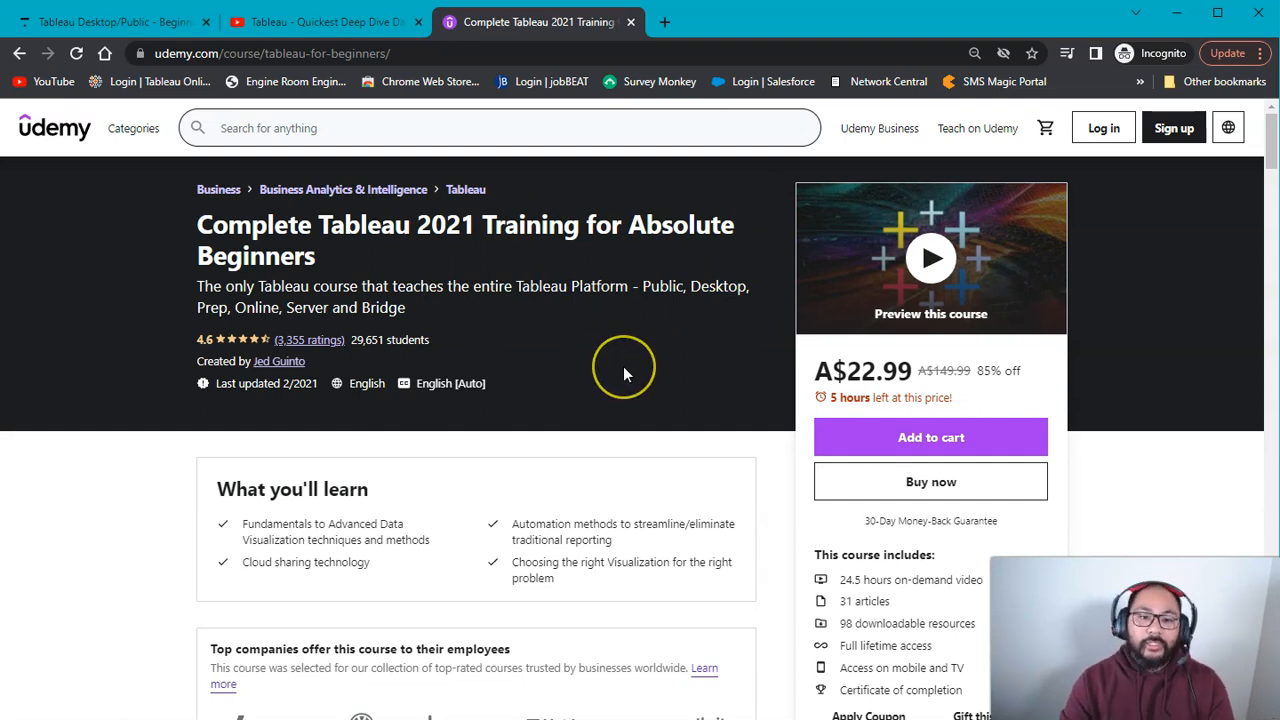
pyautogui.moveTo(625, 375)
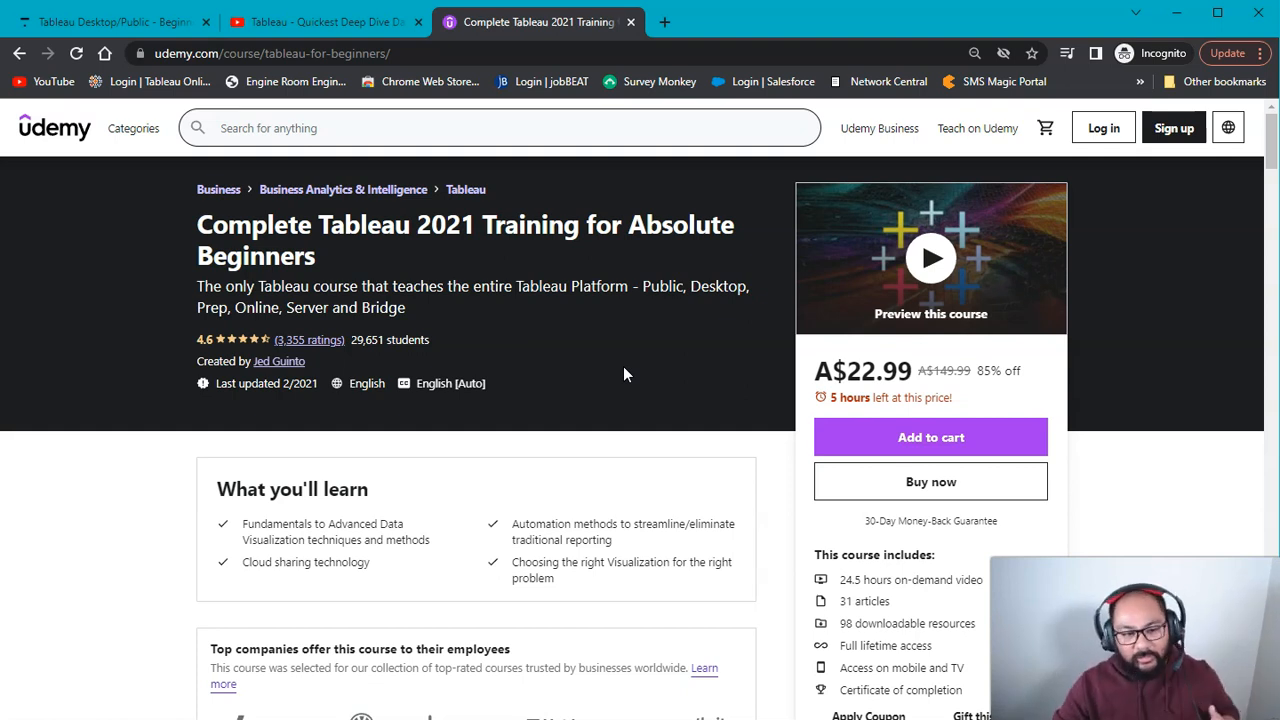
pyautogui.moveTo(613, 505)
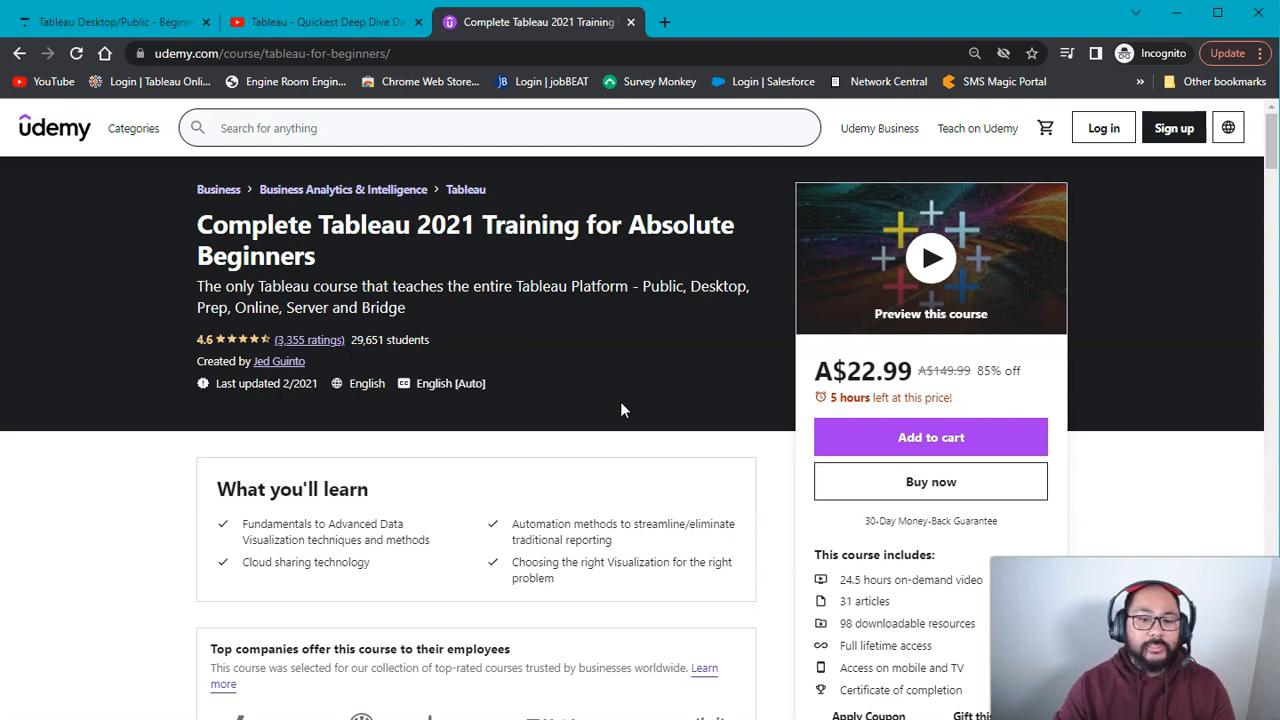
# - Scroll the Udemy page to its 28-section content list, then return to the Jellyman tab
pyautogui.scroll(-3)
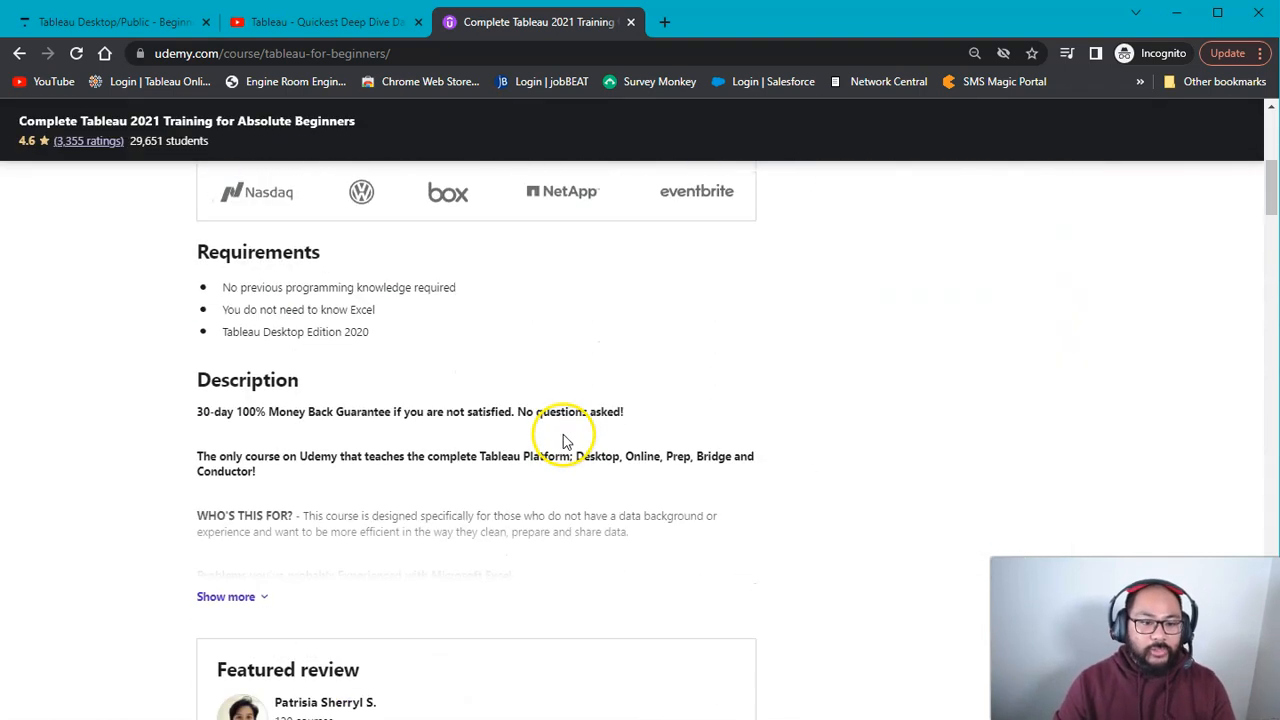
pyautogui.scroll(3)
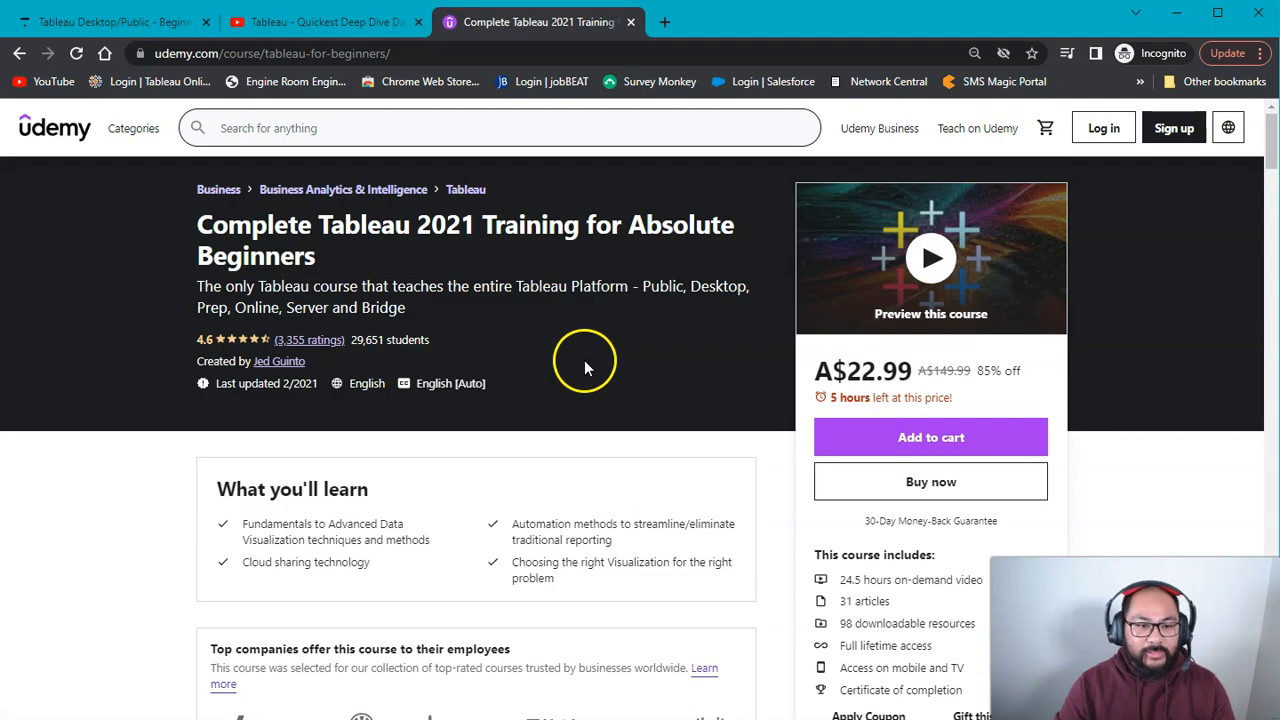
pyautogui.moveTo(775, 467)
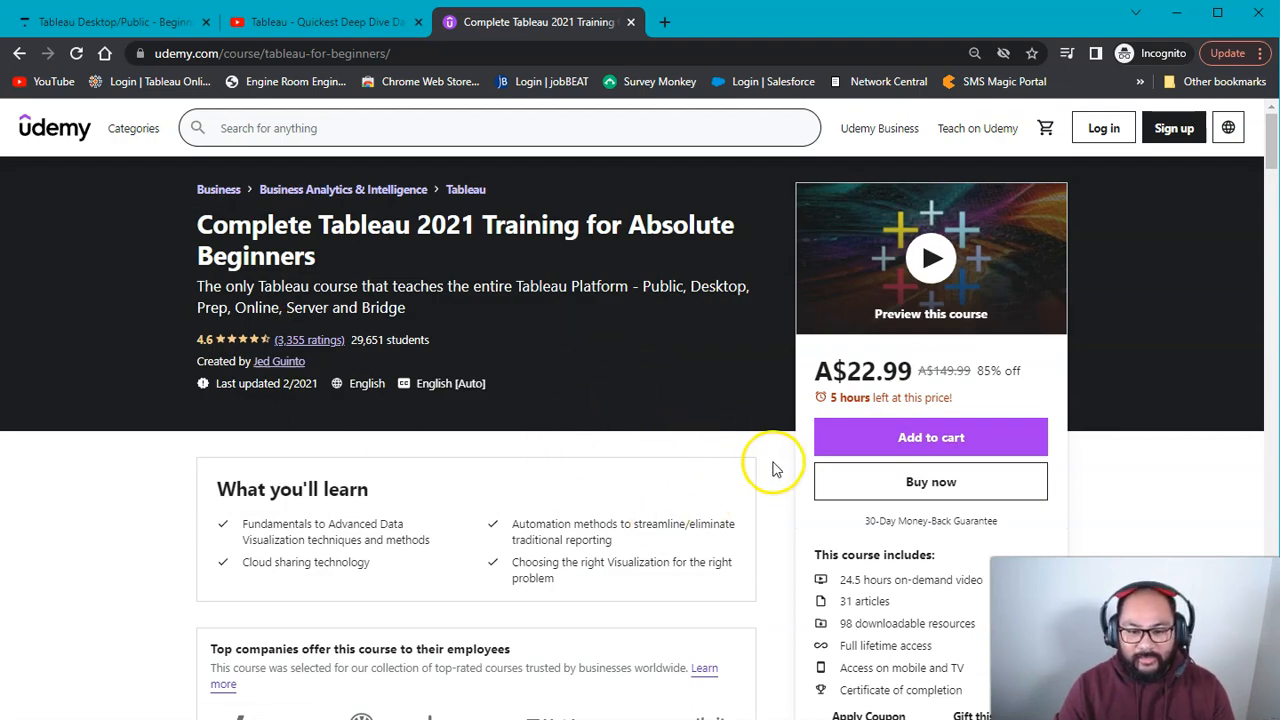
pyautogui.moveTo(450, 333)
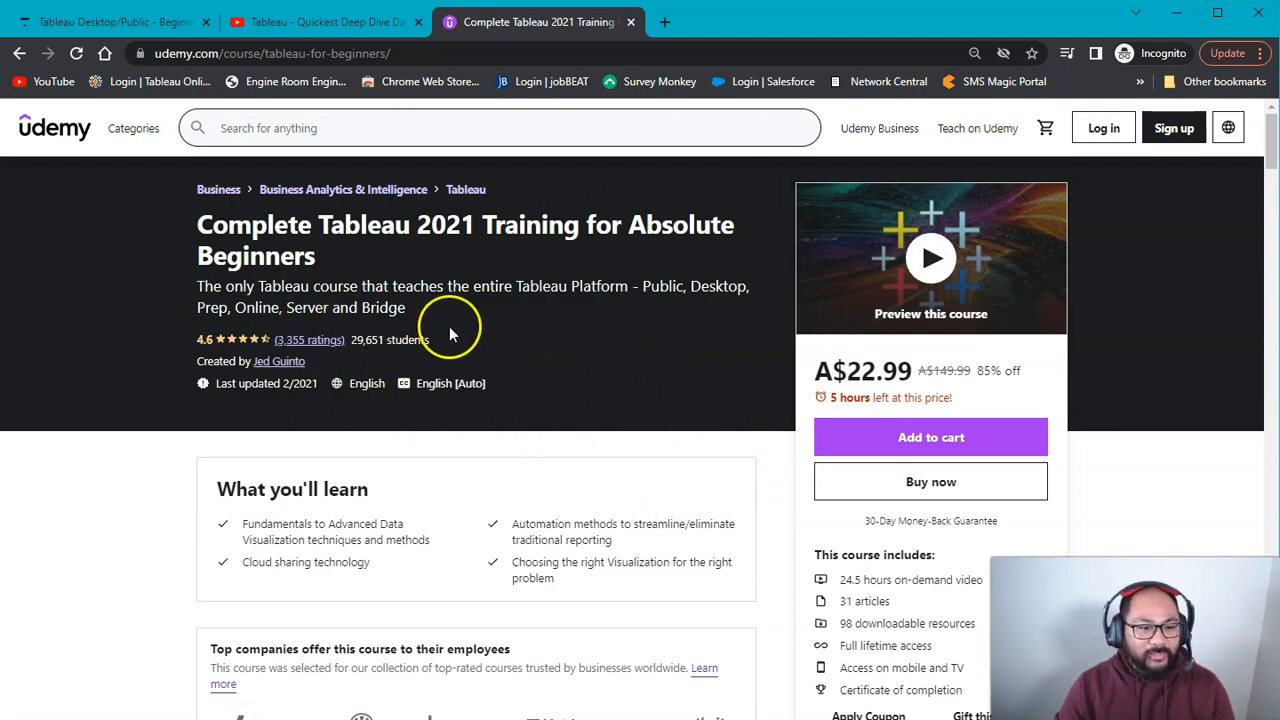
pyautogui.moveTo(432, 418)
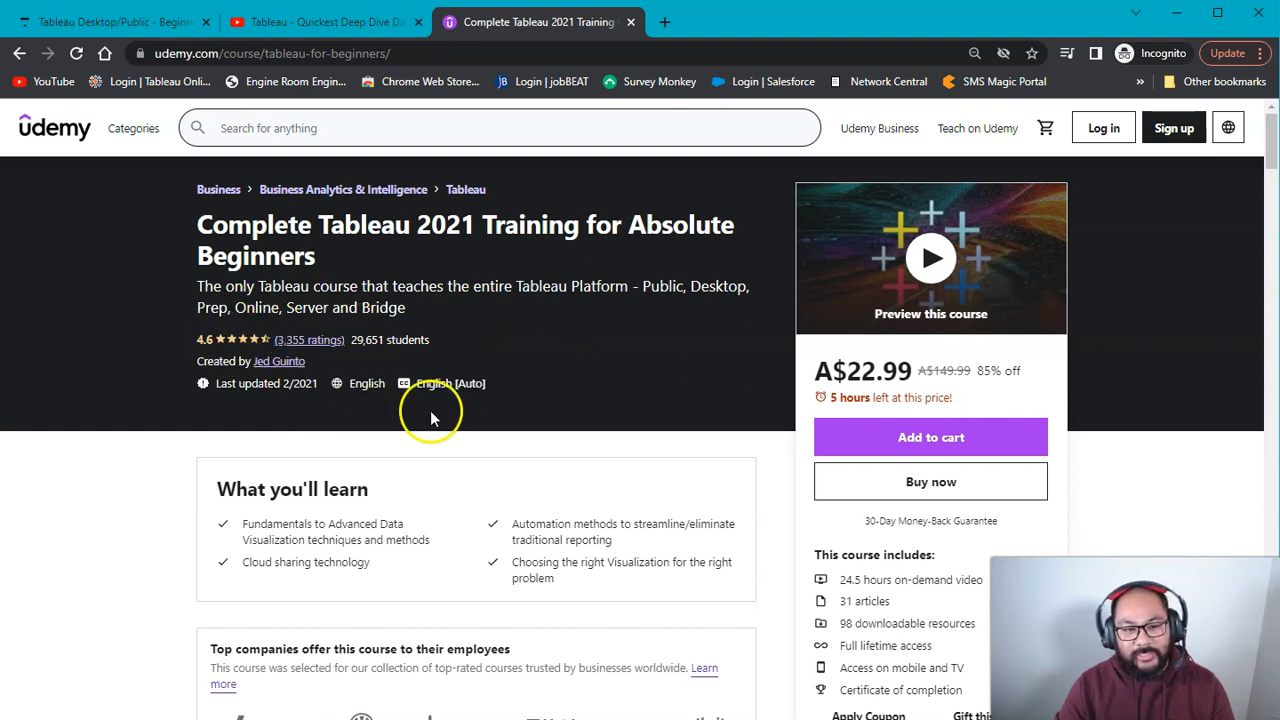
pyautogui.moveTo(115, 21)
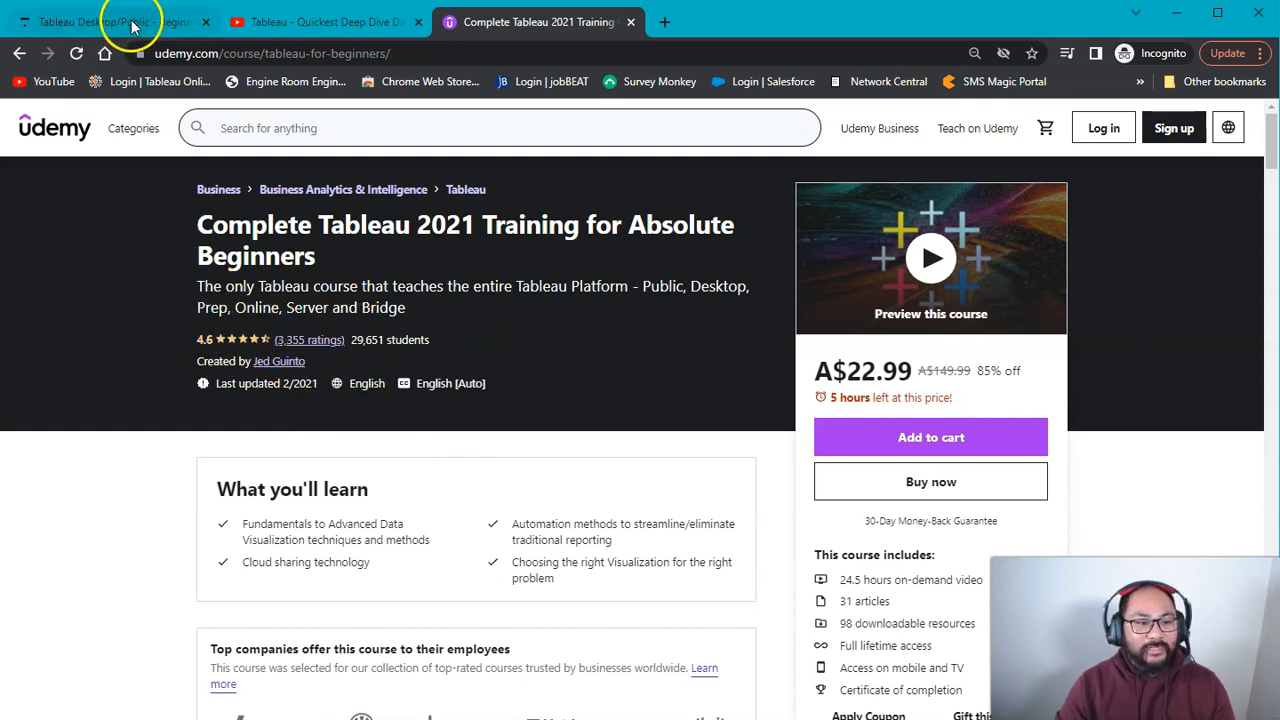
pyautogui.moveTo(113, 21)
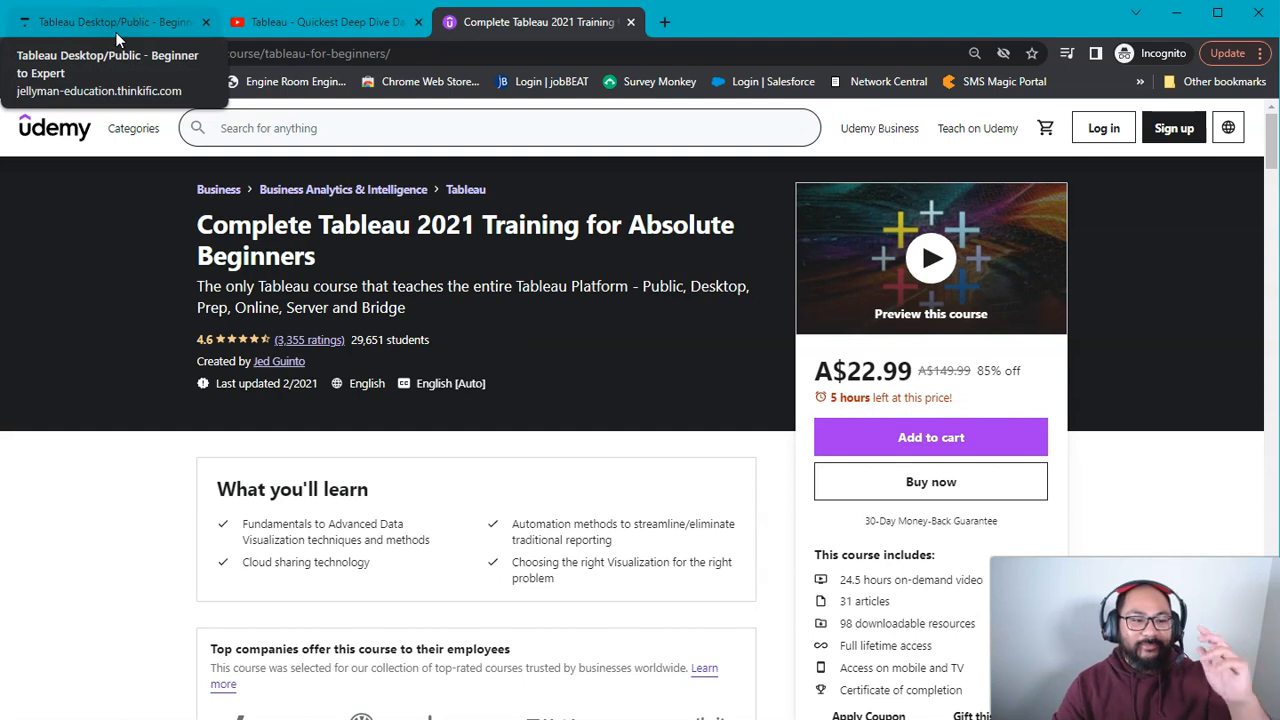
pyautogui.moveTo(615, 405)
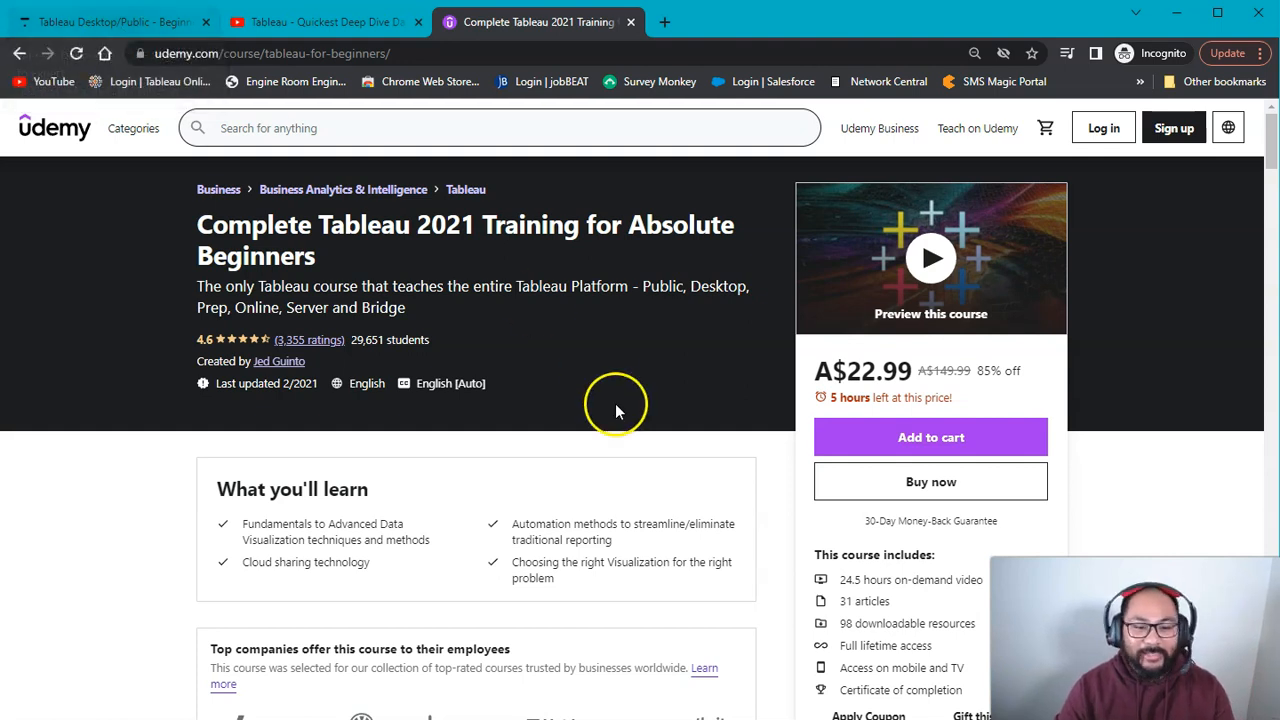
pyautogui.scroll(-3)
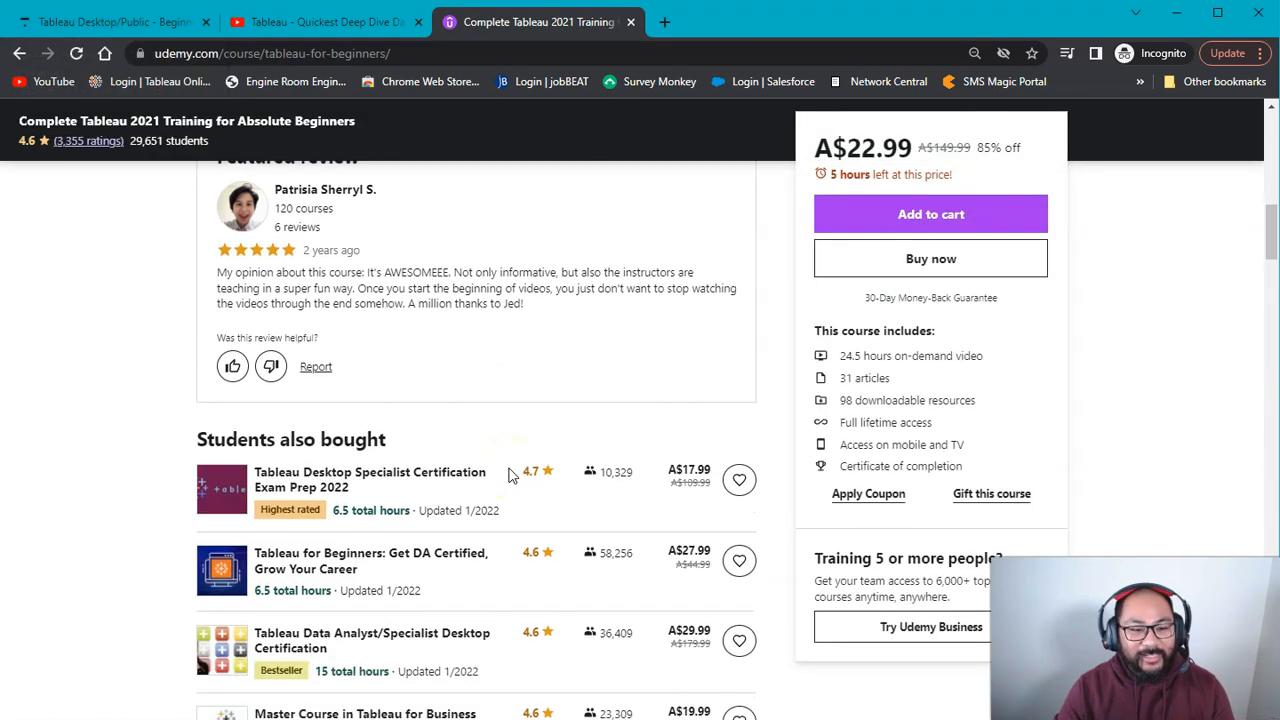
pyautogui.scroll(-3)
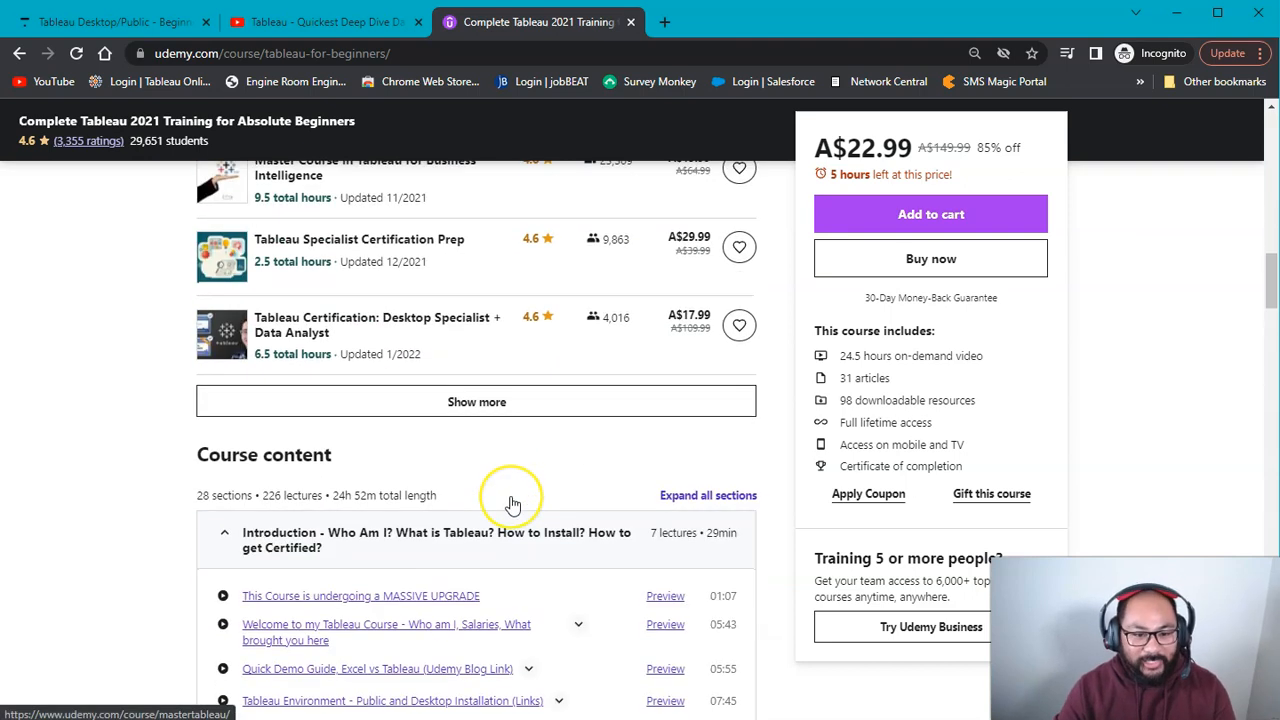
pyautogui.scroll(-3)
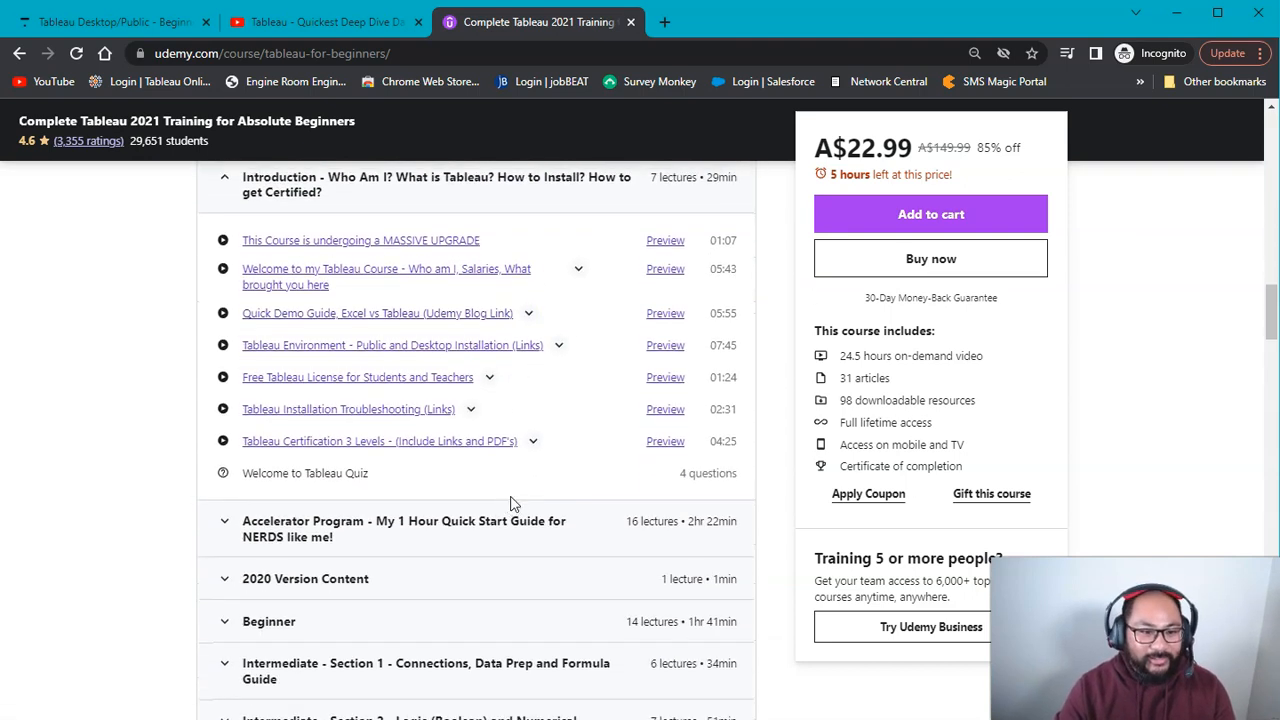
pyautogui.click(110, 21)
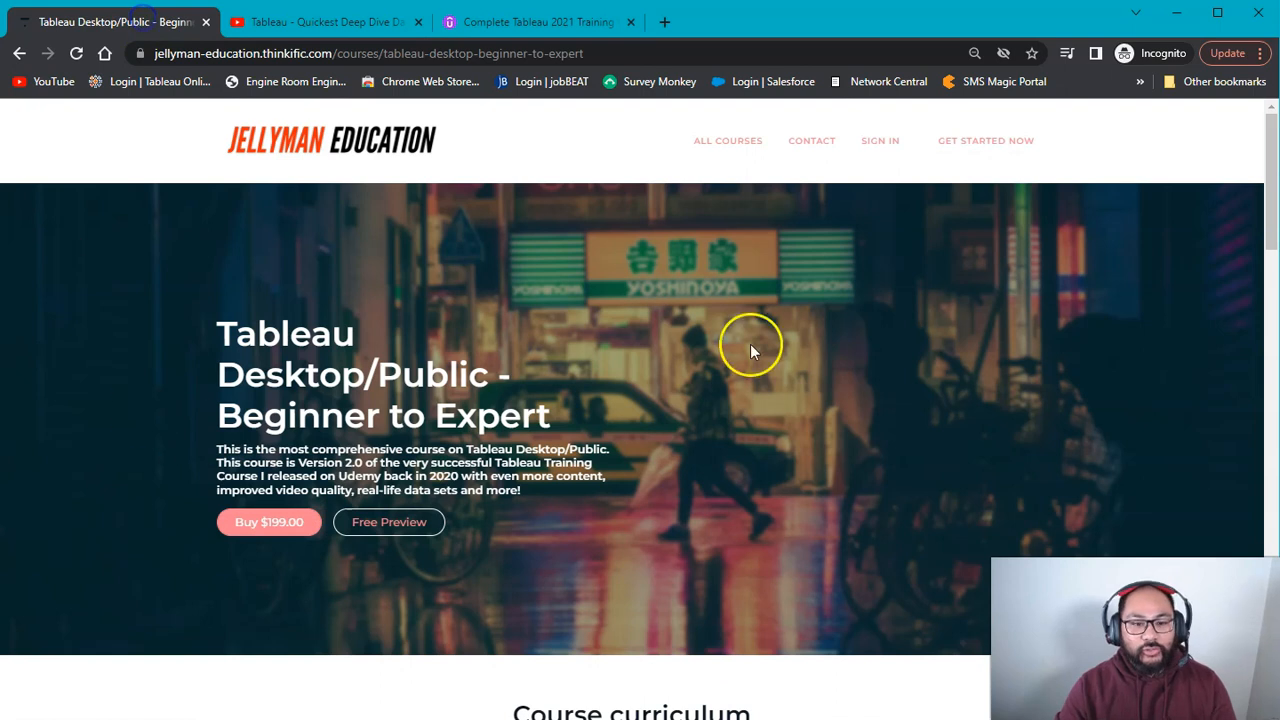
# - Scroll through the Beginner section's lessons down to the collapsed sections 2–11
pyautogui.scroll(-3)
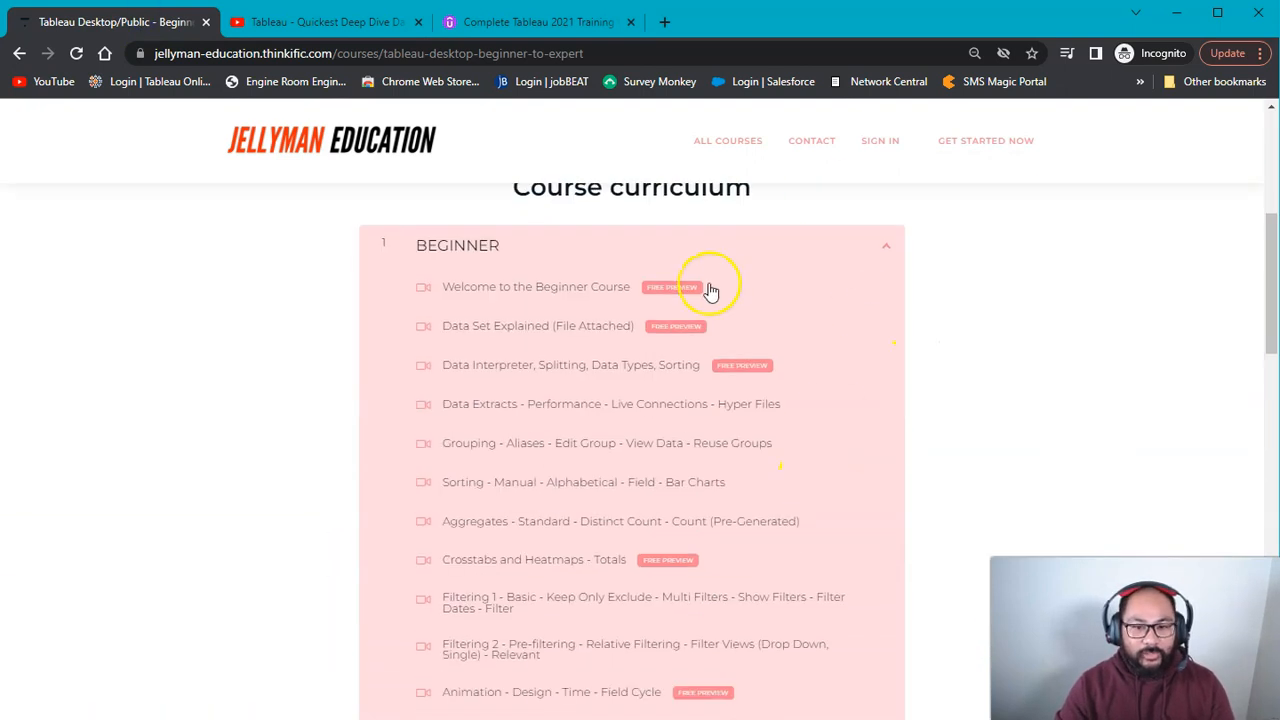
pyautogui.moveTo(643, 272)
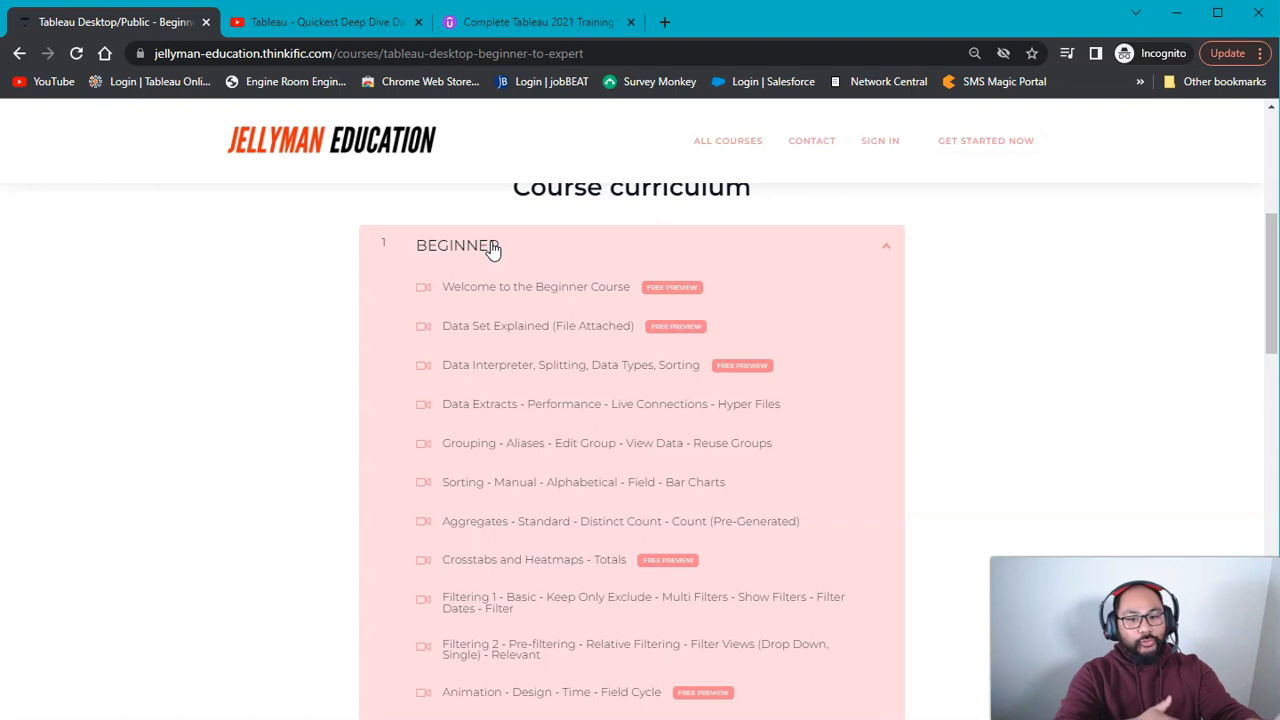
pyautogui.moveTo(780, 468)
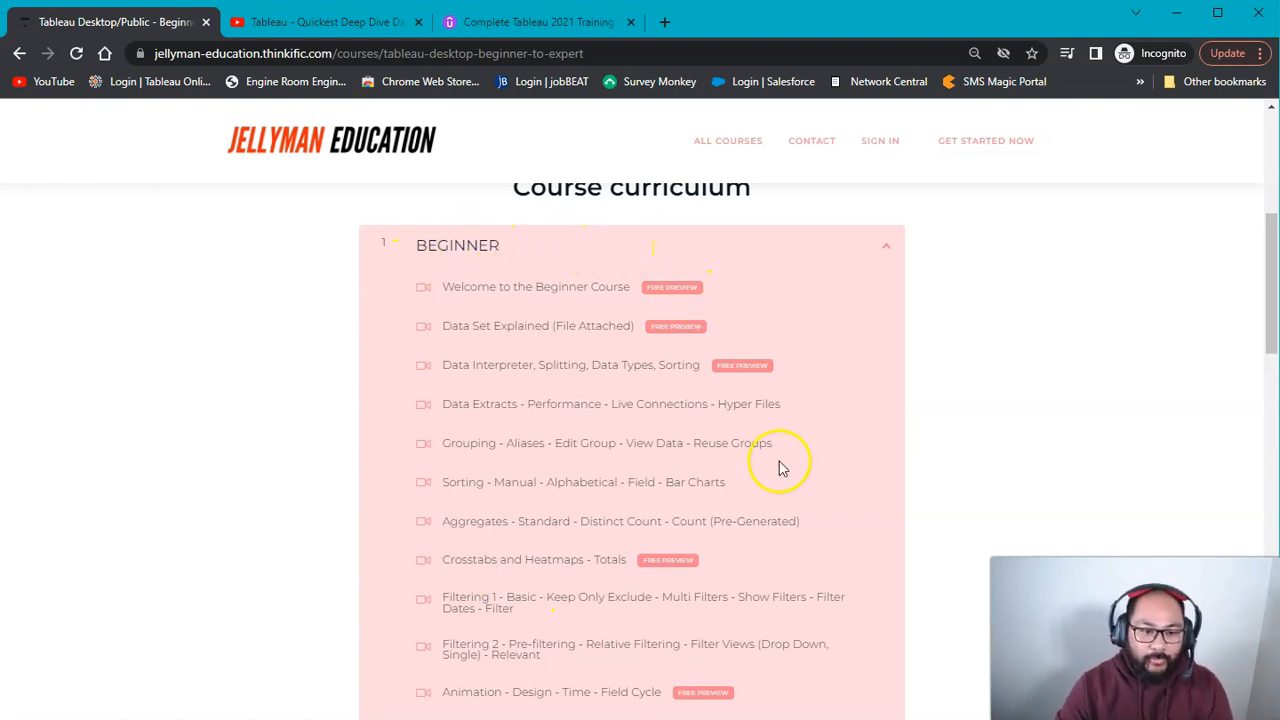
pyautogui.scroll(-3)
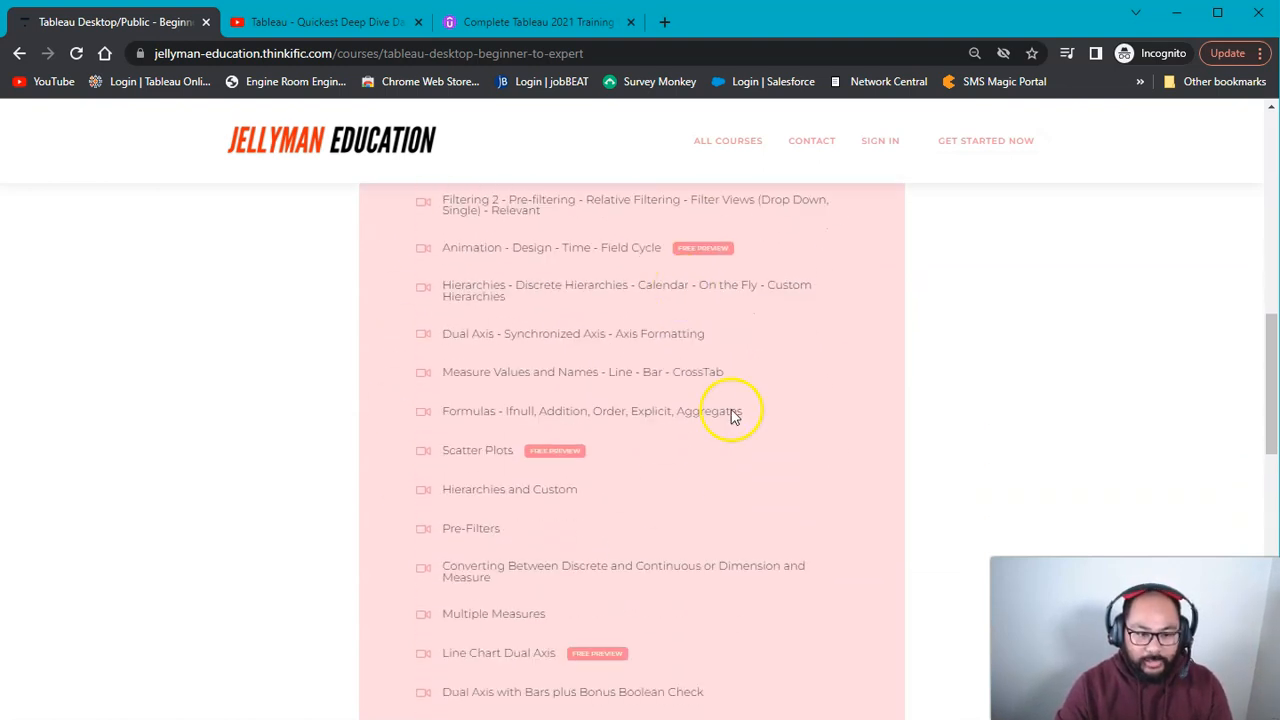
pyautogui.scroll(-3)
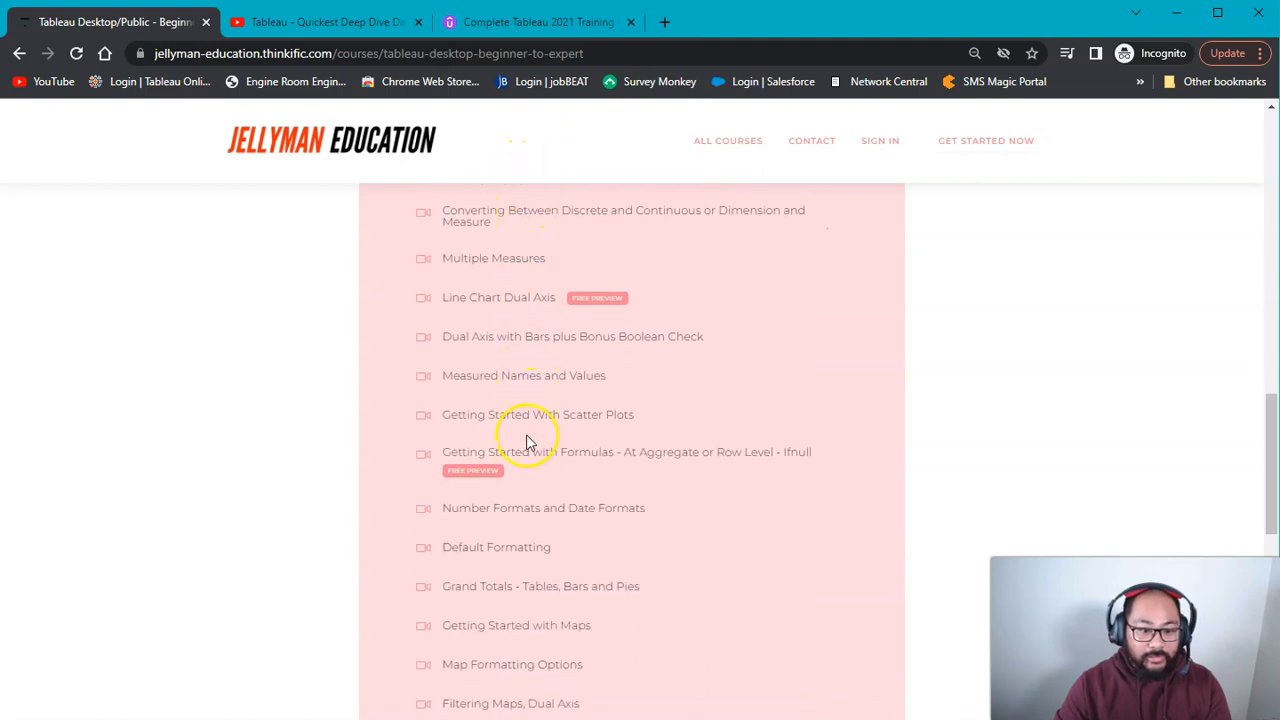
pyautogui.moveTo(582, 245)
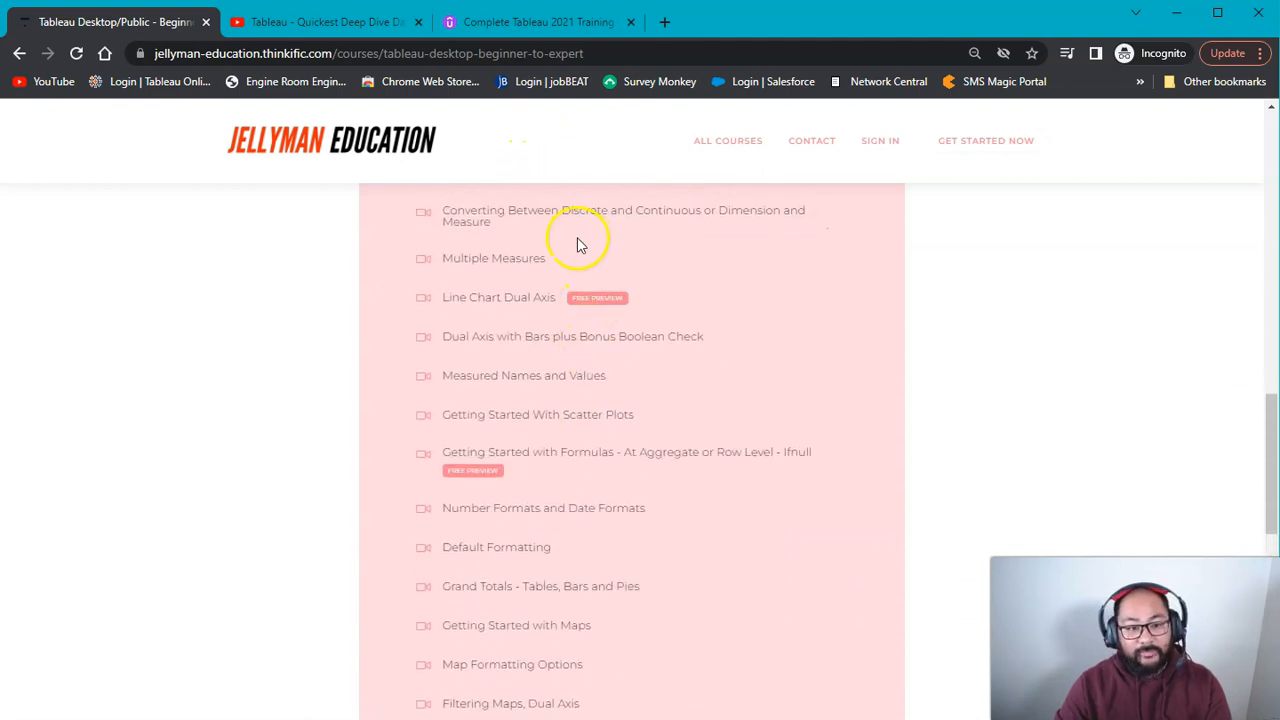
pyautogui.scroll(3)
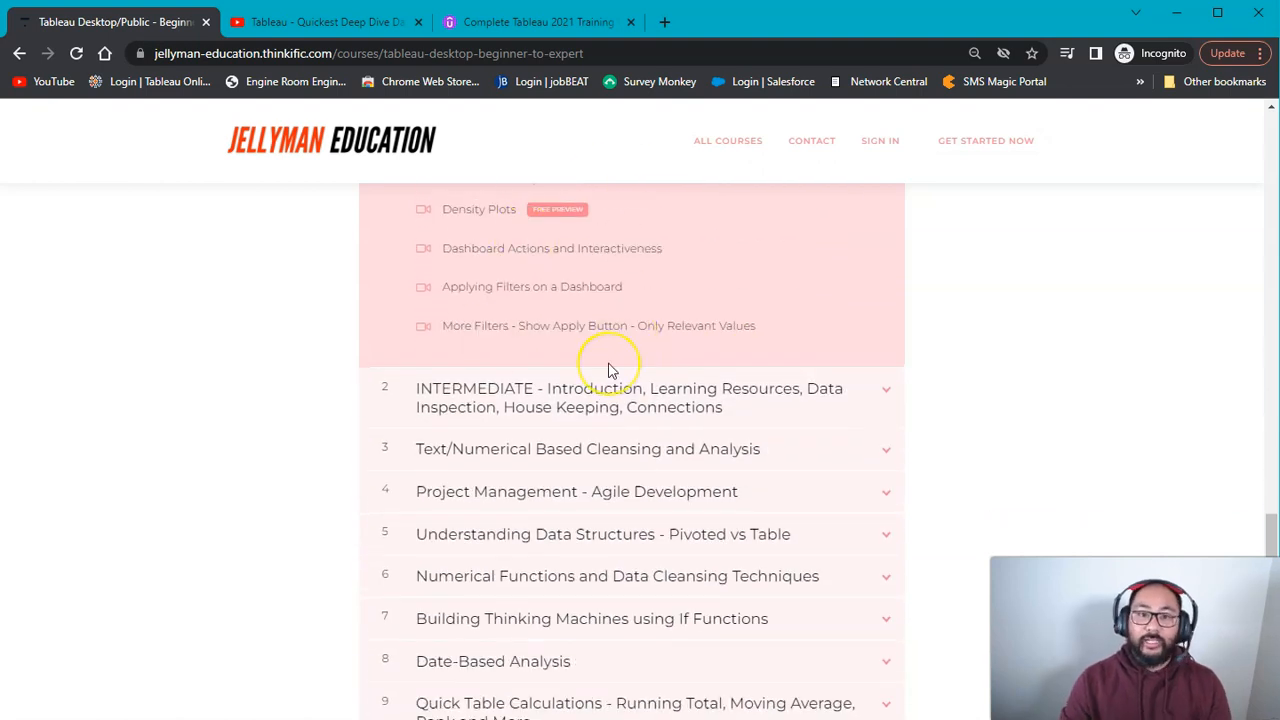
pyautogui.moveTo(695, 398)
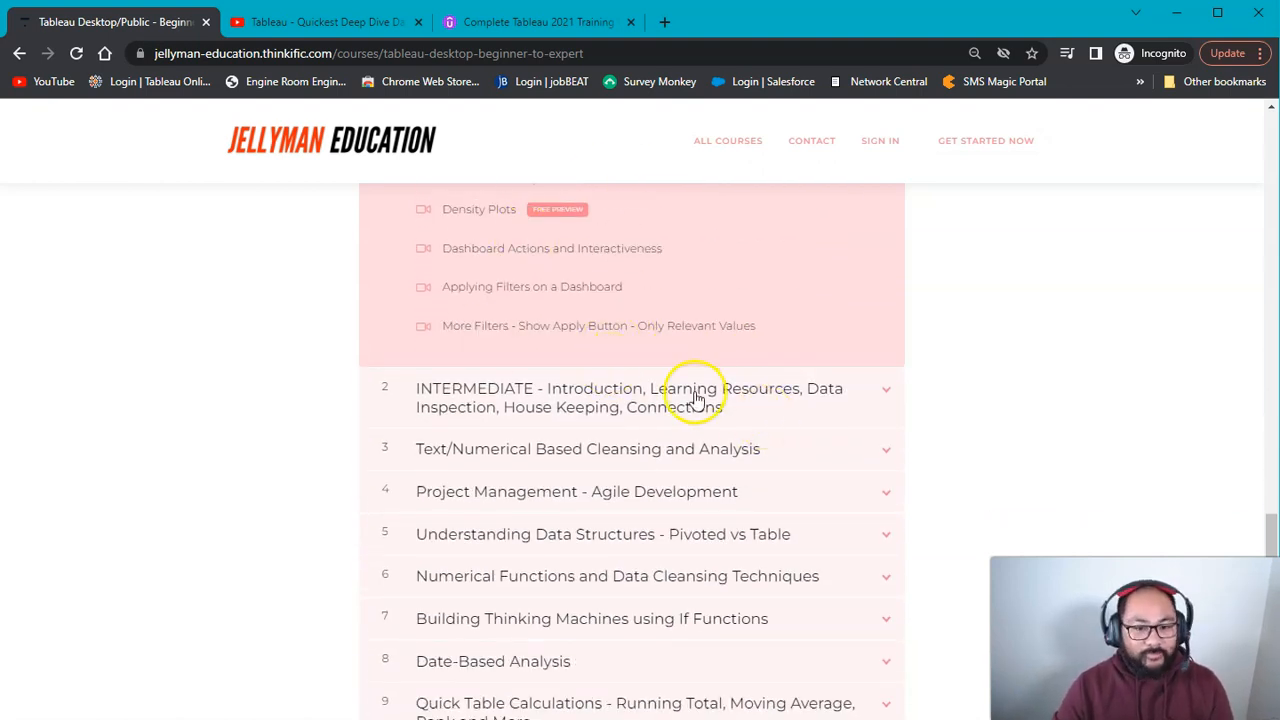
pyautogui.scroll(-3)
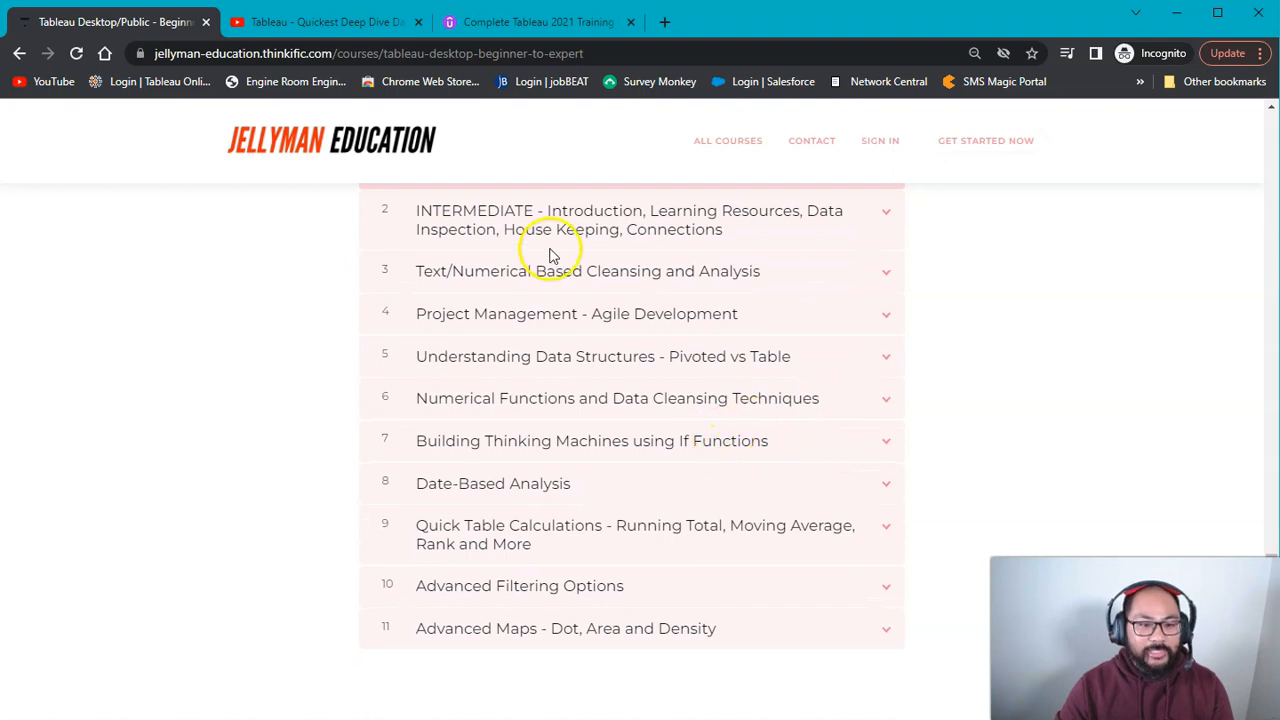
pyautogui.moveTo(435, 490)
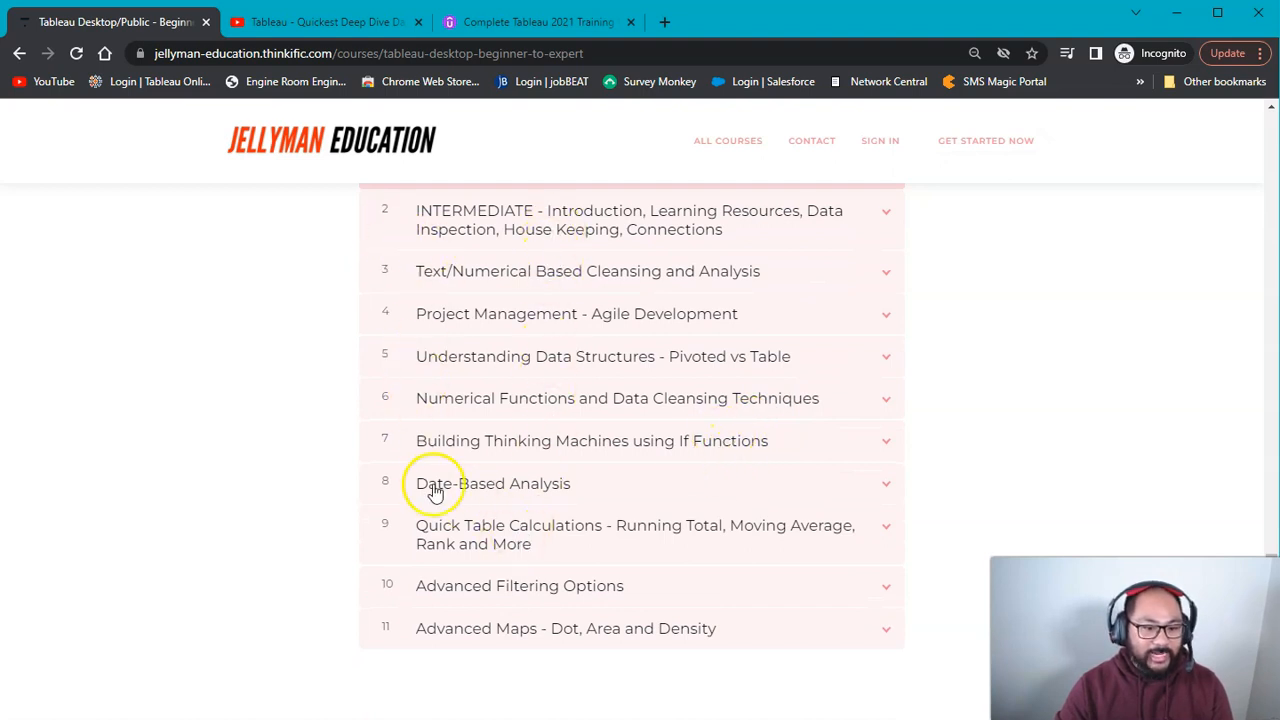
pyautogui.moveTo(523, 235)
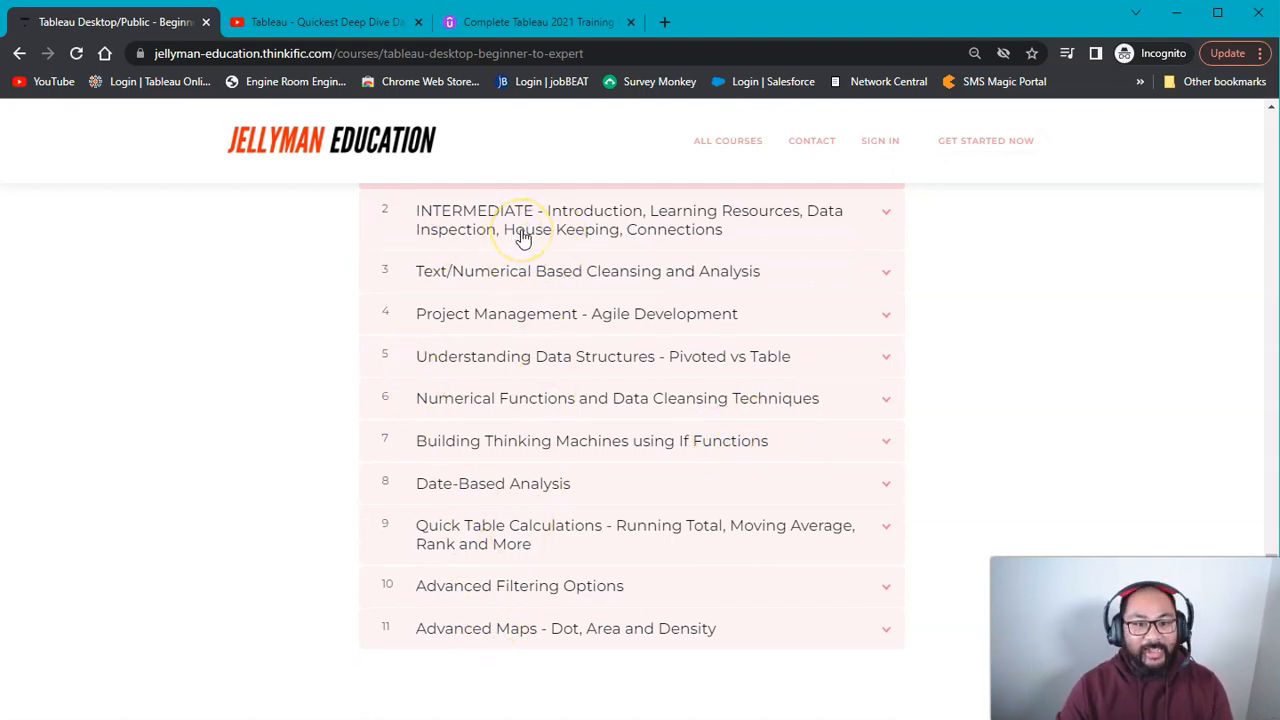
pyautogui.moveTo(662, 303)
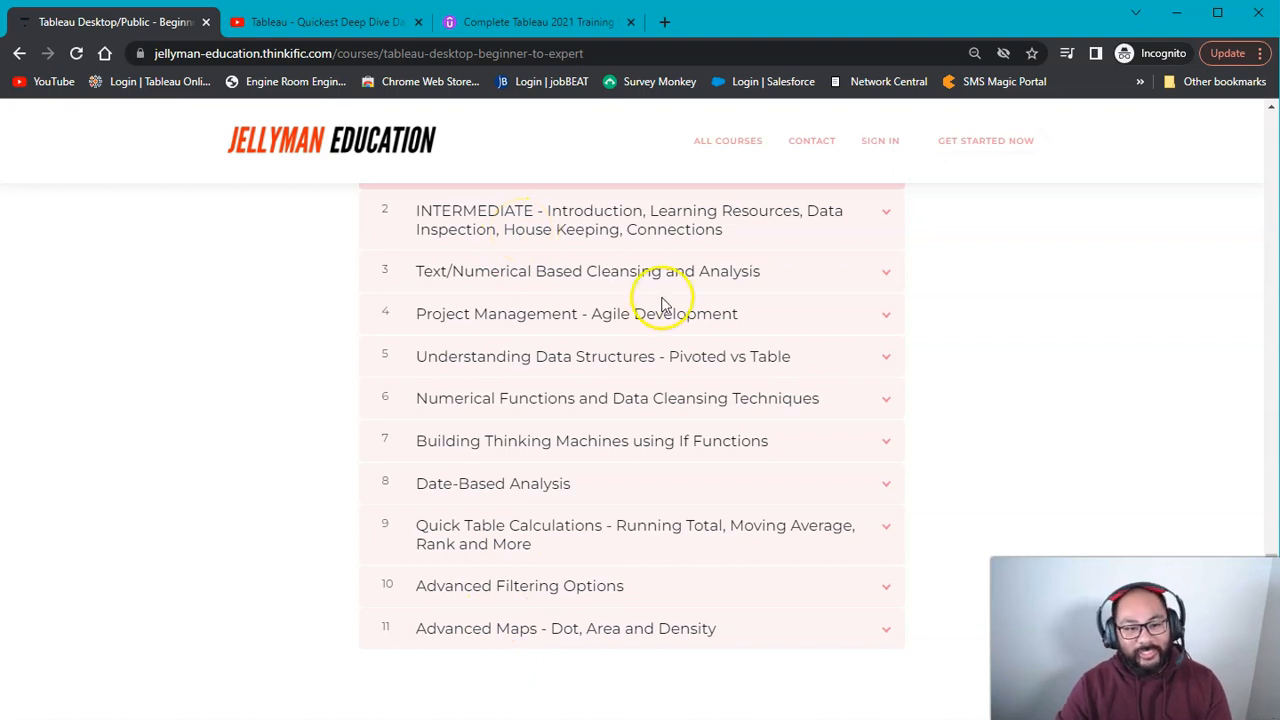
pyautogui.moveTo(568, 195)
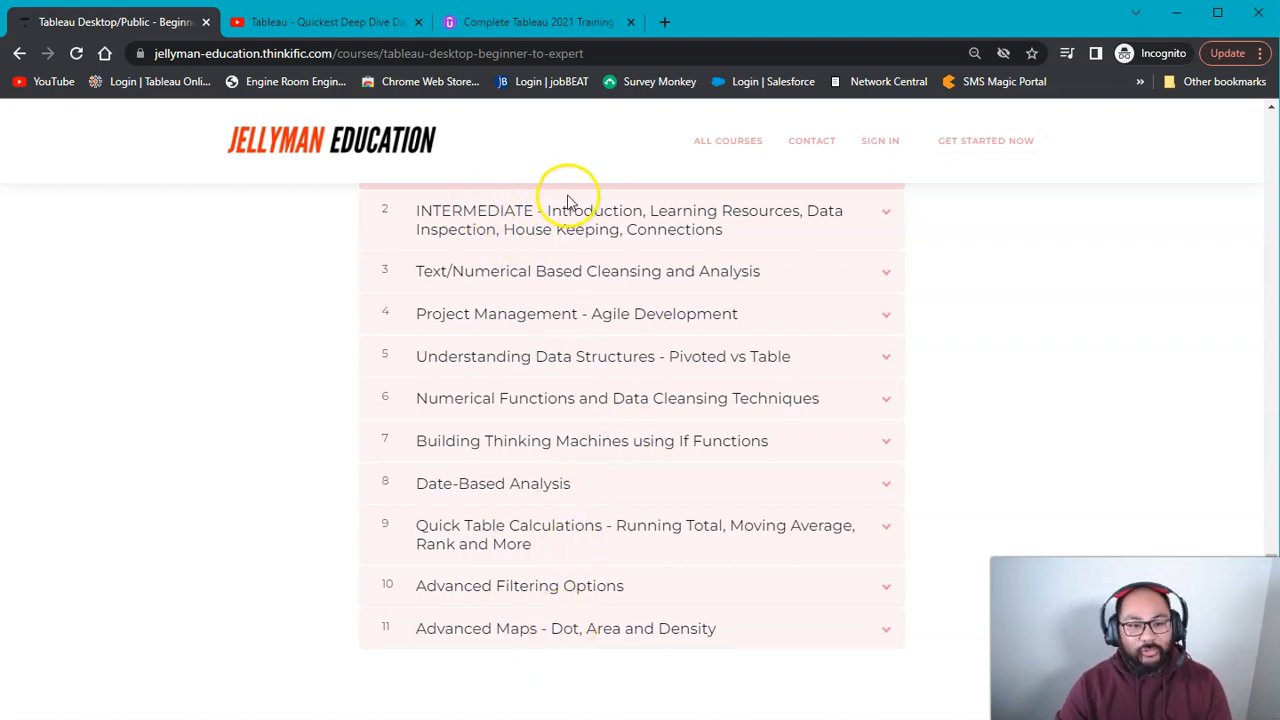
pyautogui.moveTo(535, 638)
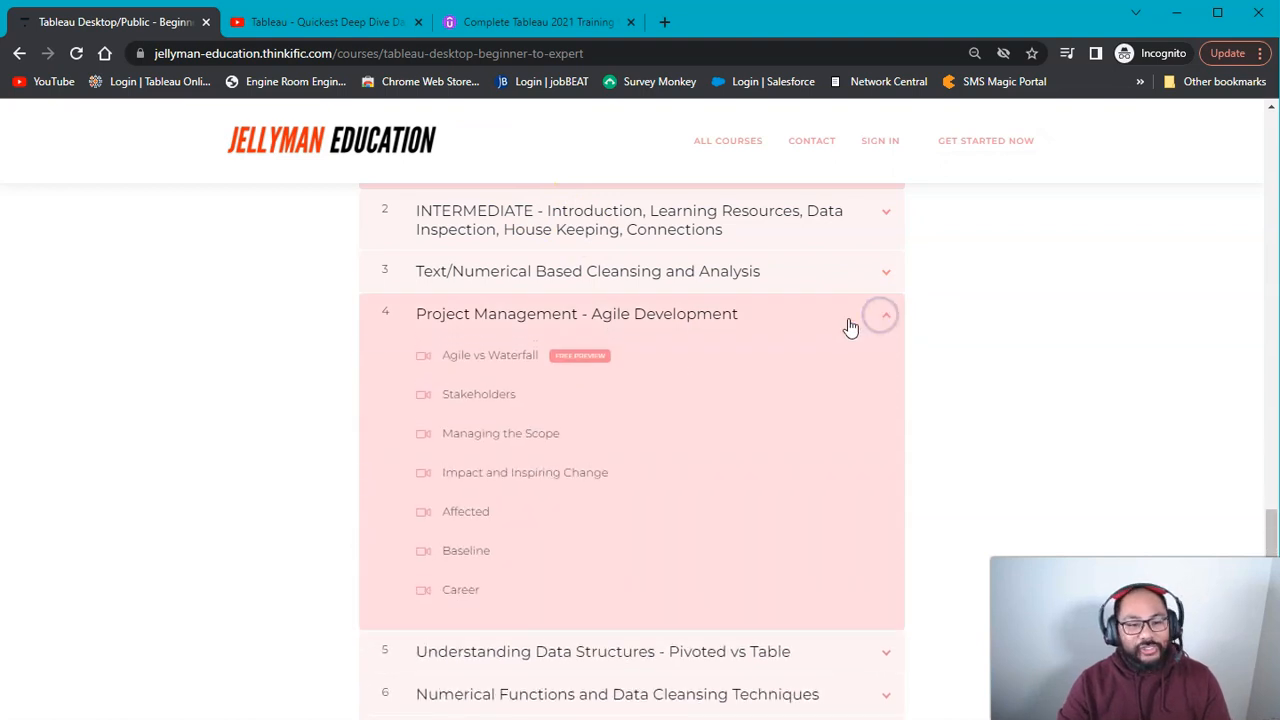
pyautogui.moveTo(737, 337)
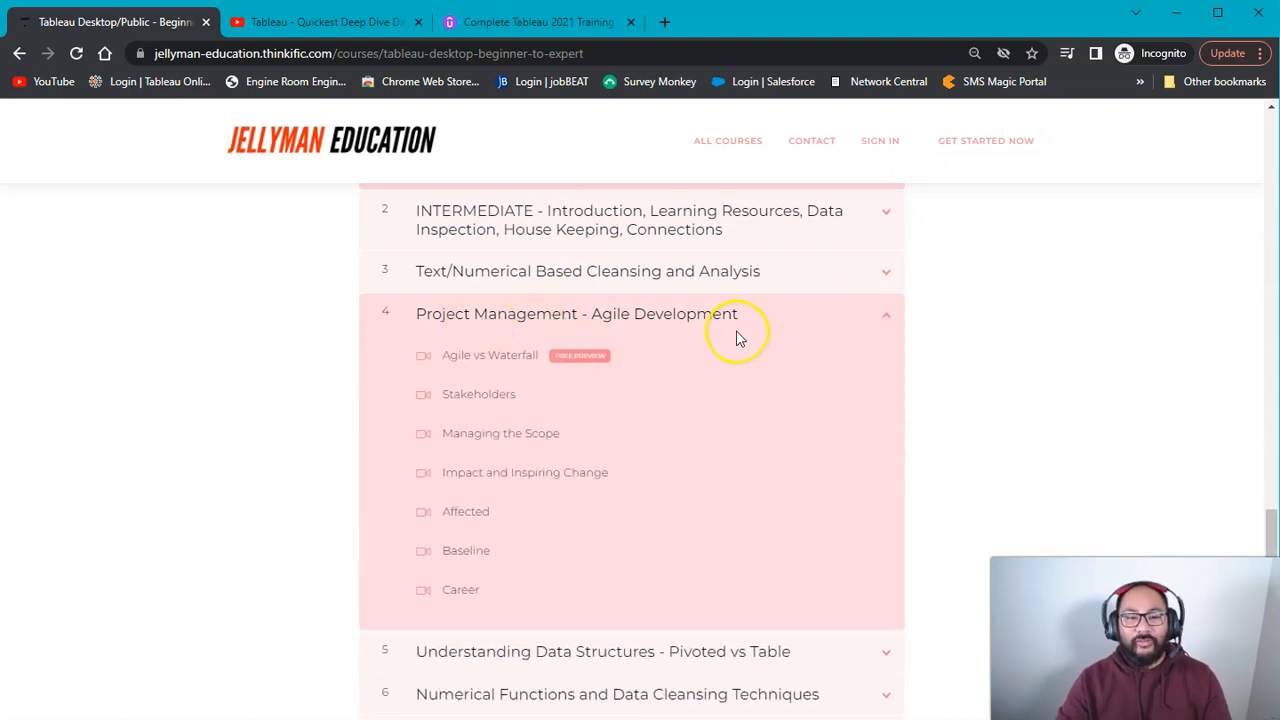
pyautogui.moveTo(737, 335)
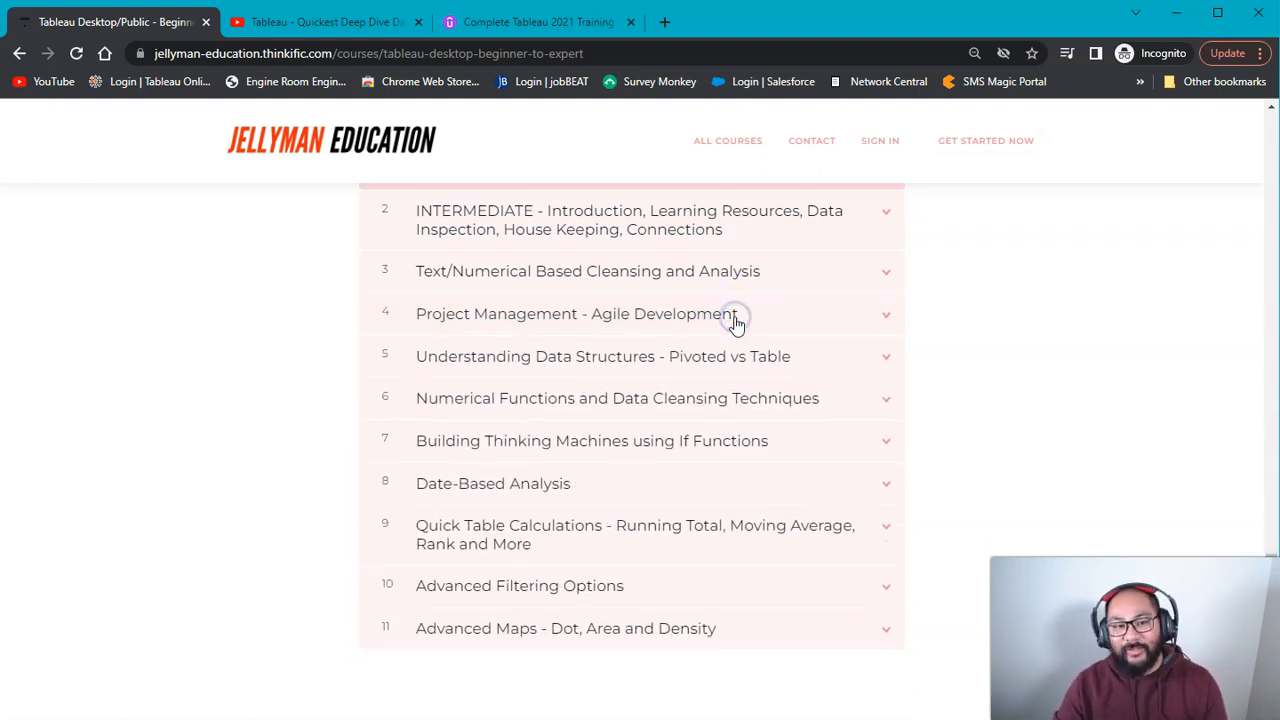
pyautogui.moveTo(827, 368)
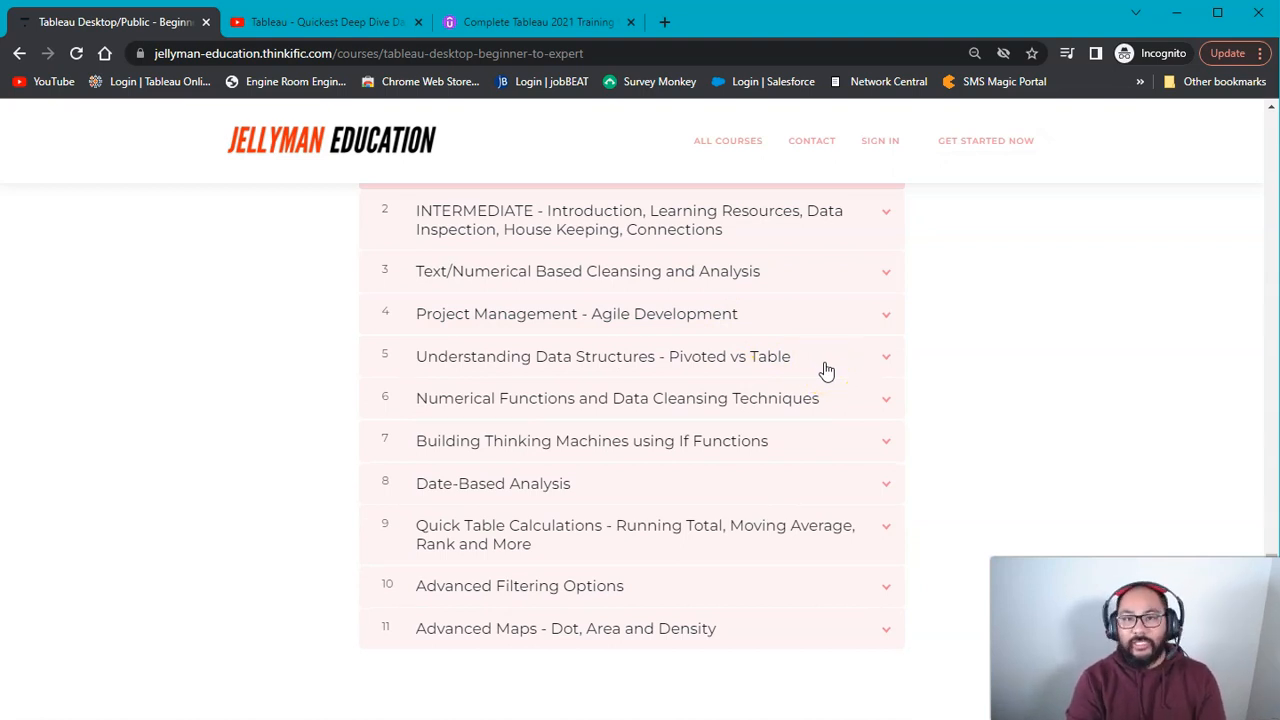
pyautogui.moveTo(1043, 355)
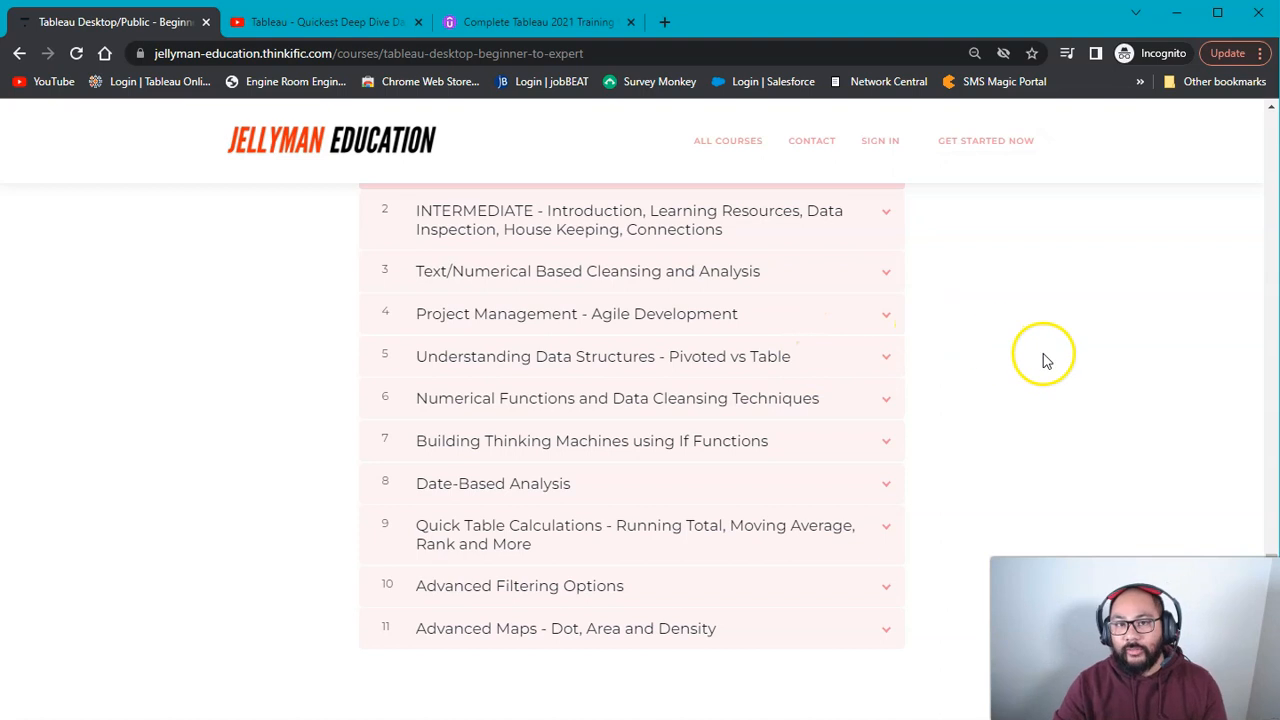
pyautogui.moveTo(685, 398)
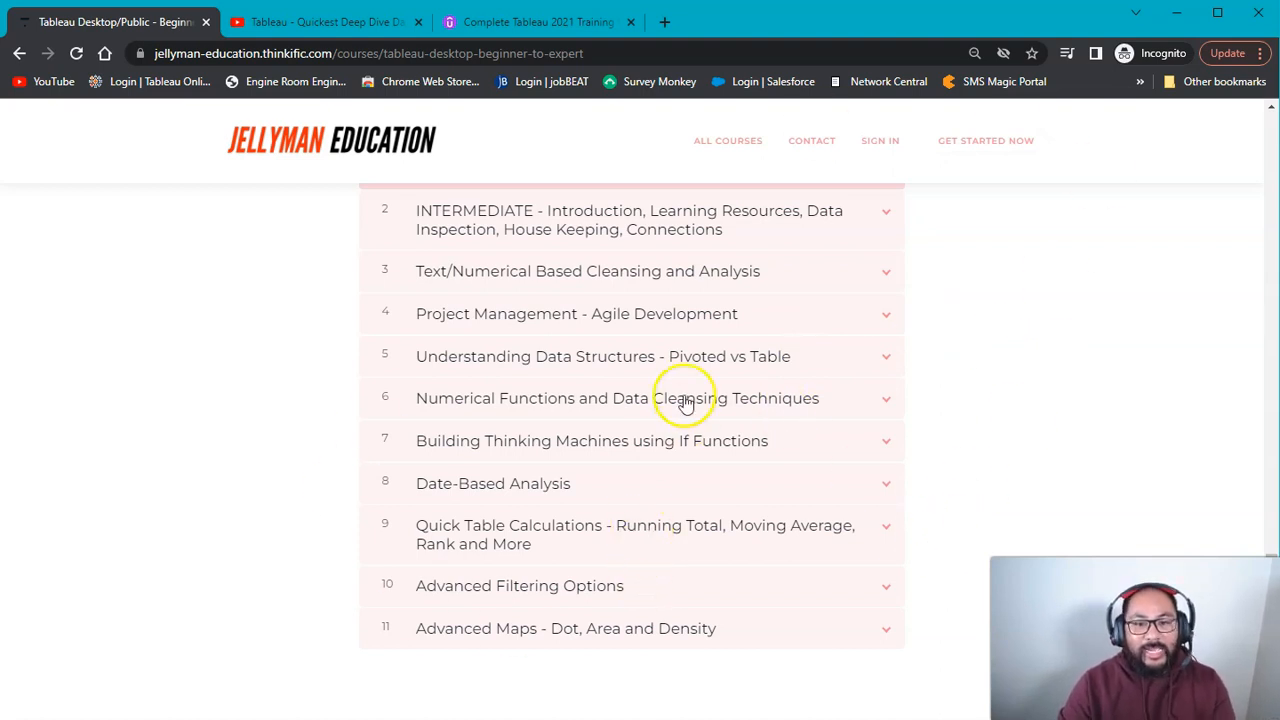
pyautogui.scroll(-3)
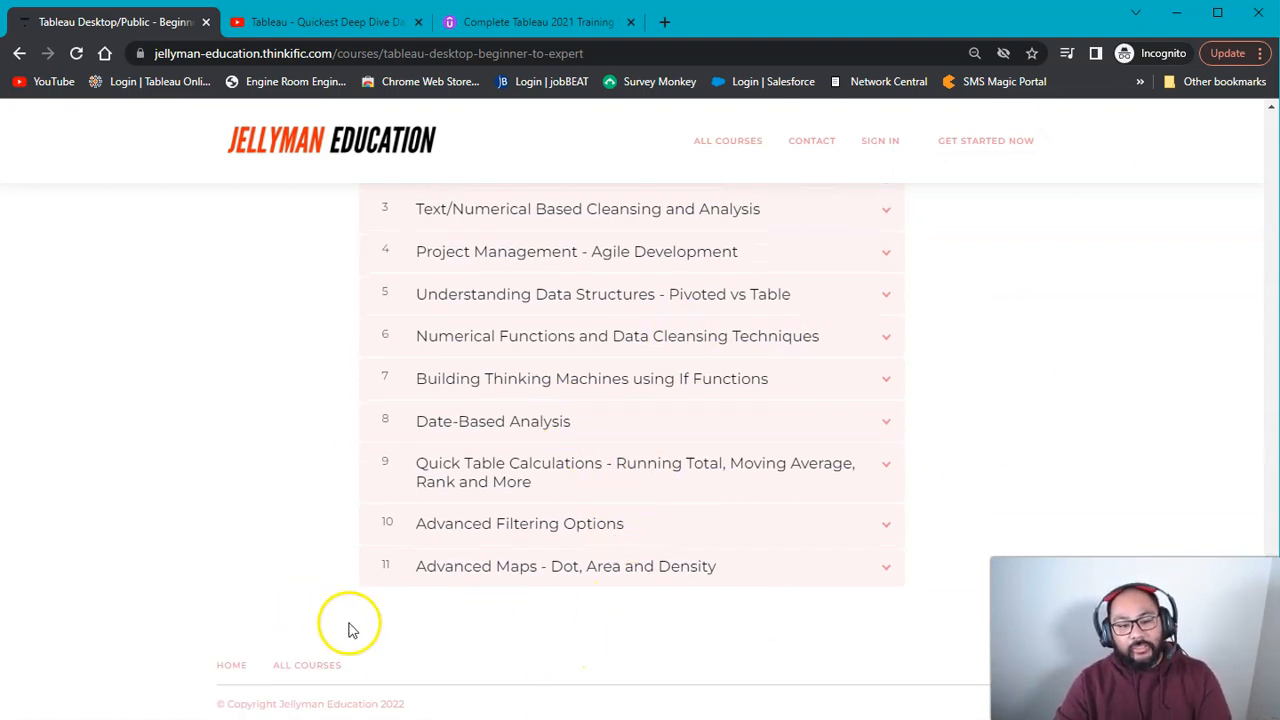
pyautogui.moveTo(658, 620)
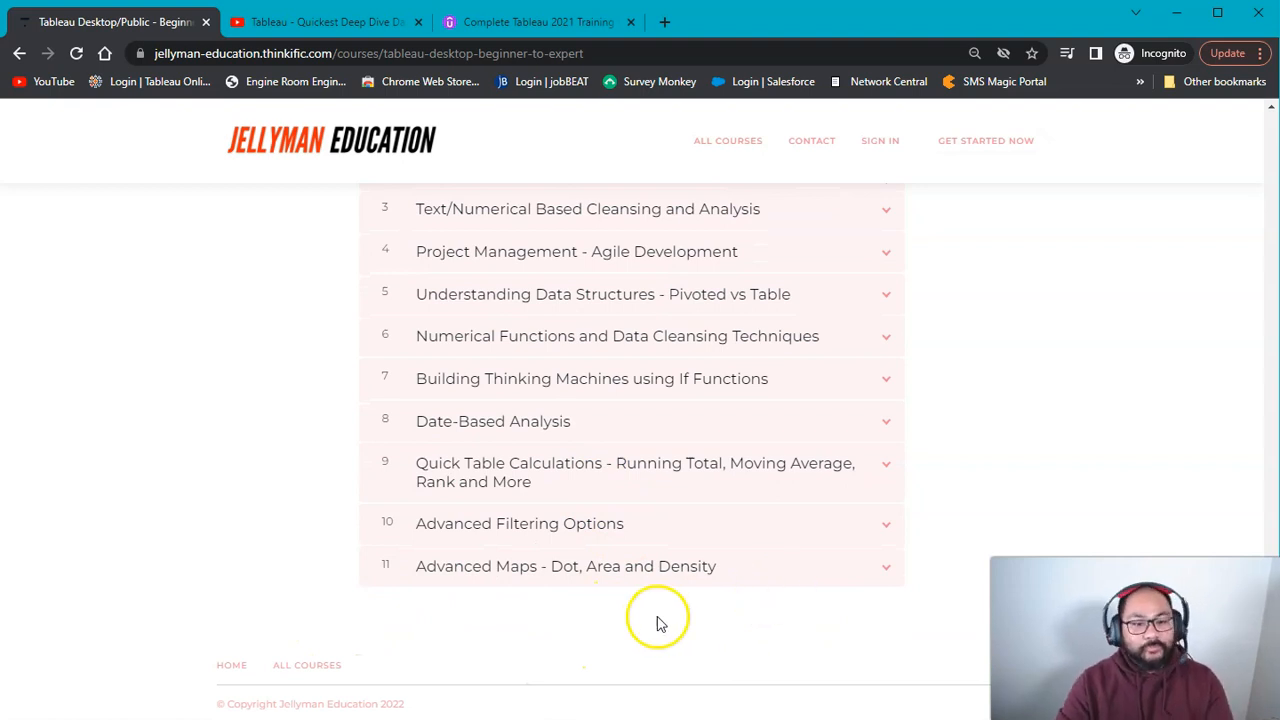
pyautogui.moveTo(370, 608)
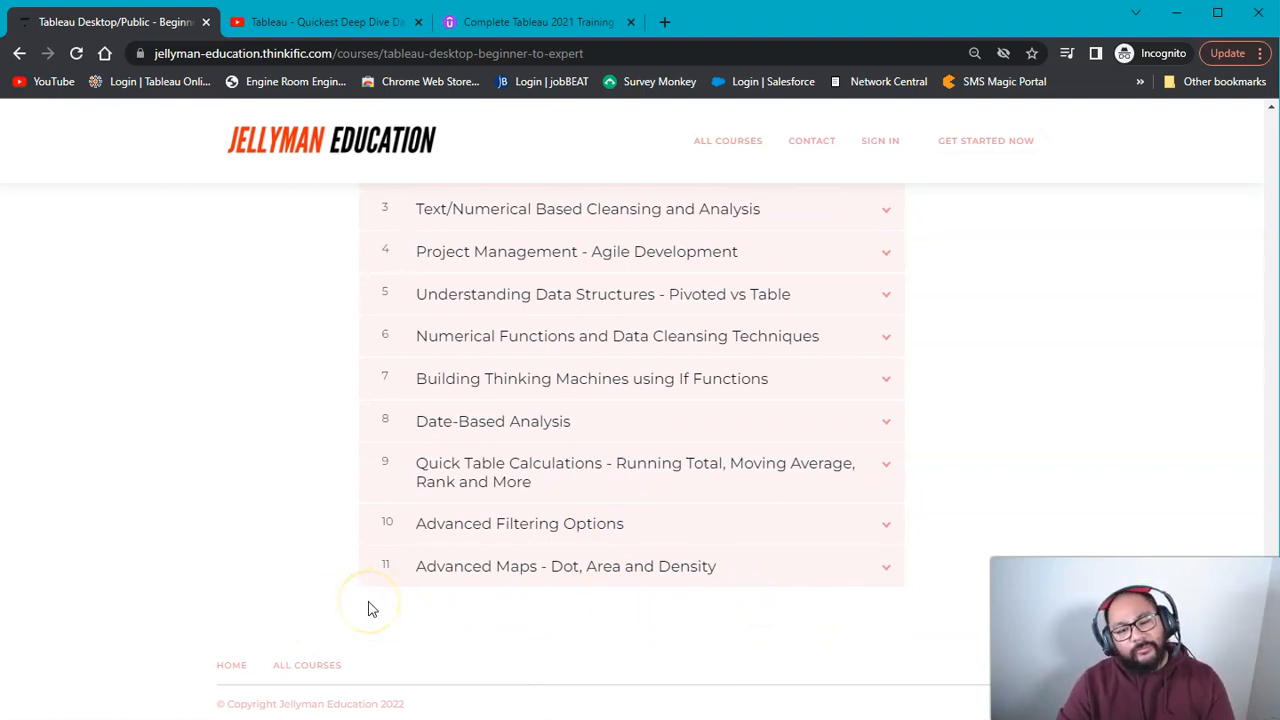
pyautogui.moveTo(360, 605)
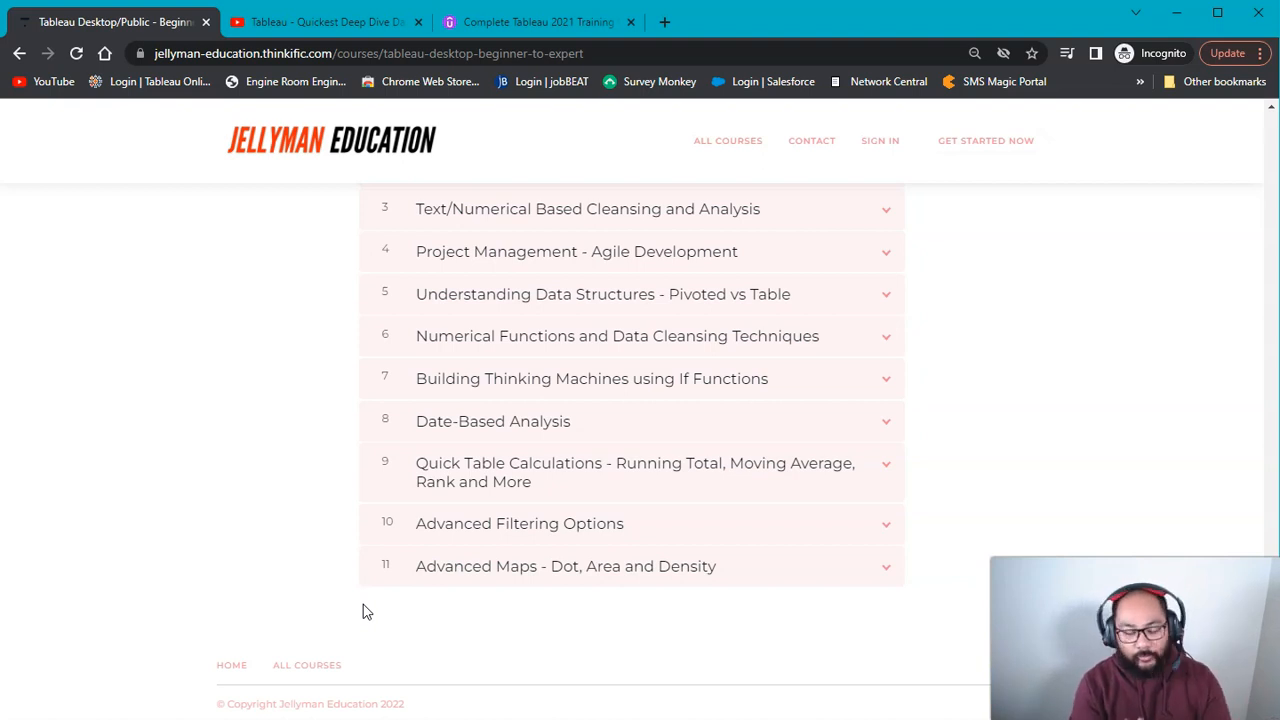
pyautogui.moveTo(810, 513)
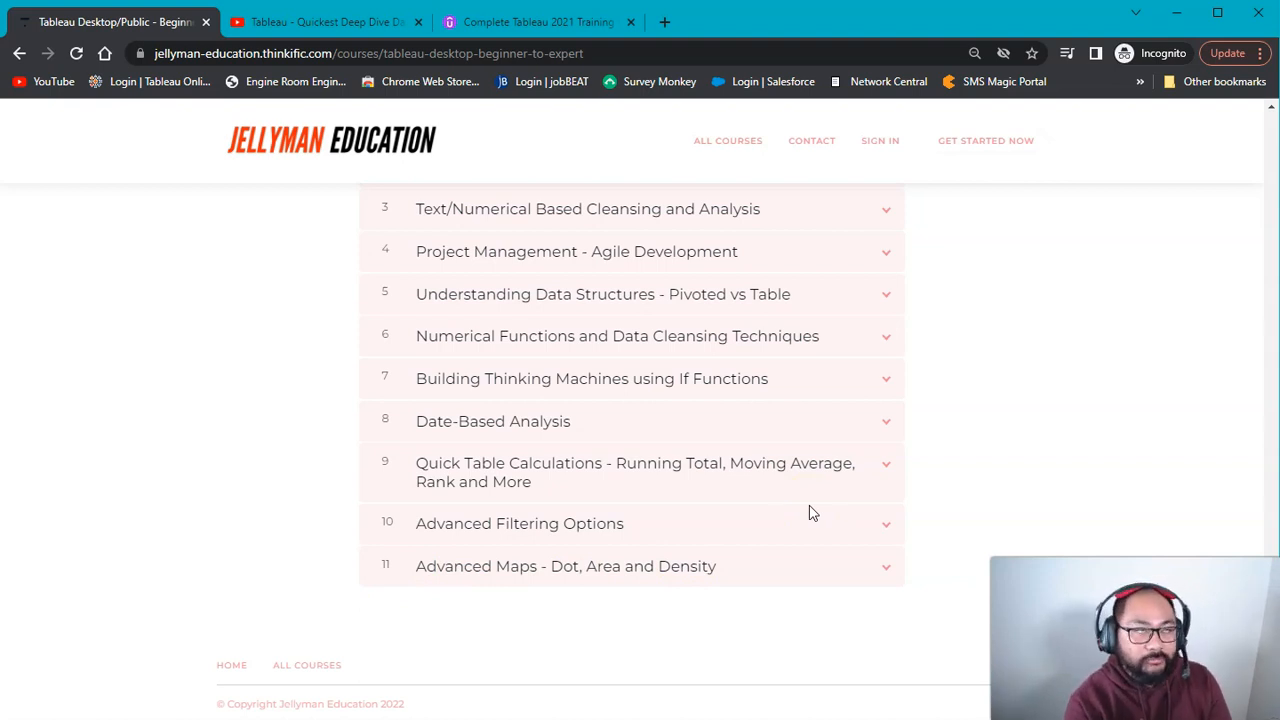
pyautogui.moveTo(795, 490)
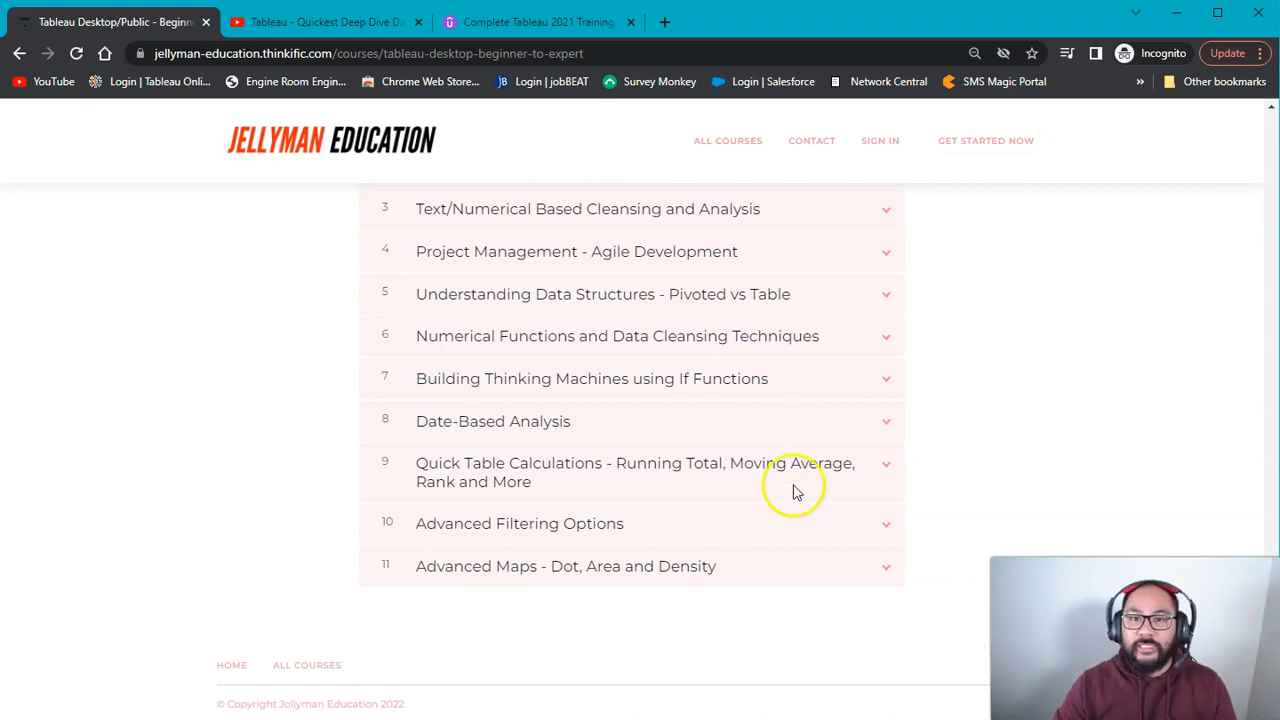
pyautogui.scroll(3)
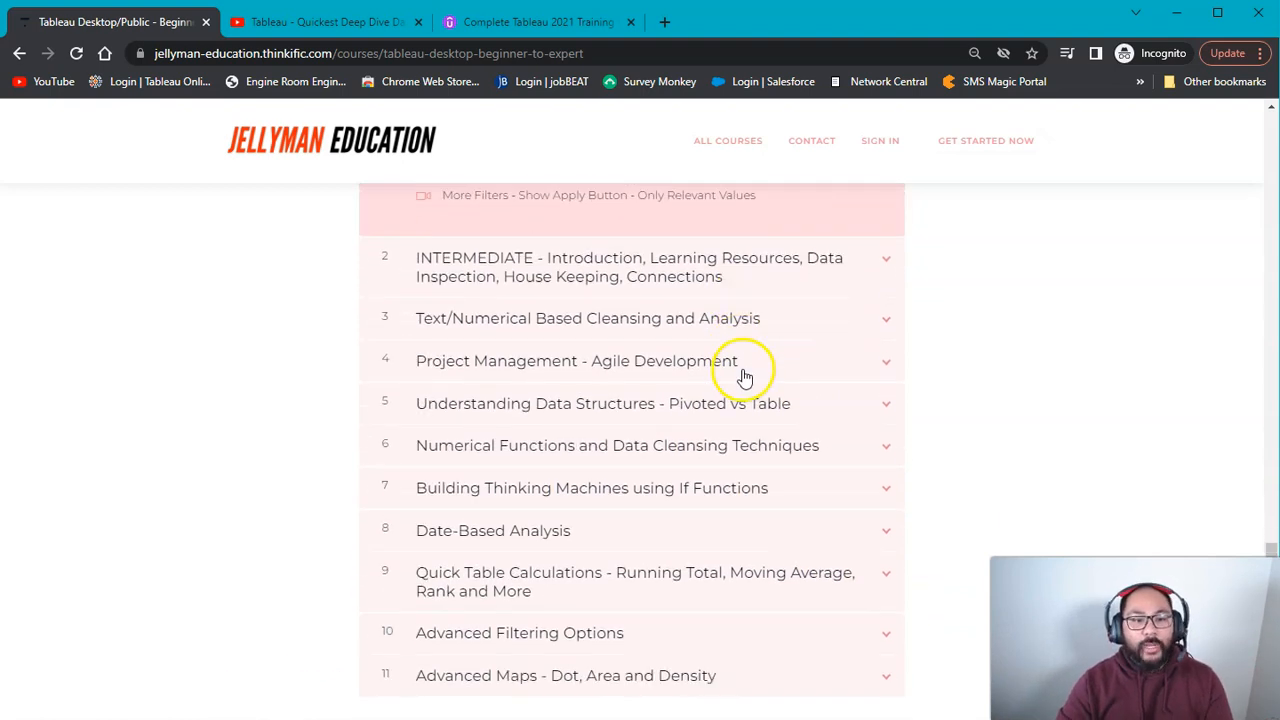
pyautogui.scroll(3)
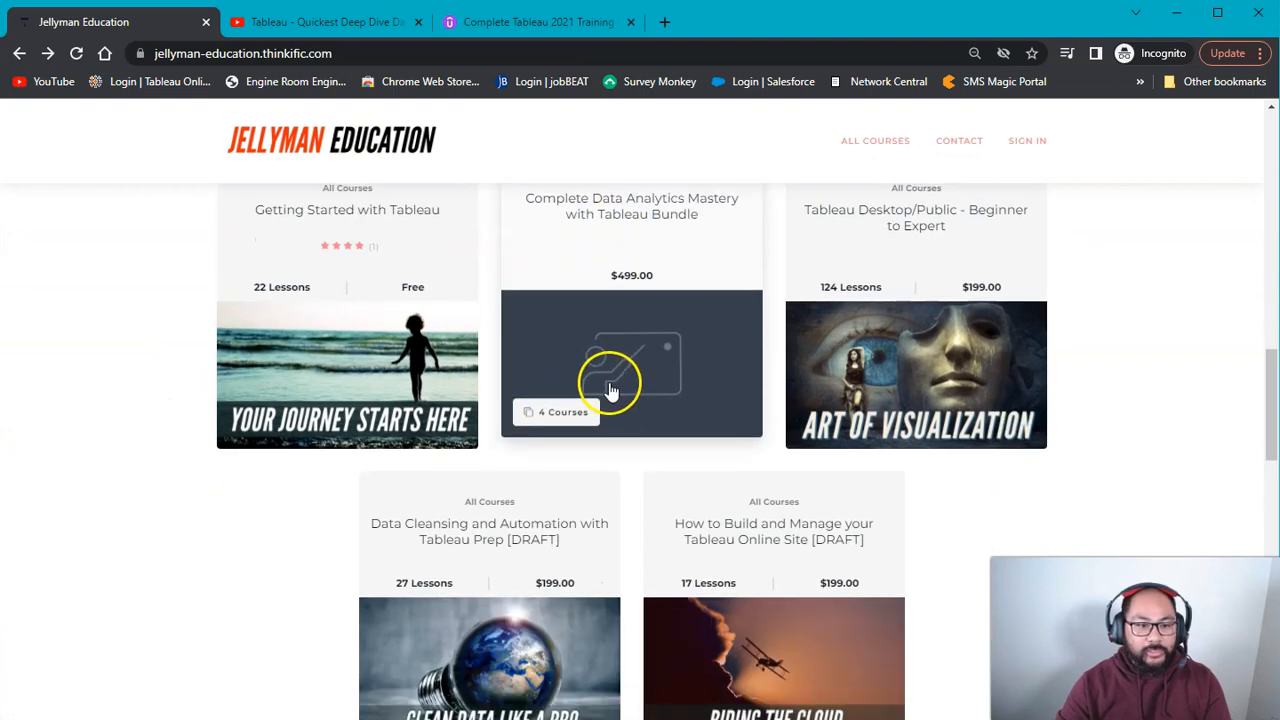
pyautogui.scroll(-3)
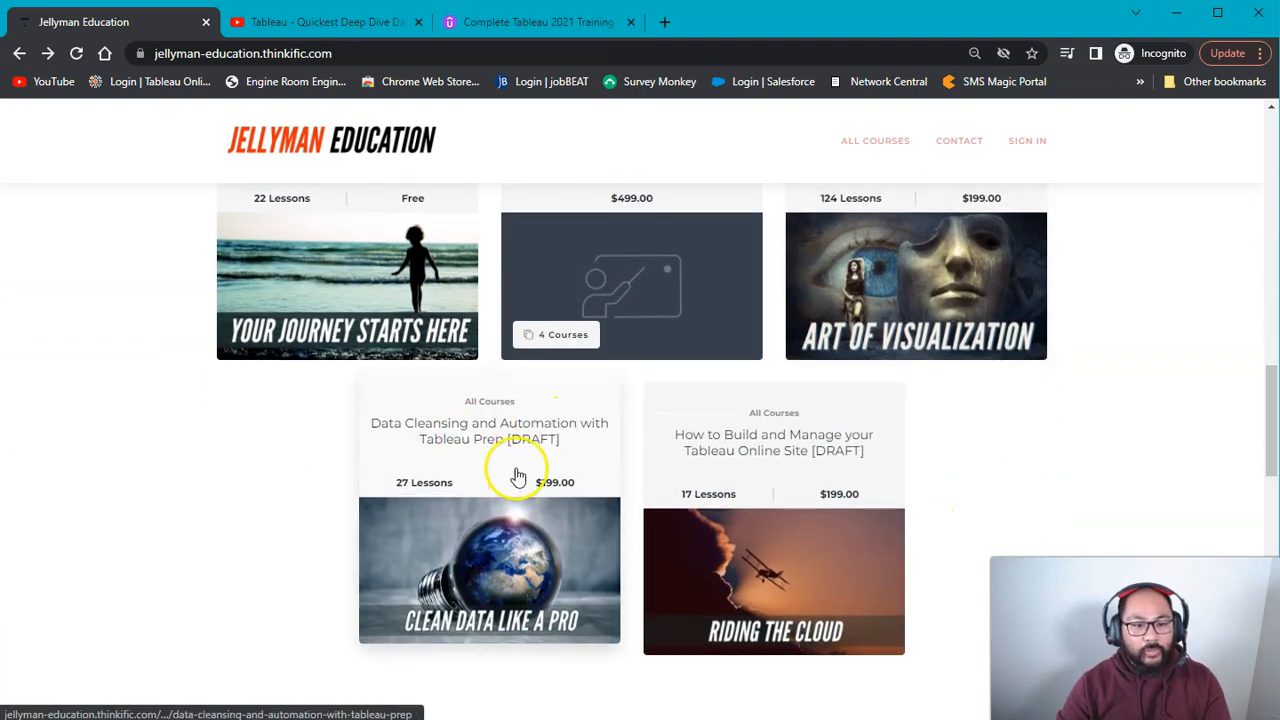
pyautogui.moveTo(414, 465)
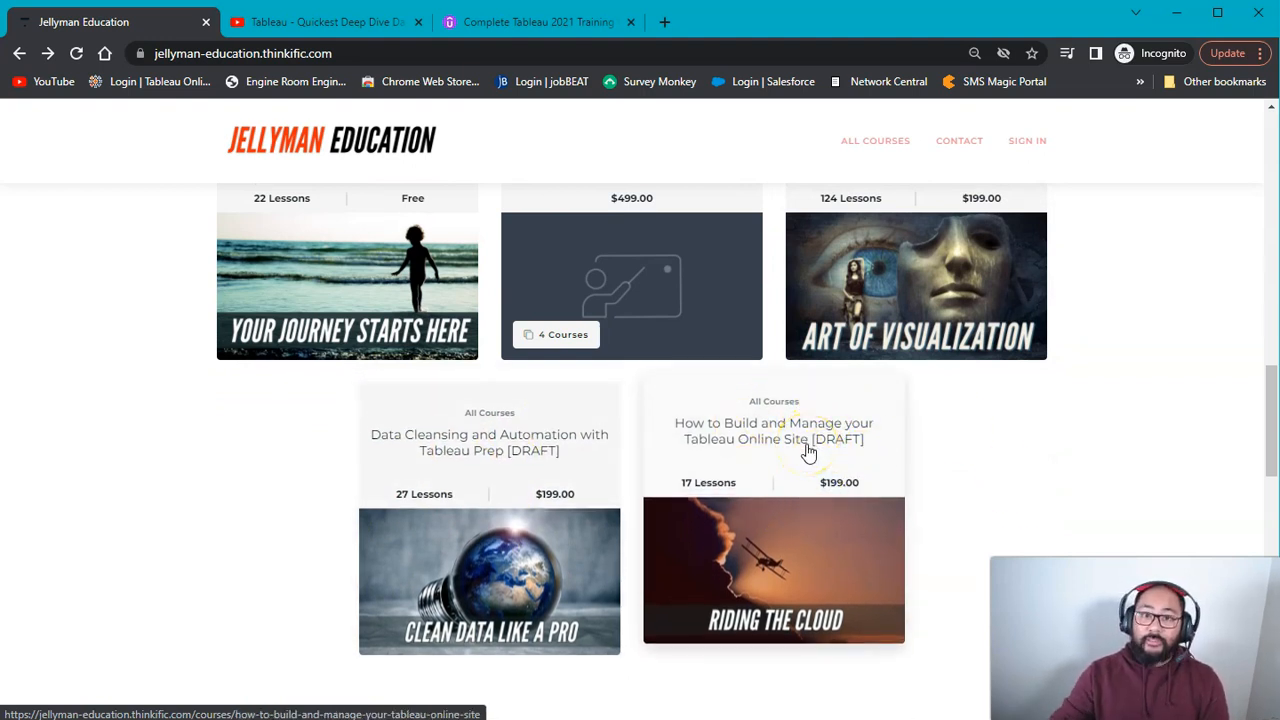
pyautogui.moveTo(808, 452)
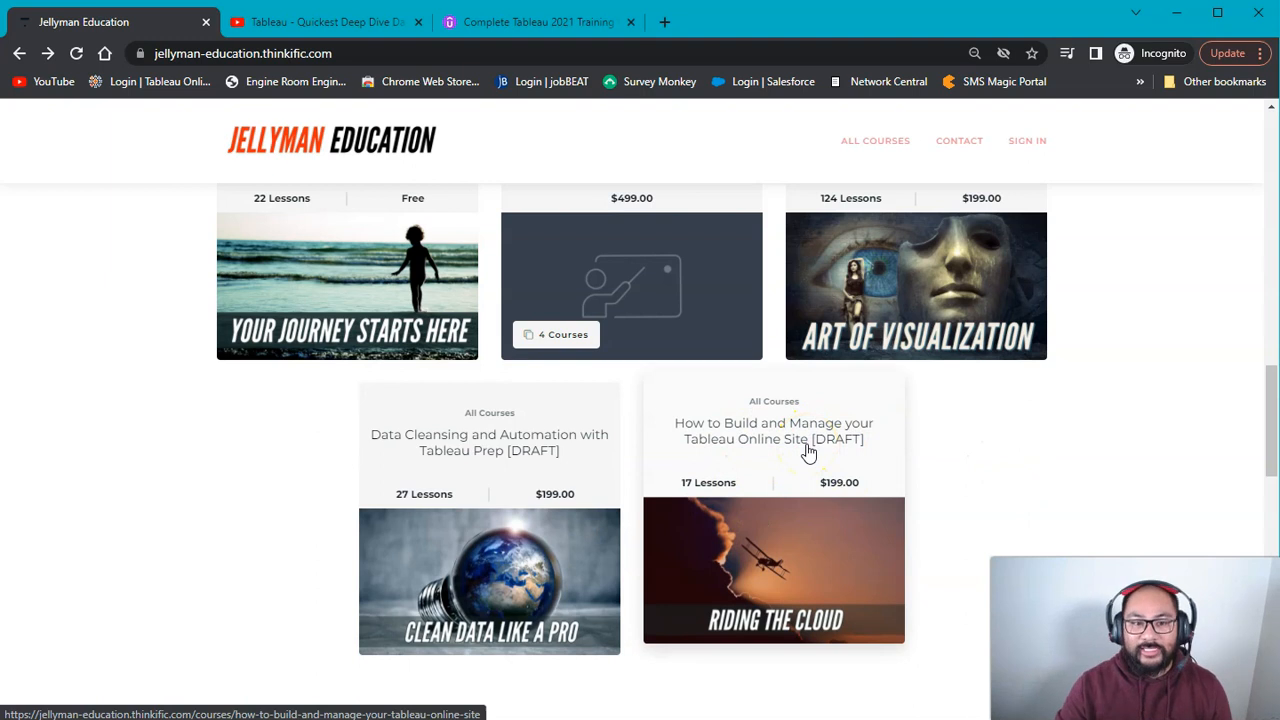
pyautogui.moveTo(404, 490)
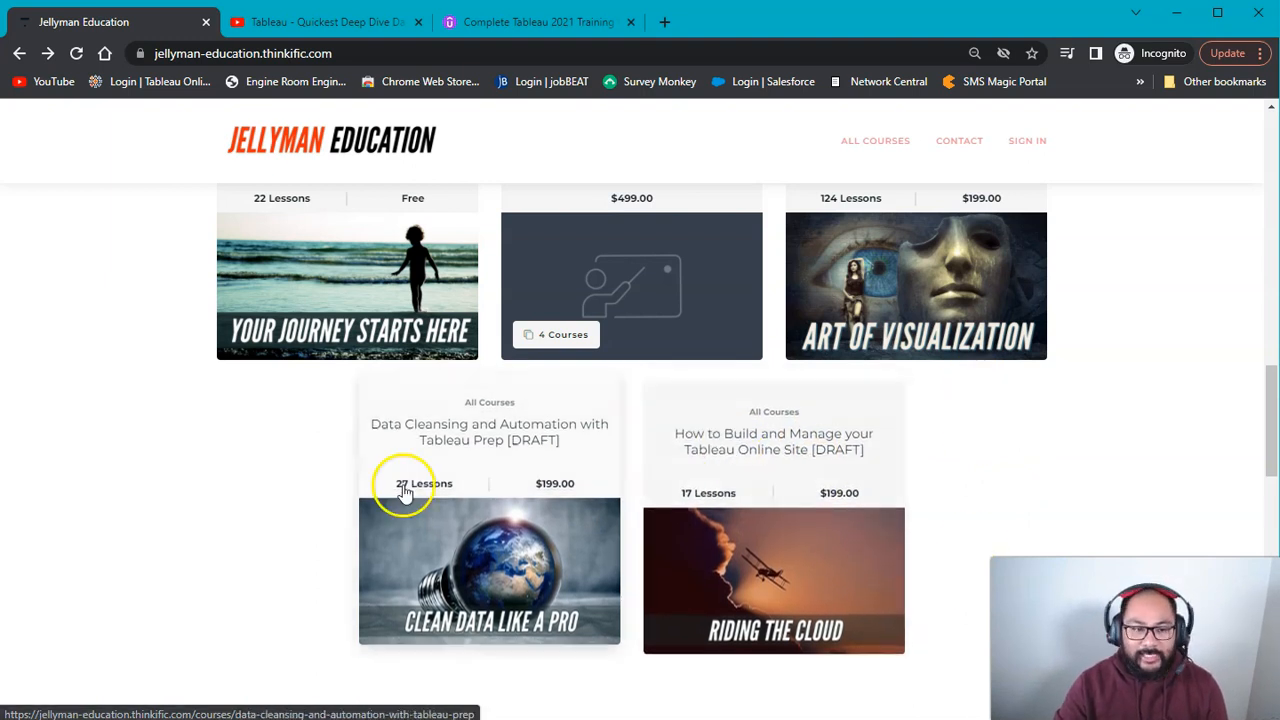
pyautogui.scroll(3)
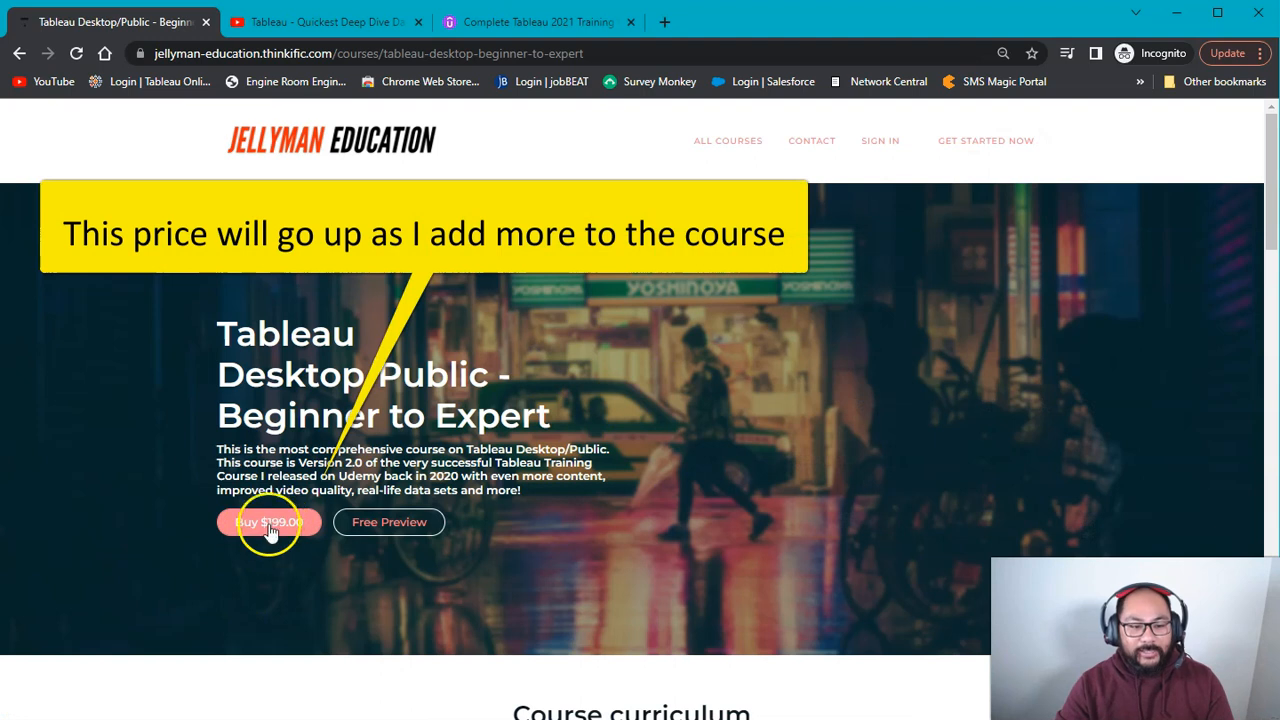
pyautogui.moveTo(278, 528)
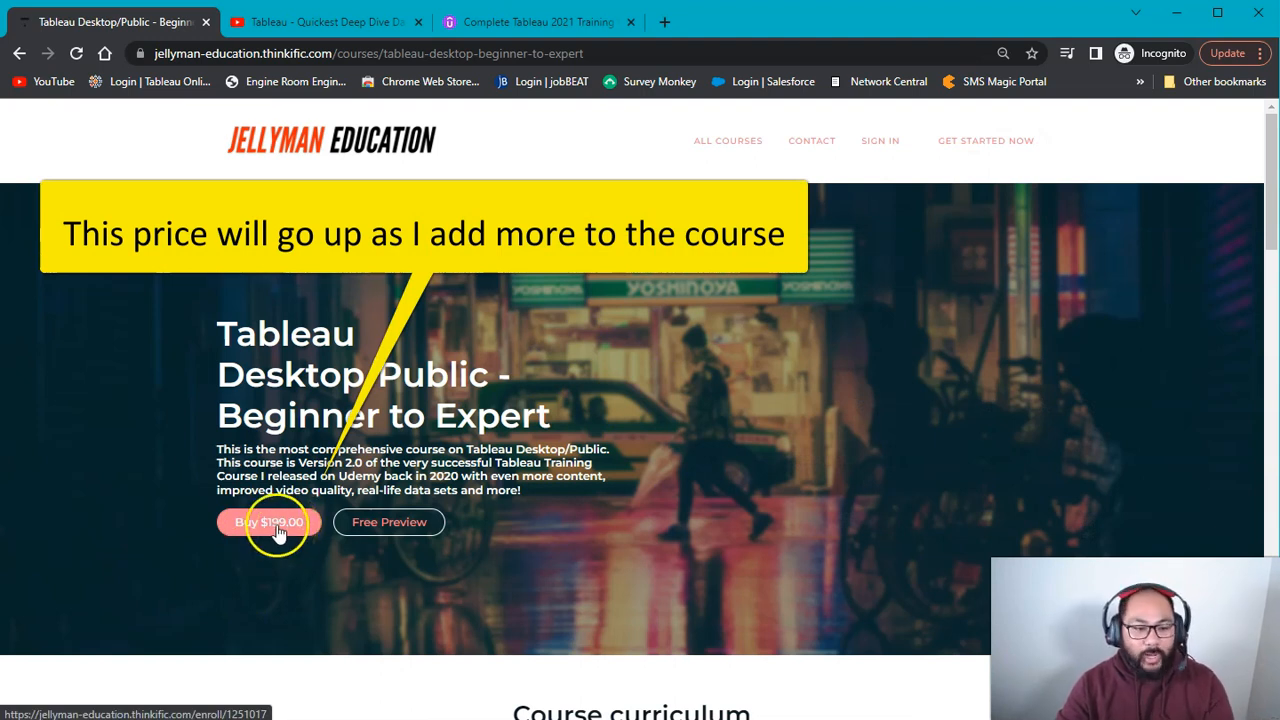
# - Show the YouTube Deep Dive Short's description with the JELLYMANYOUTUBE 50%-off coupon
pyautogui.click(323, 22)
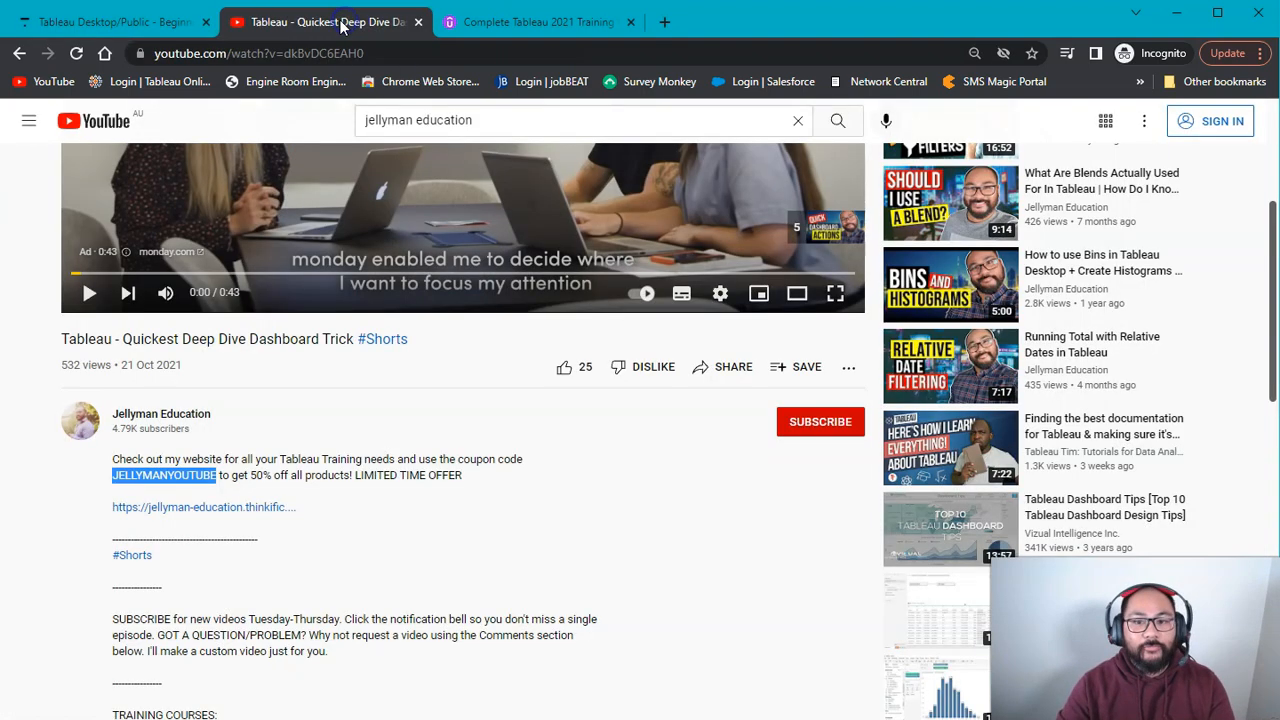
pyautogui.moveTo(294, 183)
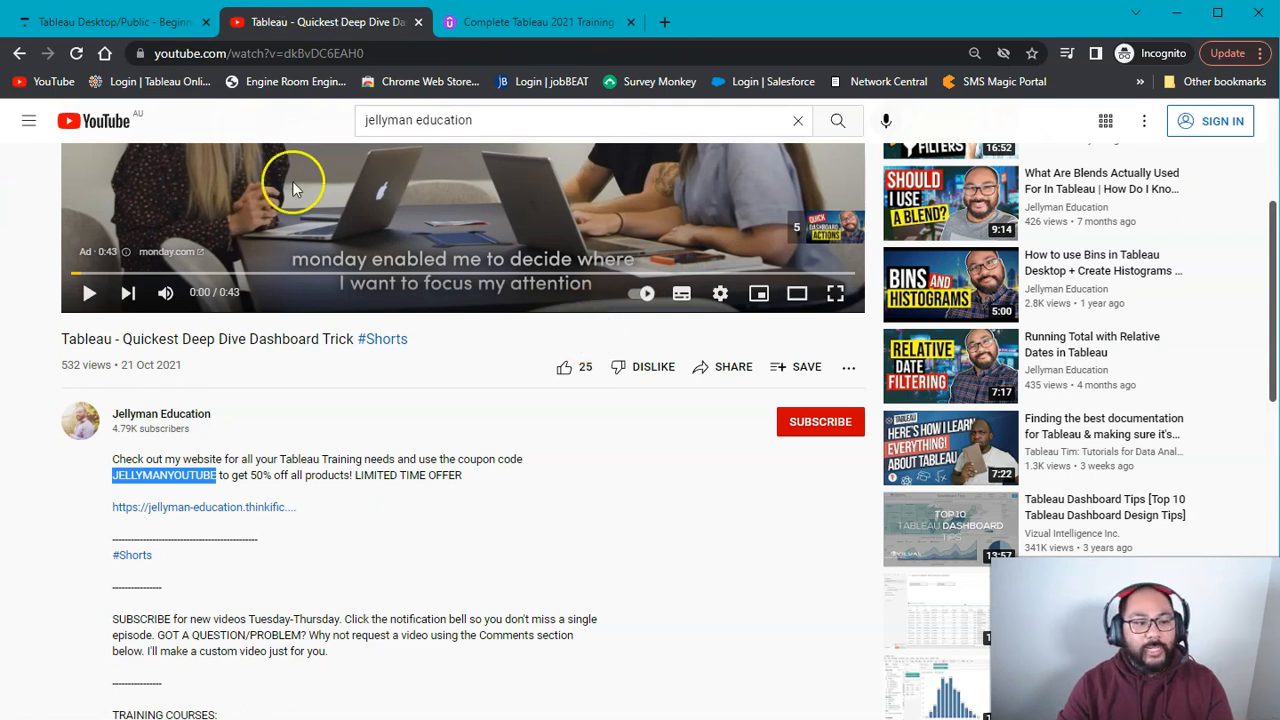
pyautogui.scroll(-3)
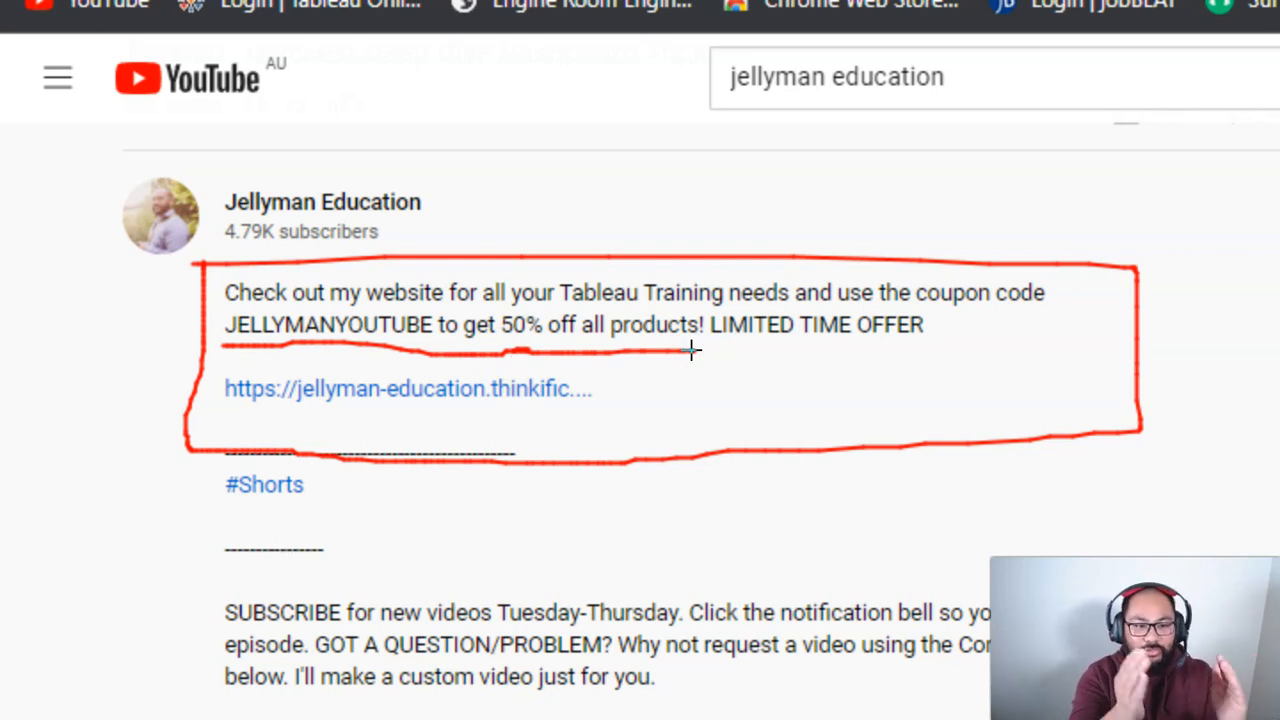
pyautogui.moveTo(640, 358)
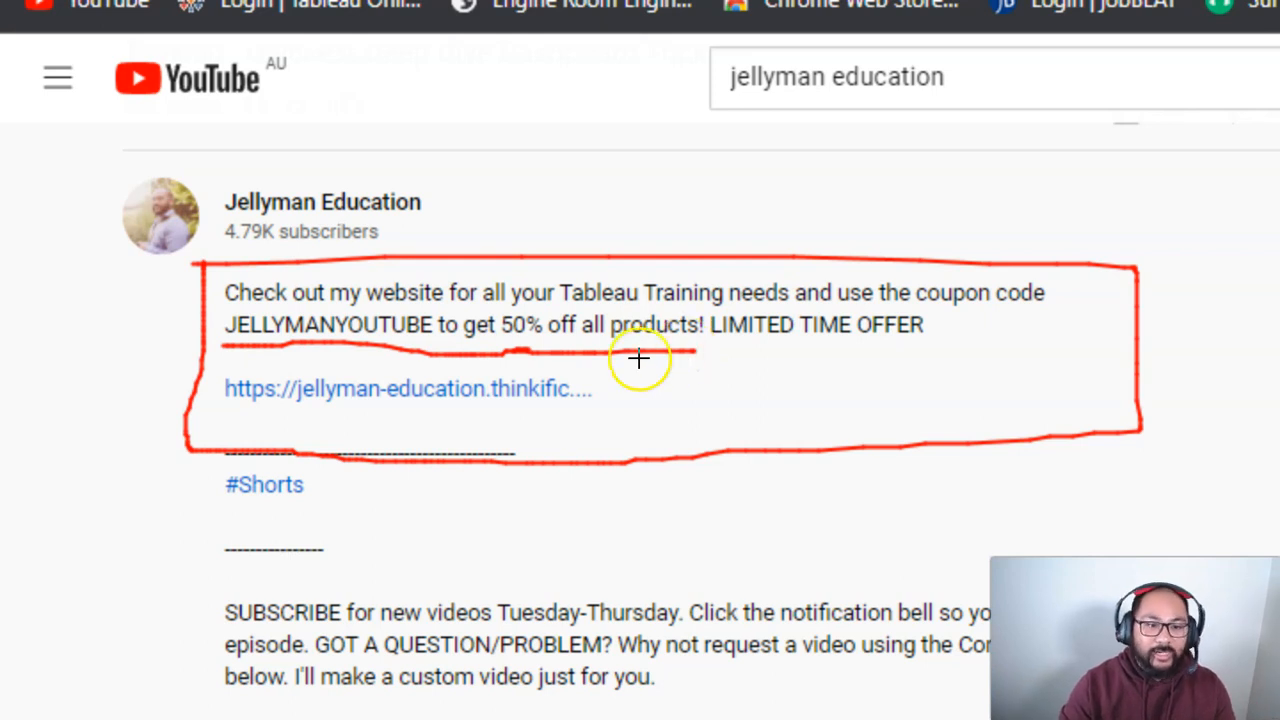
pyautogui.moveTo(498, 335)
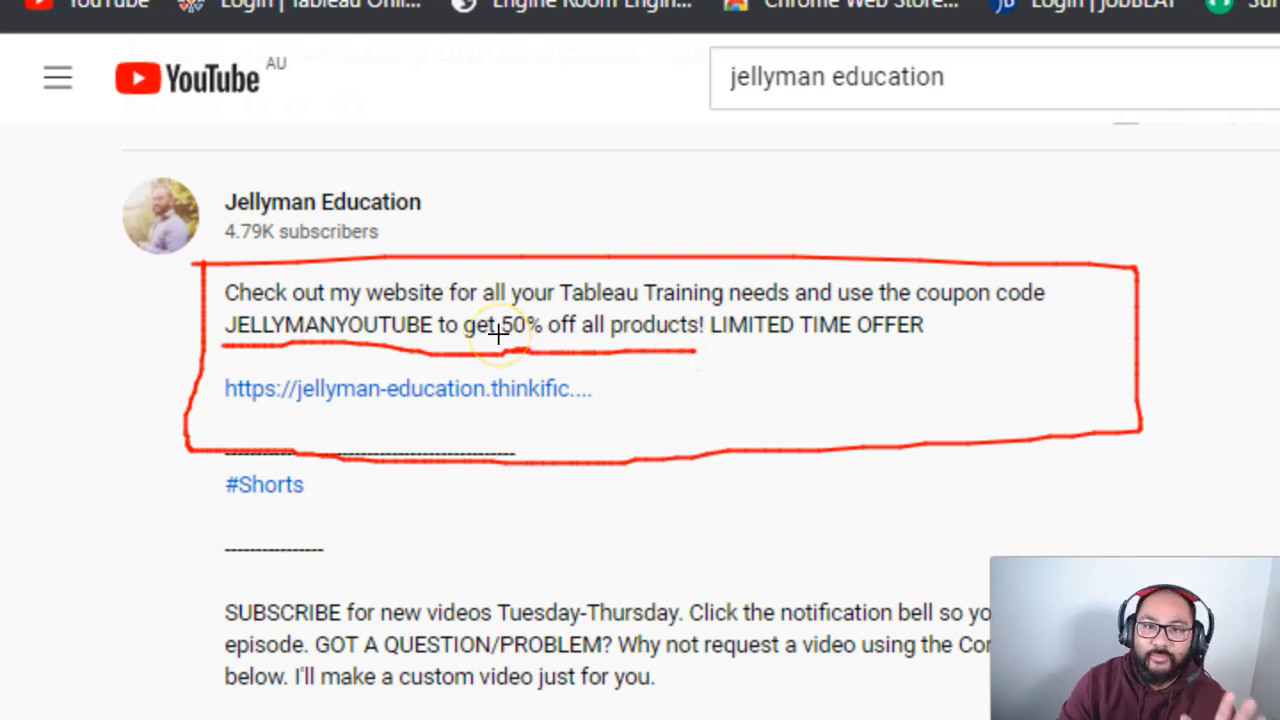
pyautogui.moveTo(633, 377)
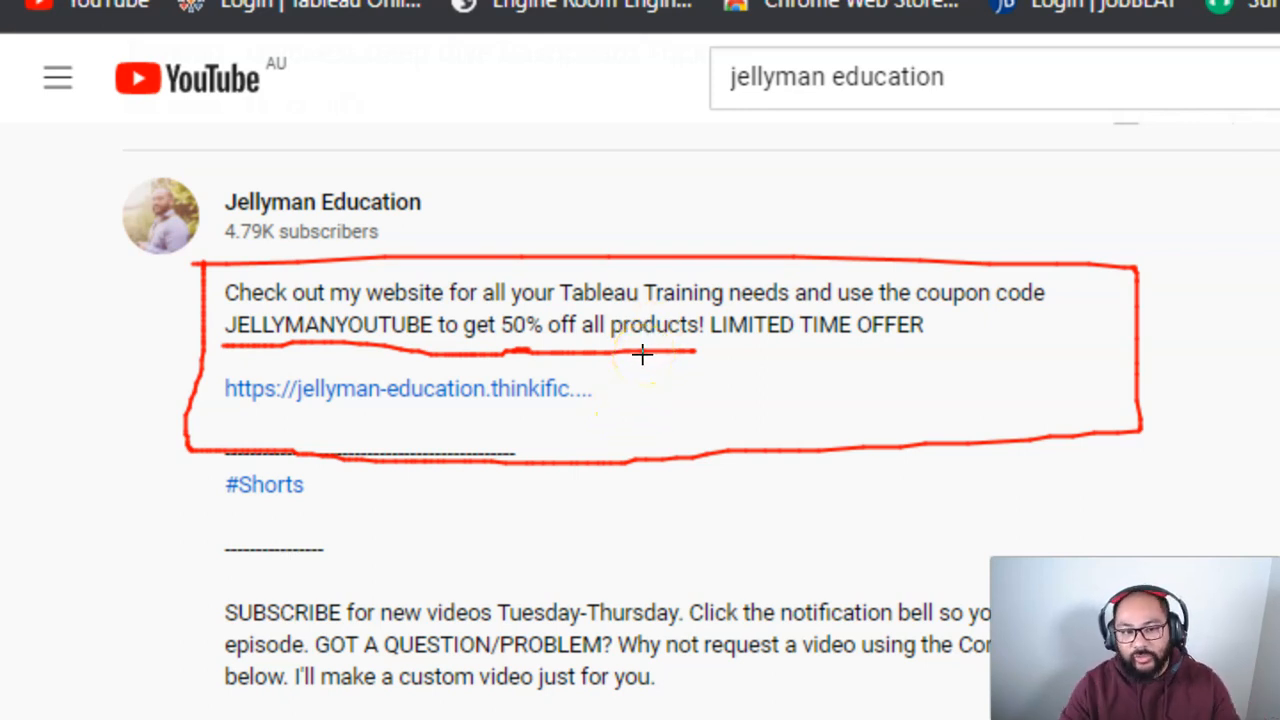
pyautogui.moveTo(665, 367)
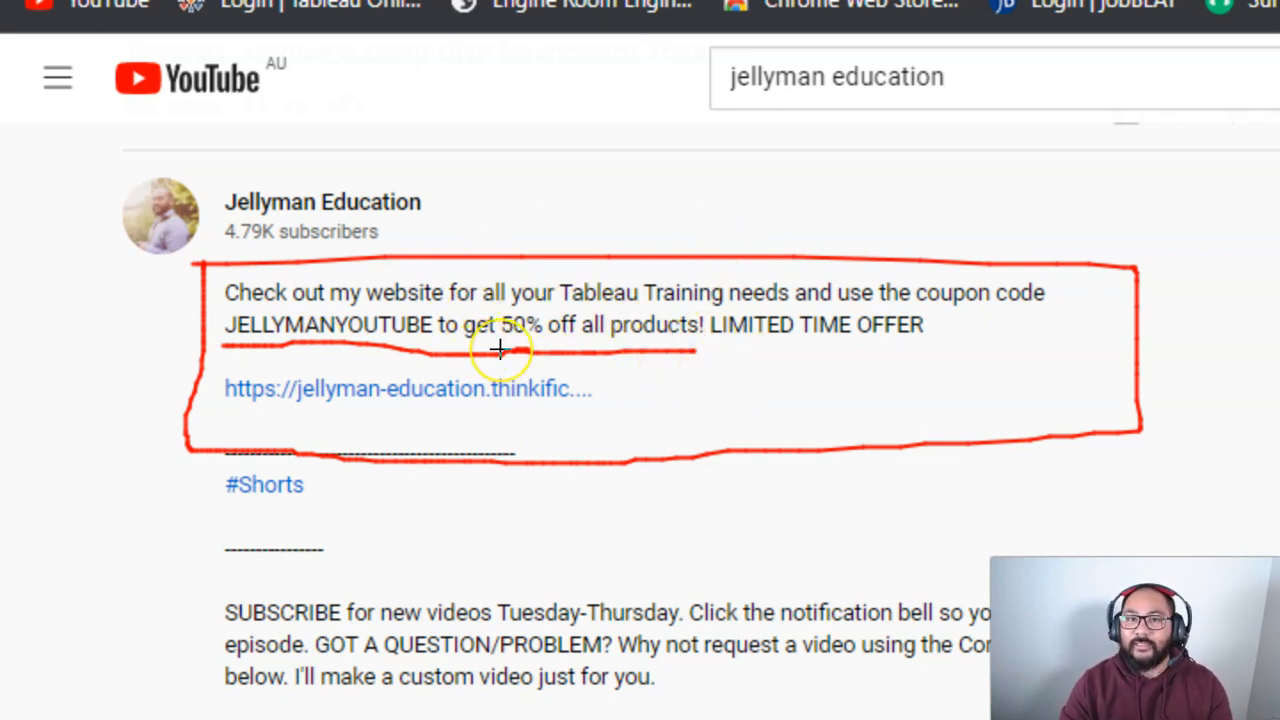
pyautogui.moveTo(655, 335)
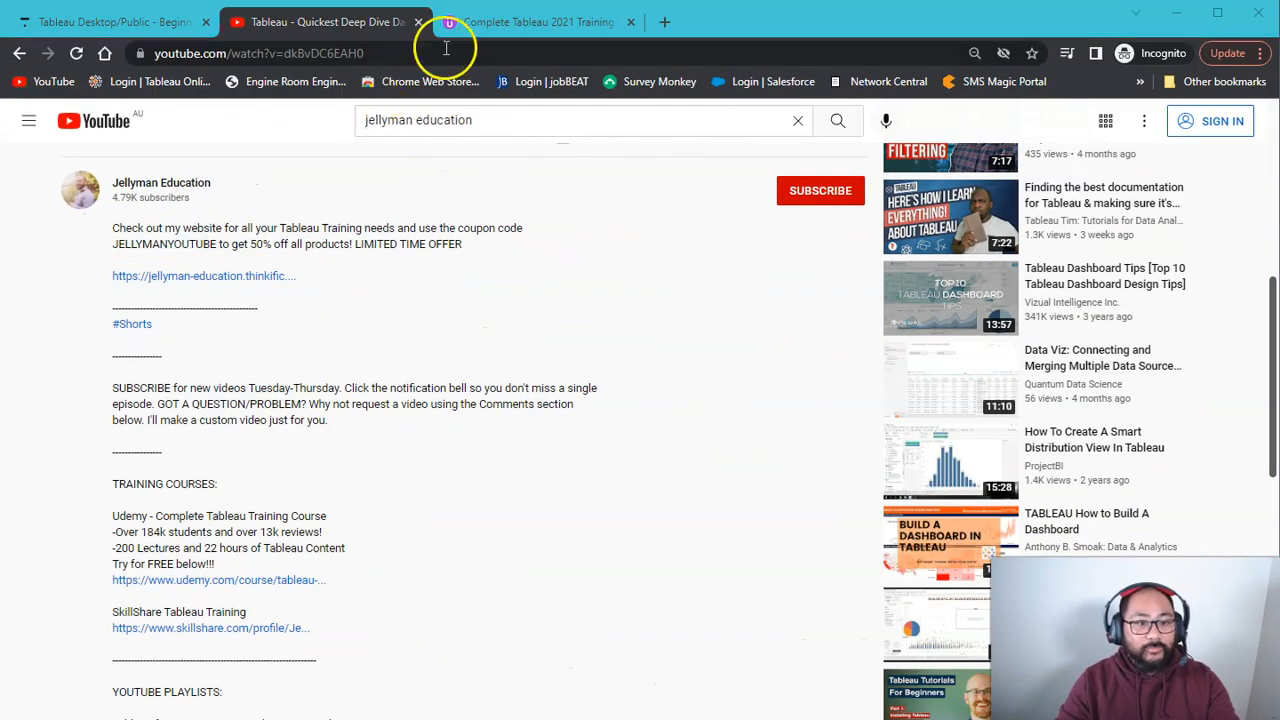
# - Go back to the Tableau Desktop/Public course and start buying it for $199
pyautogui.click(110, 22)
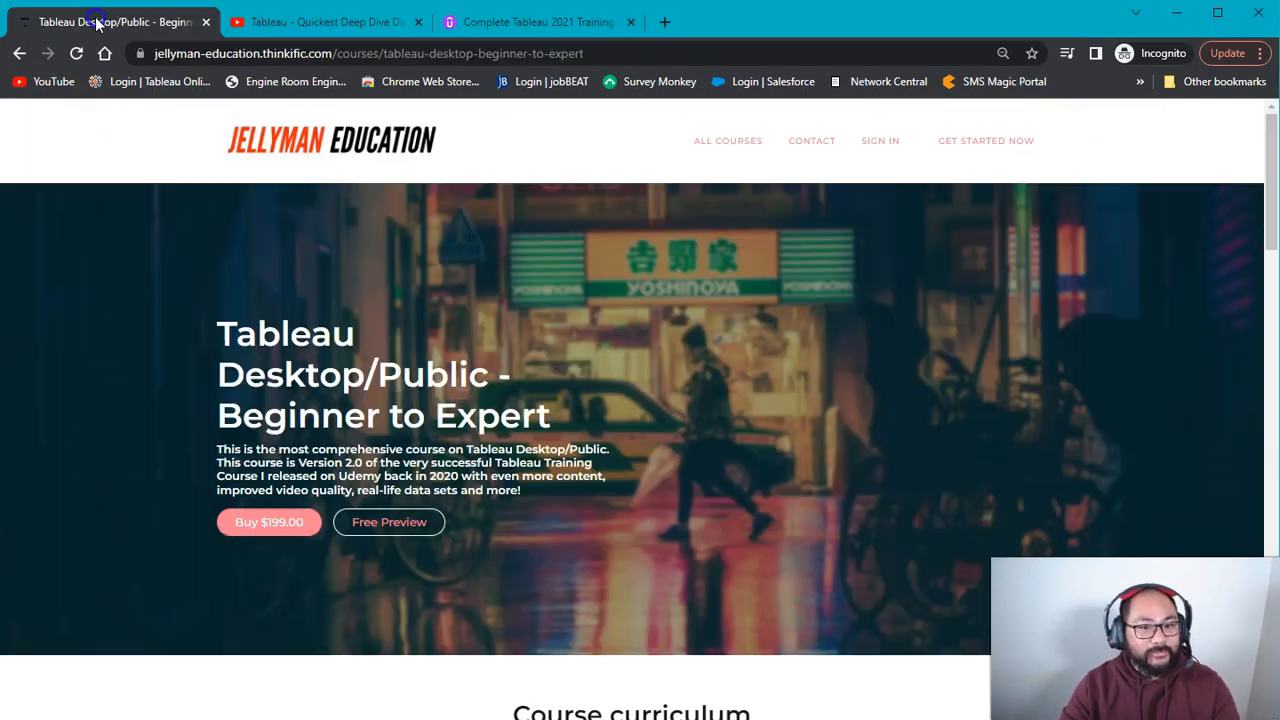
pyautogui.moveTo(678, 535)
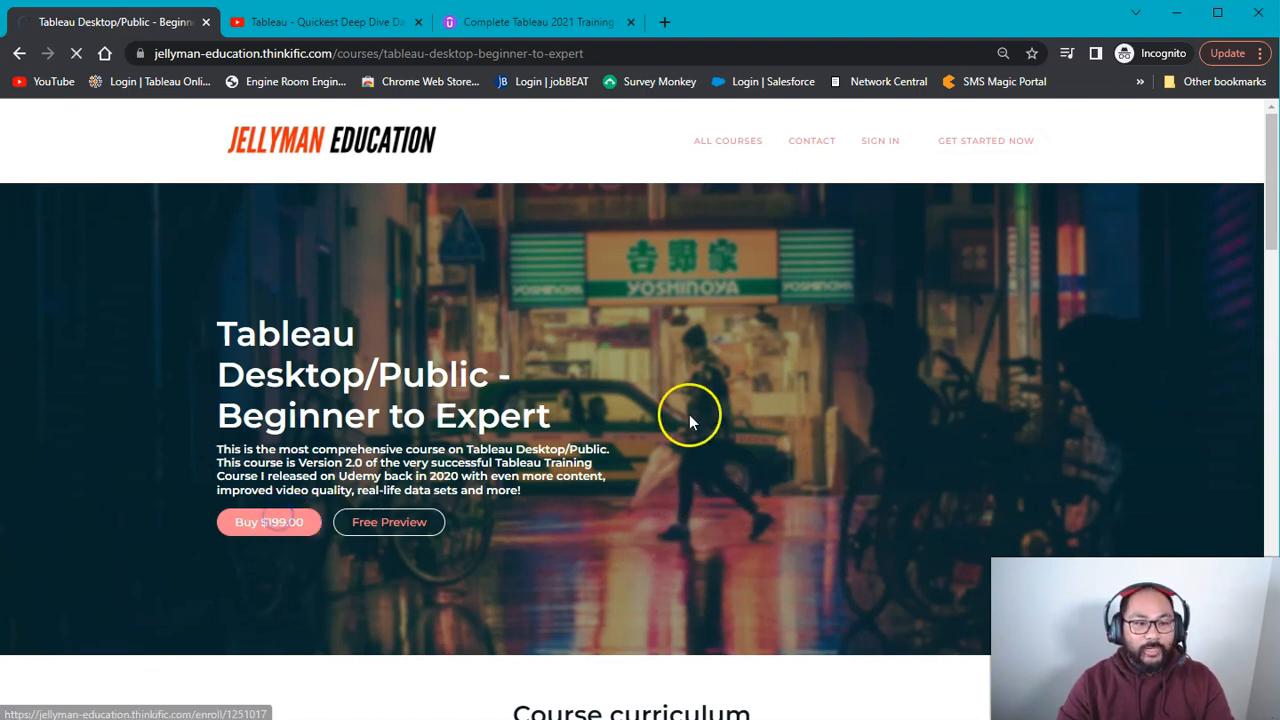
pyautogui.click(268, 522)
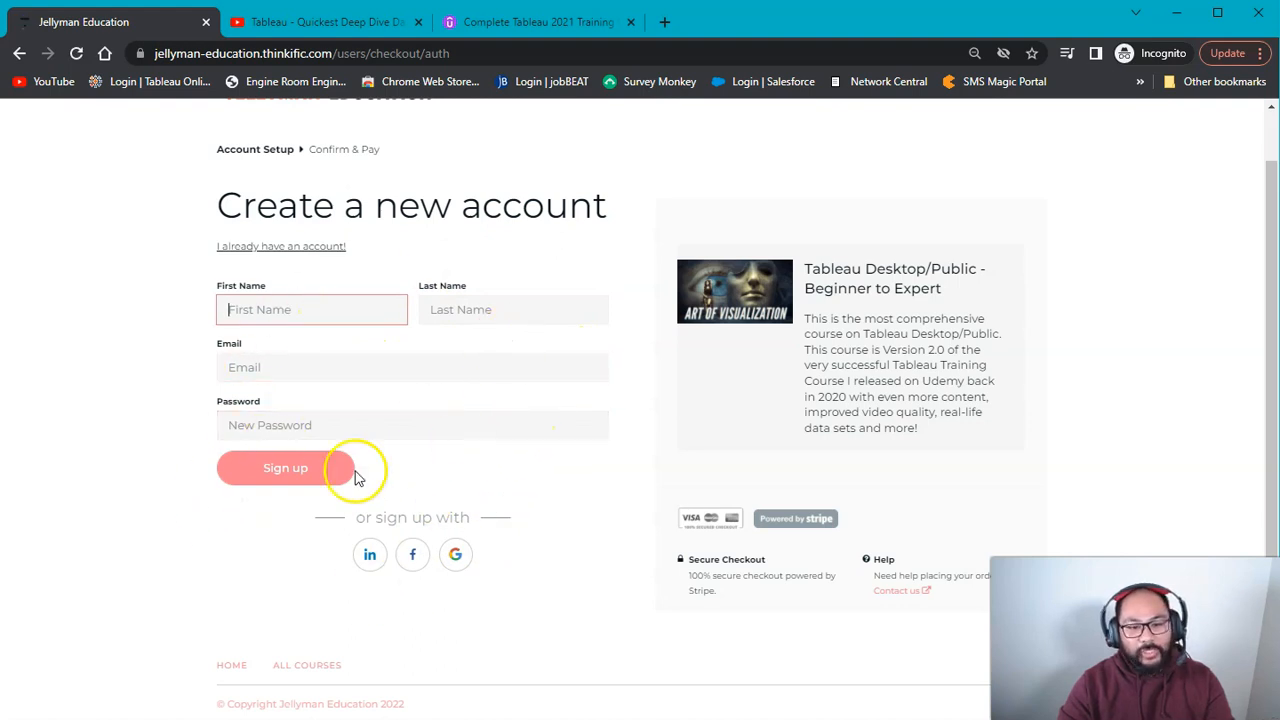
pyautogui.moveTo(725, 513)
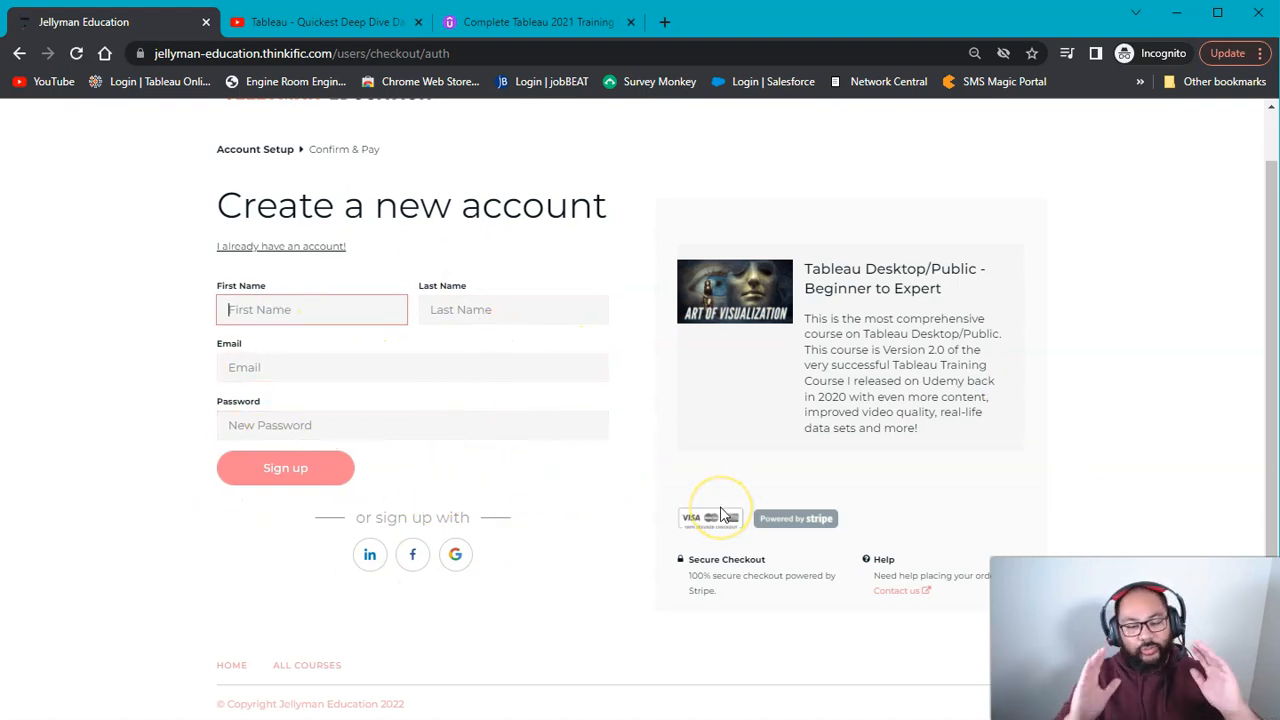
pyautogui.scroll(3)
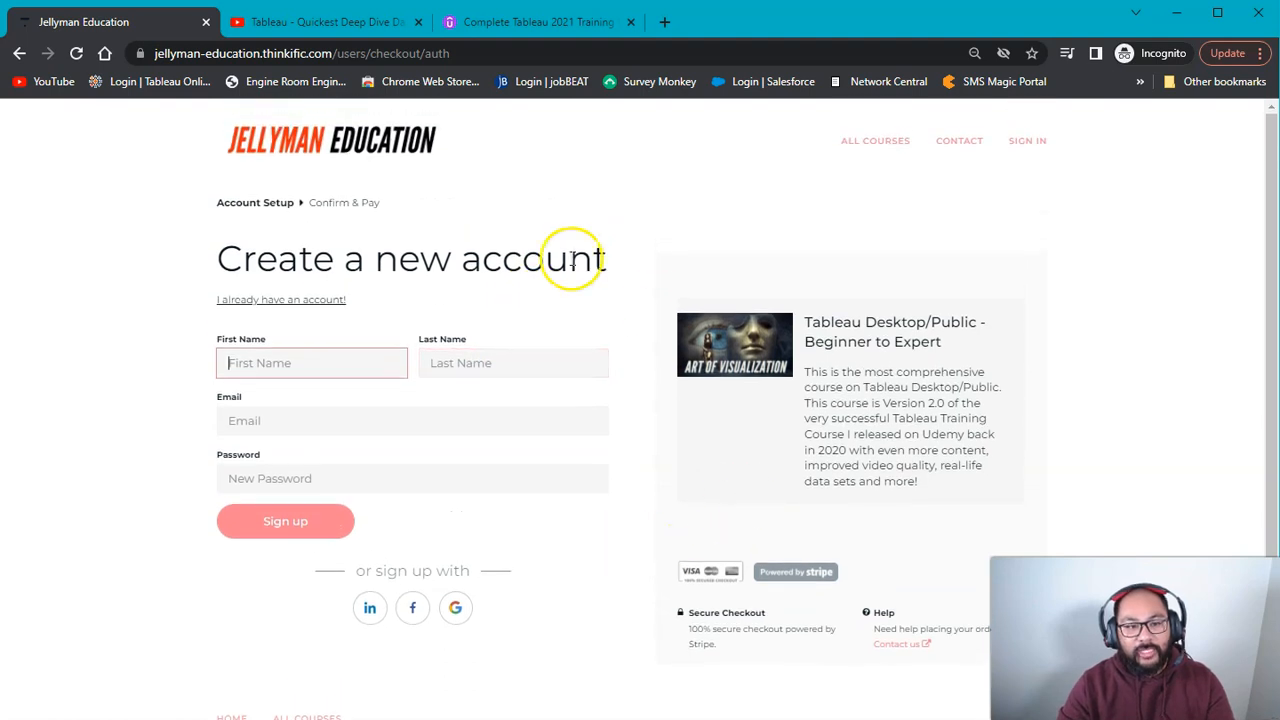
pyautogui.moveTo(590, 335)
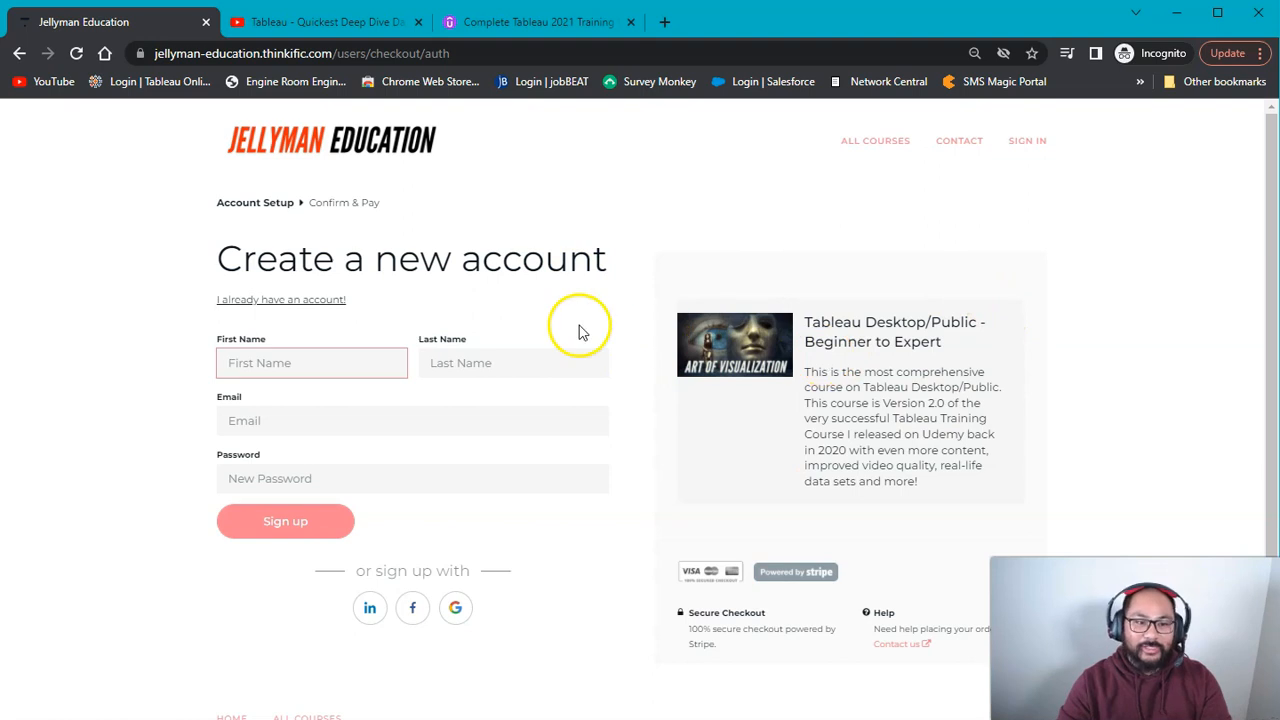
pyautogui.moveTo(1147, 345)
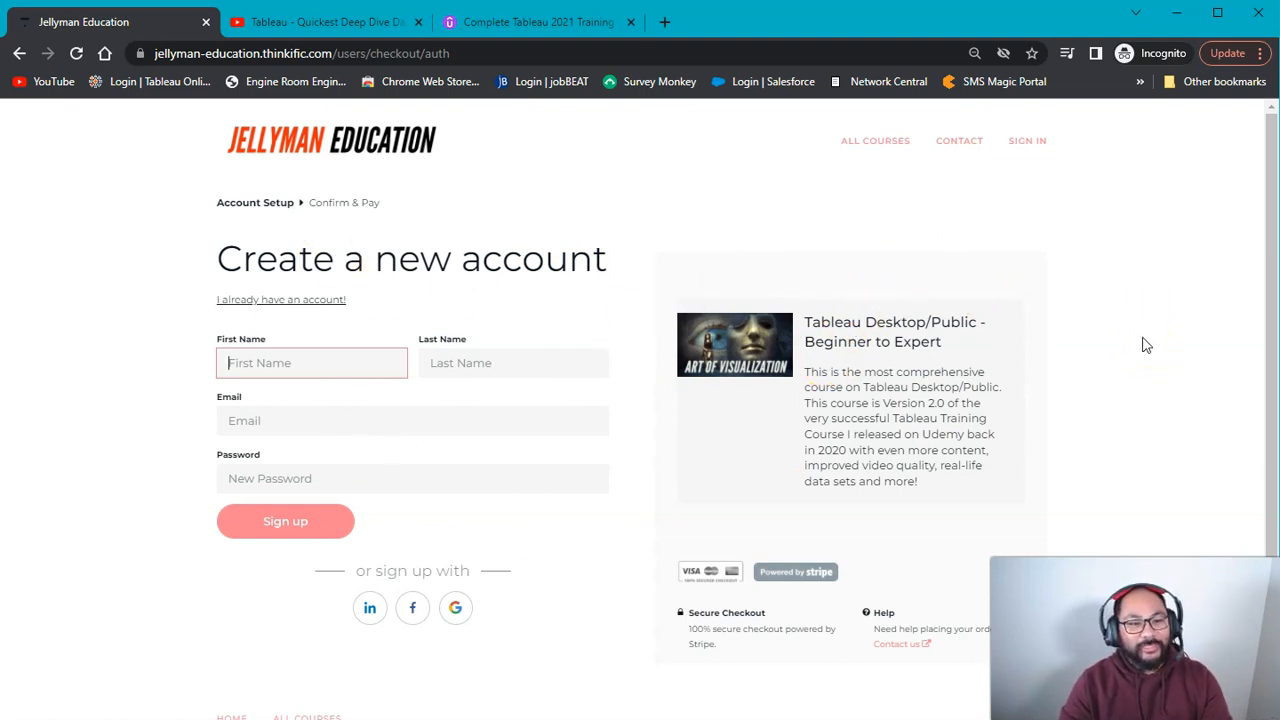
pyautogui.moveTo(1117, 372)
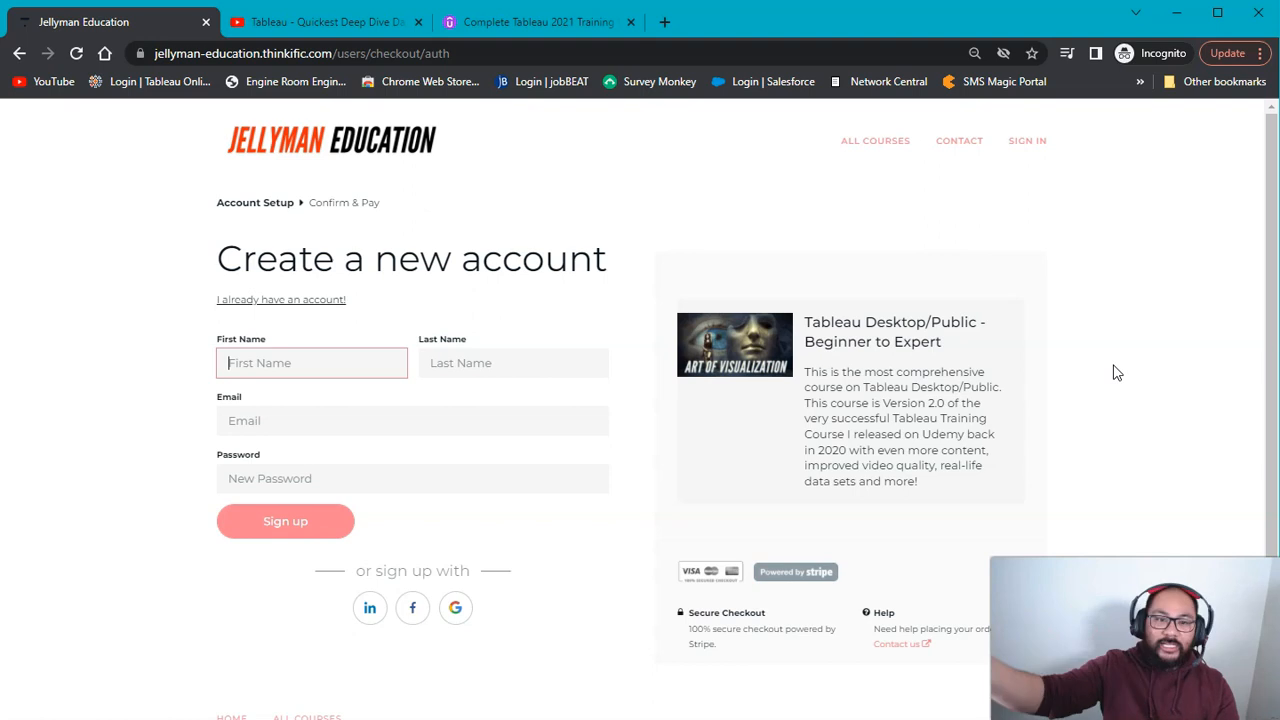
# - Return to the YouTube description showing the JELLYMANYOUTUBE coupon and website link
pyautogui.click(325, 22)
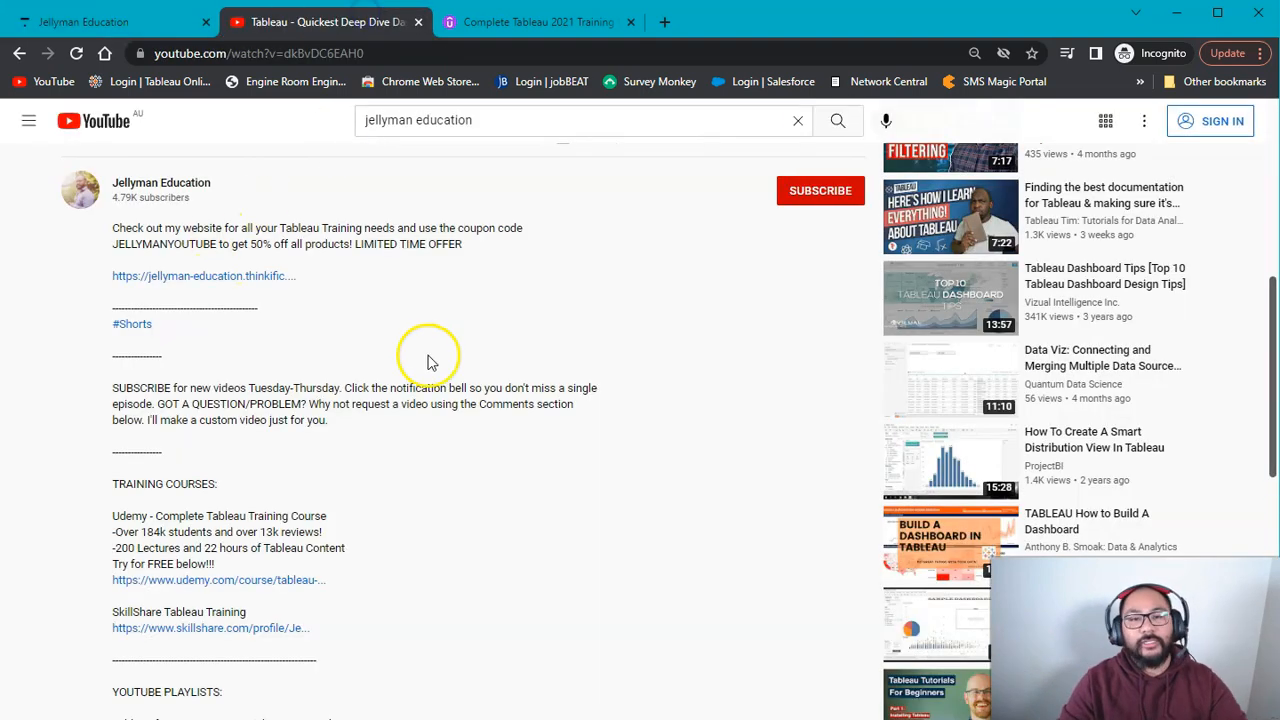
pyautogui.moveTo(422, 290)
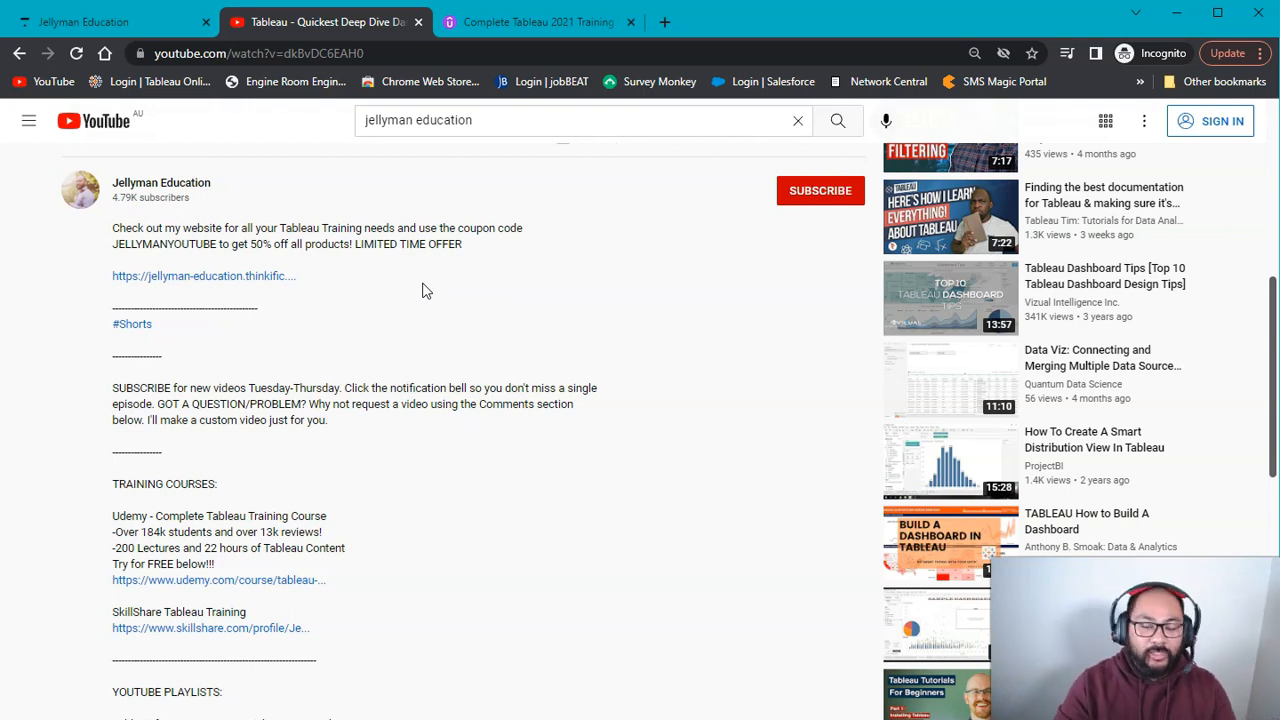
pyautogui.moveTo(516, 270)
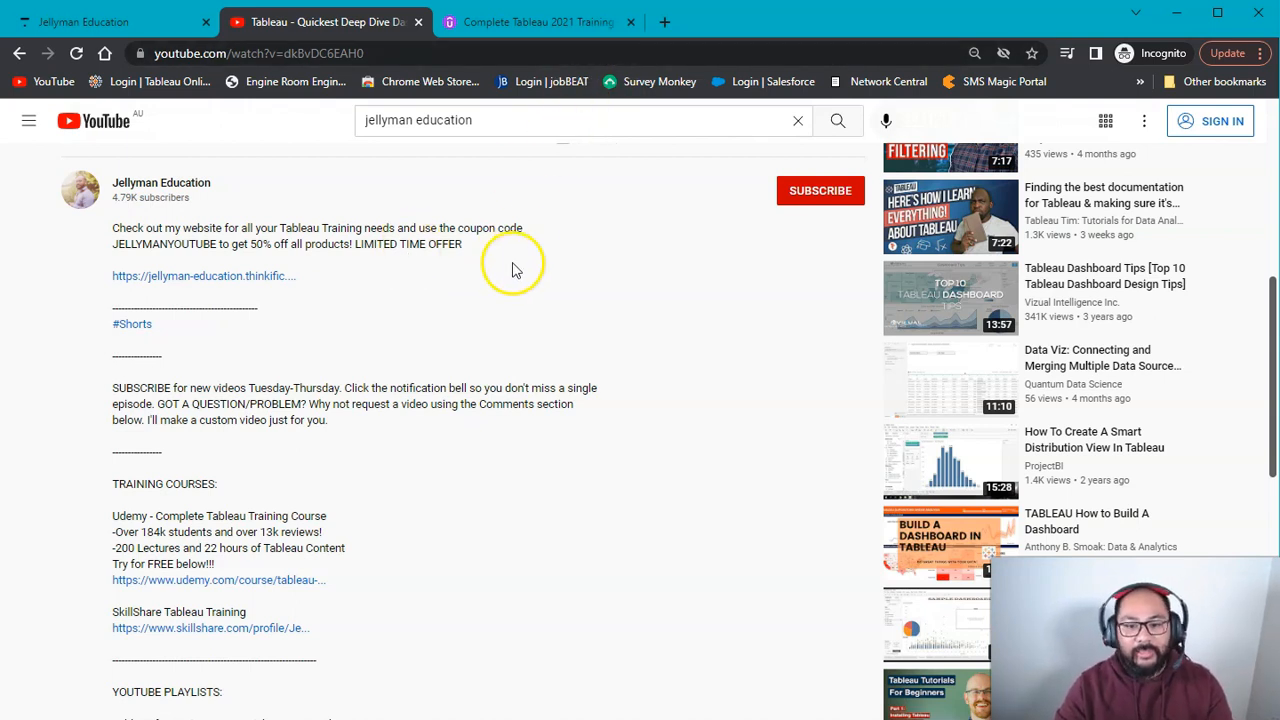
pyautogui.moveTo(585, 243)
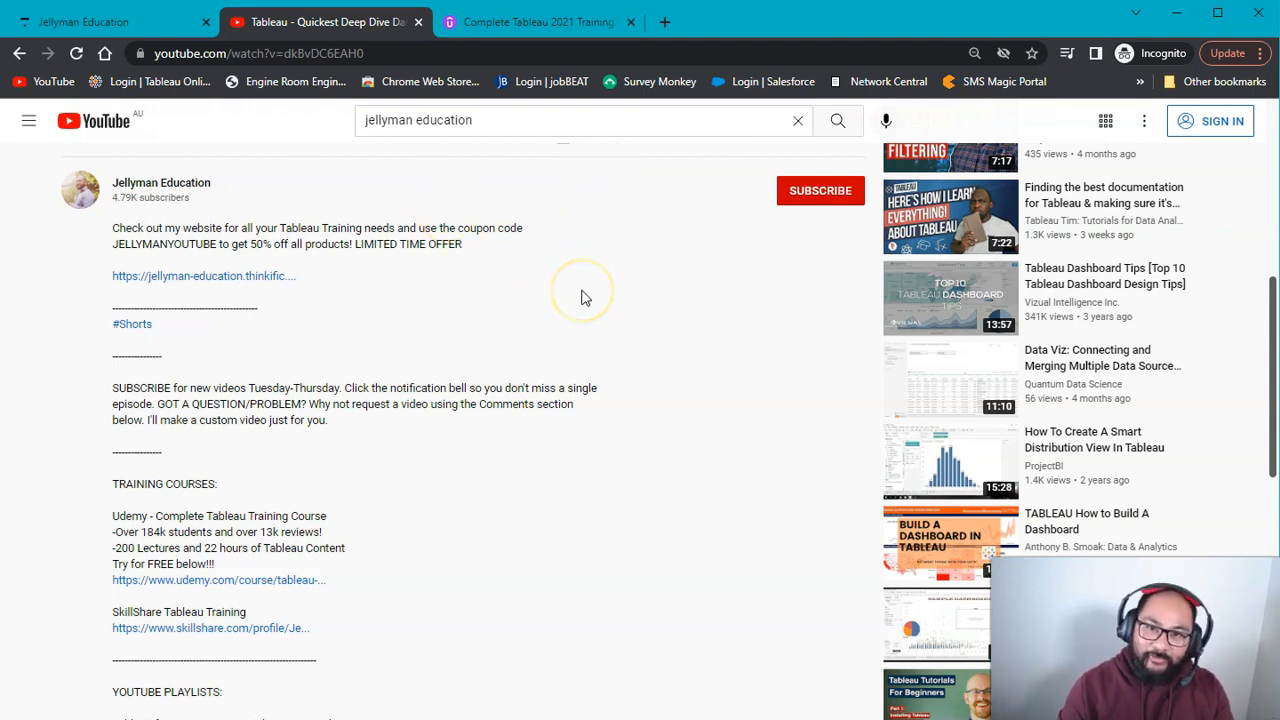
pyautogui.moveTo(585, 297)
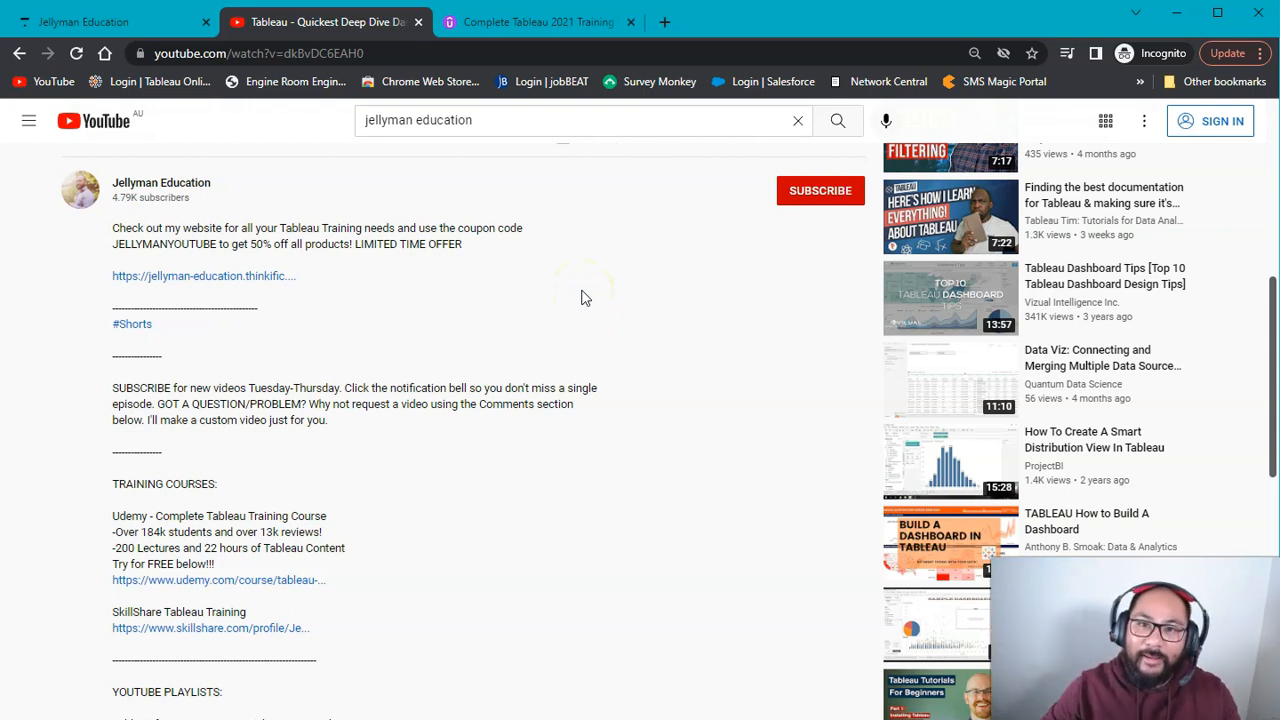